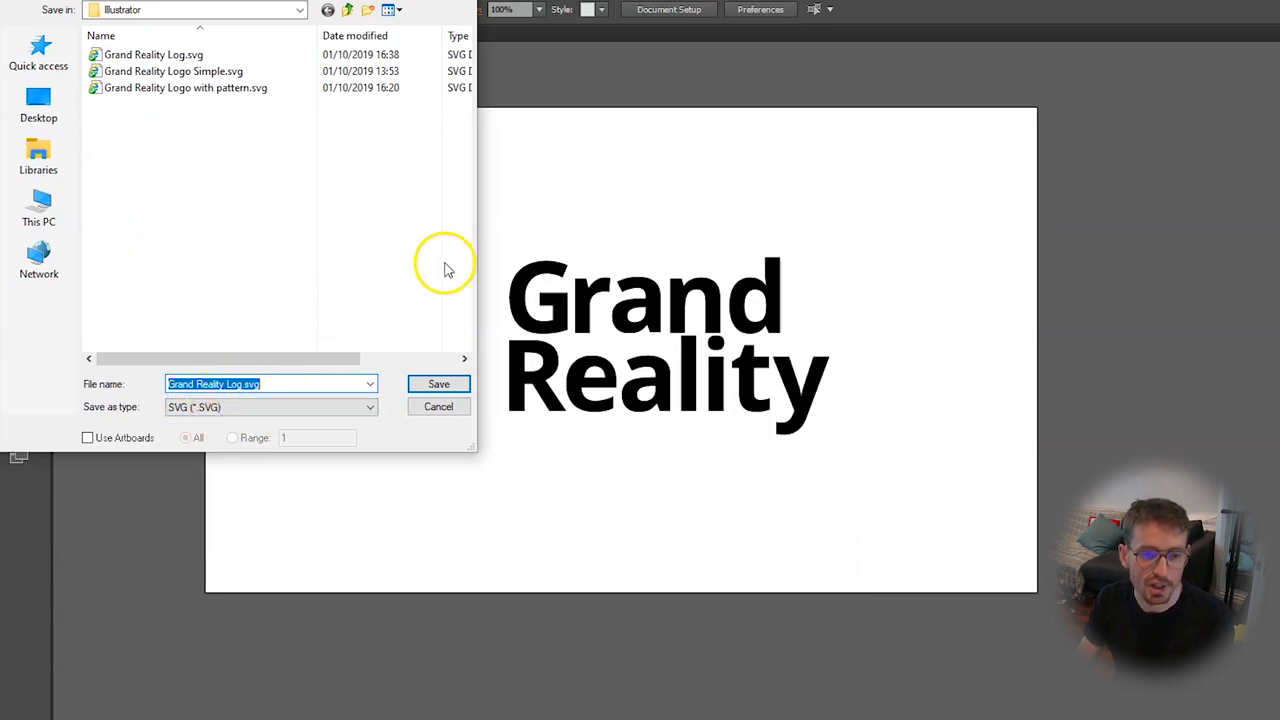
Save the logo as an SVG and accept the default SVG export options
{"action": "left_click", "coordinate": [438, 384]}
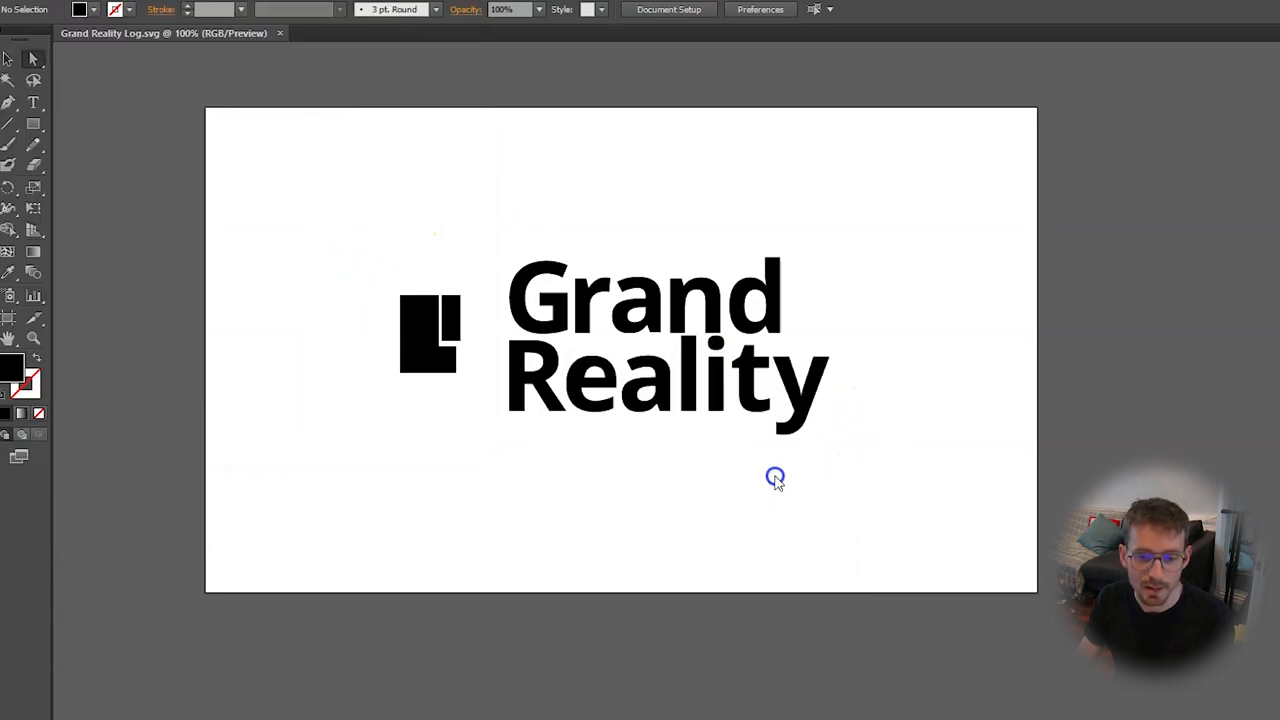
{"action": "left_click", "coordinate": [776, 476]}
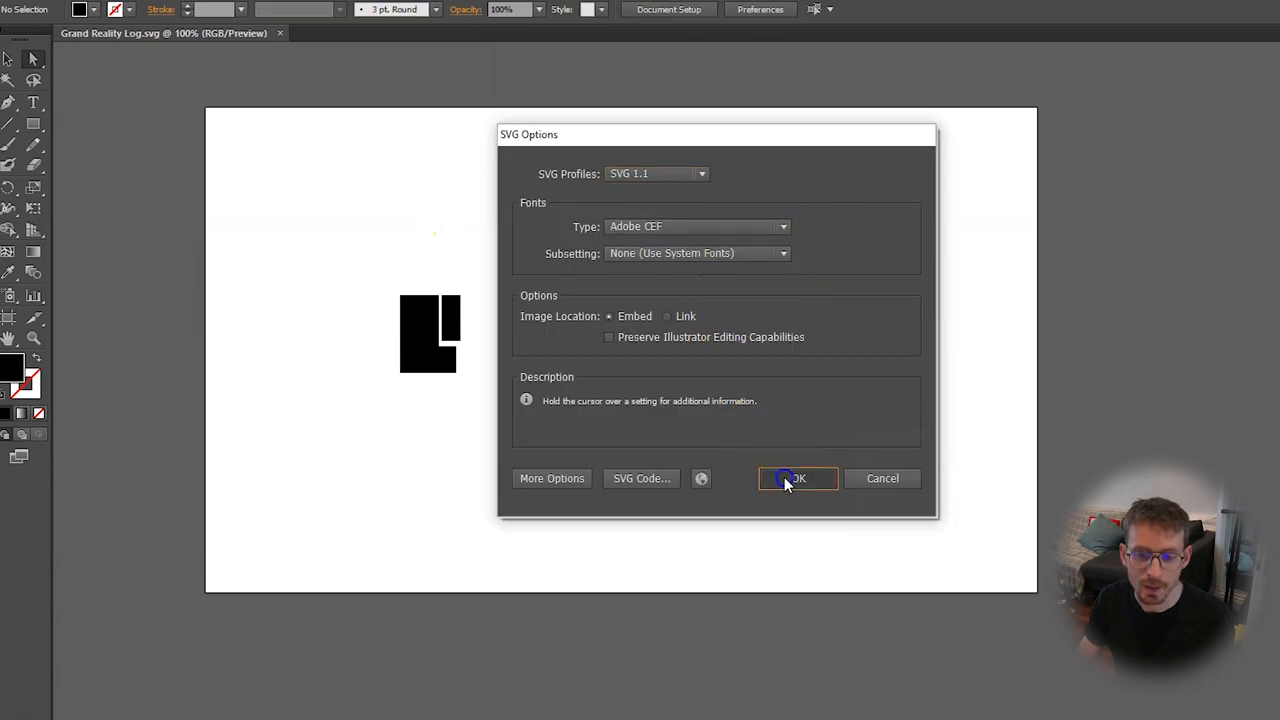
{"action": "left_click", "coordinate": [796, 478]}
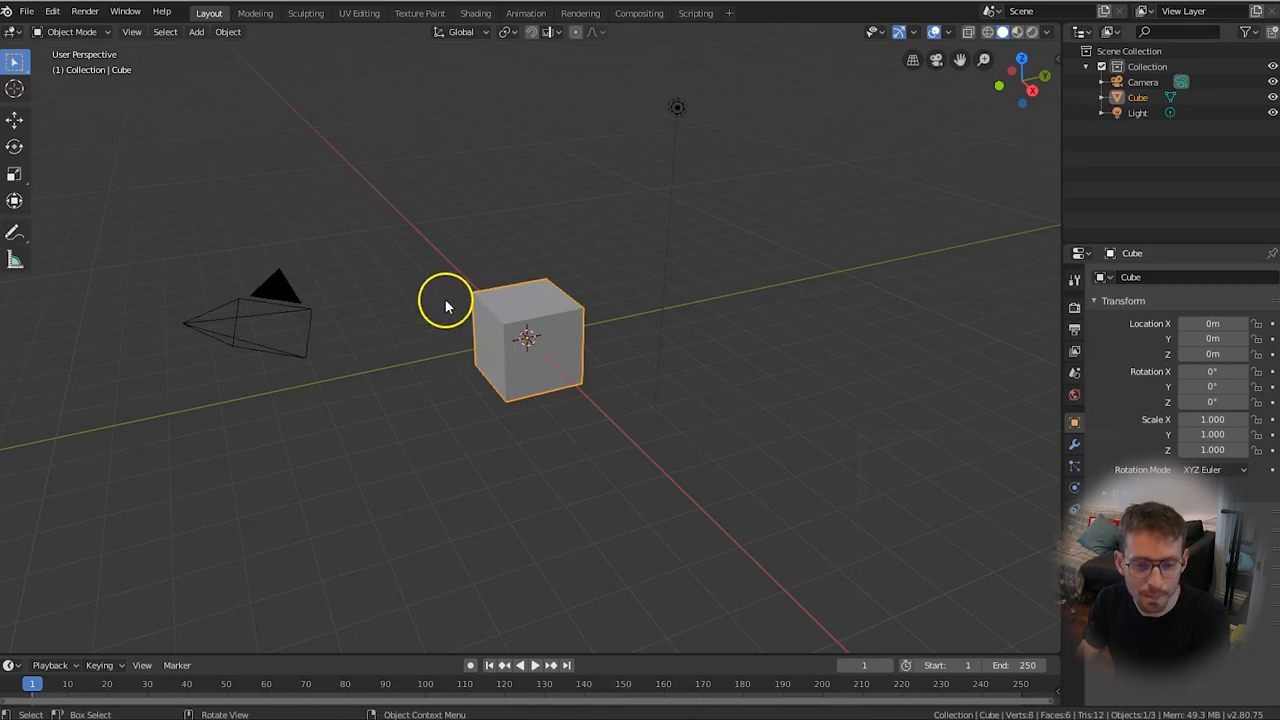
{"action": "mouse_move", "coordinate": [476, 184]}
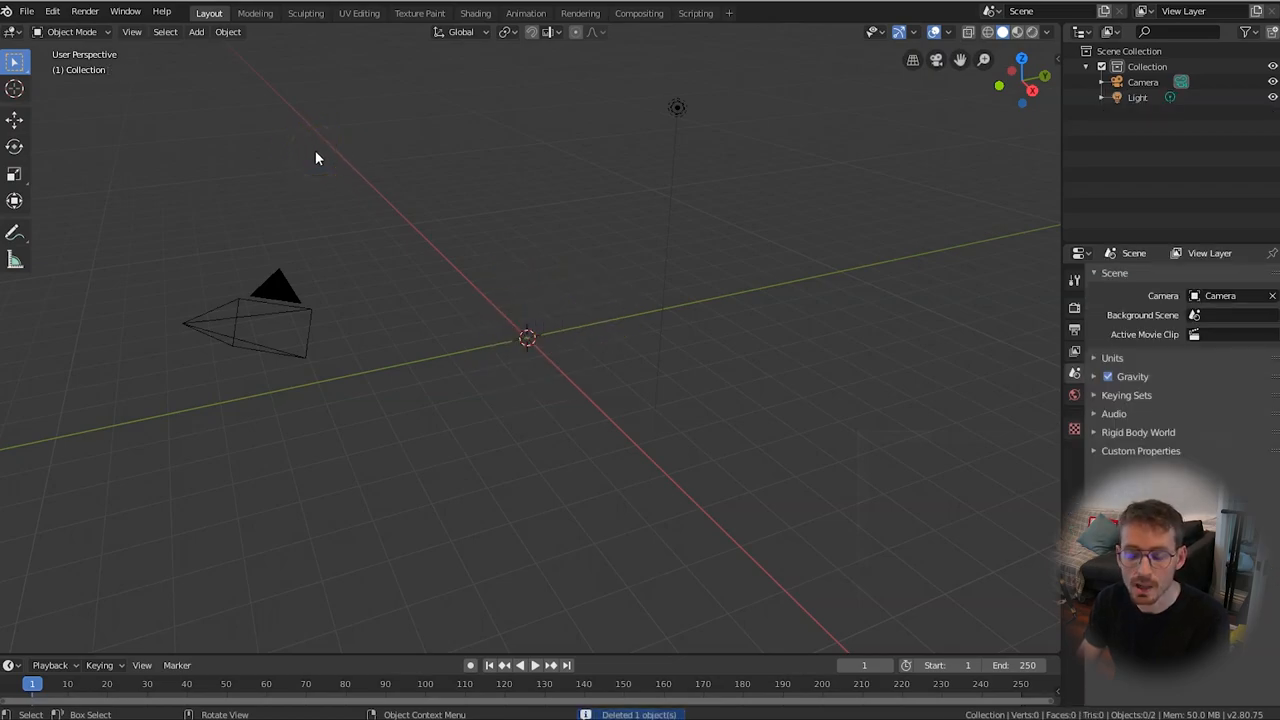
Import the Grand Reality logo SVG into the scene as curves via File > Import
{"action": "left_click", "coordinate": [28, 12]}
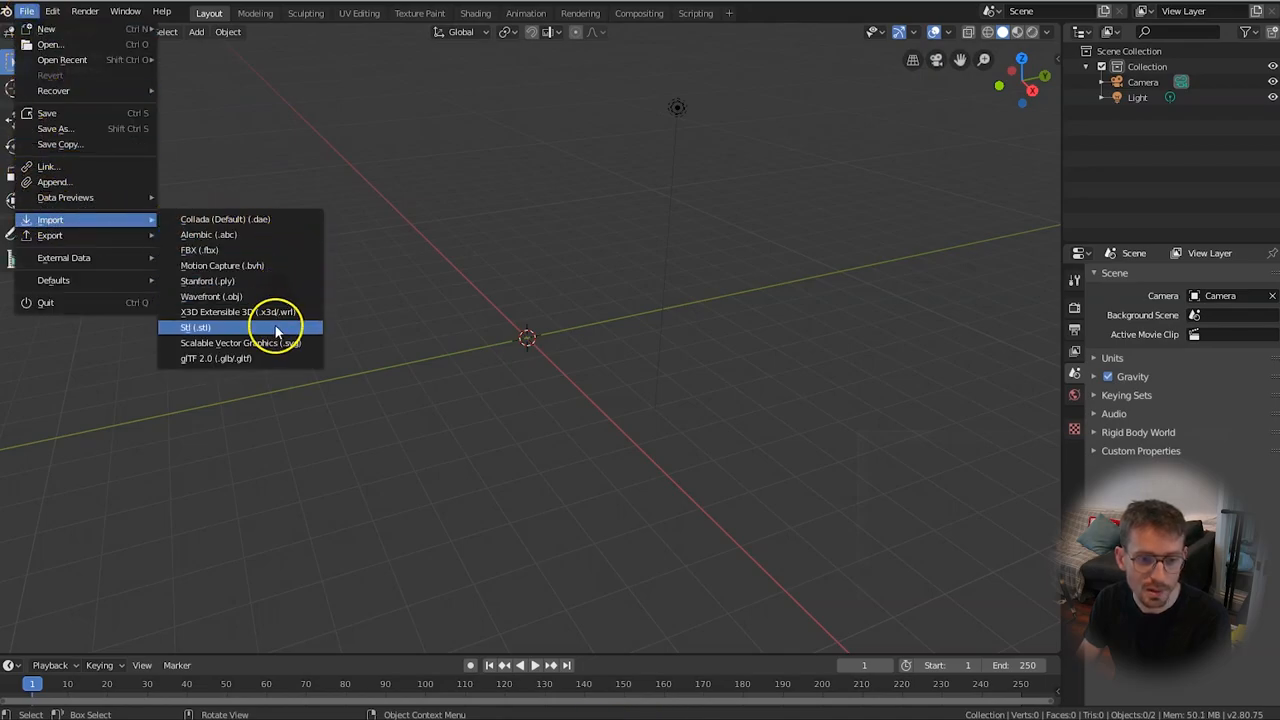
{"action": "left_click", "coordinate": [240, 344]}
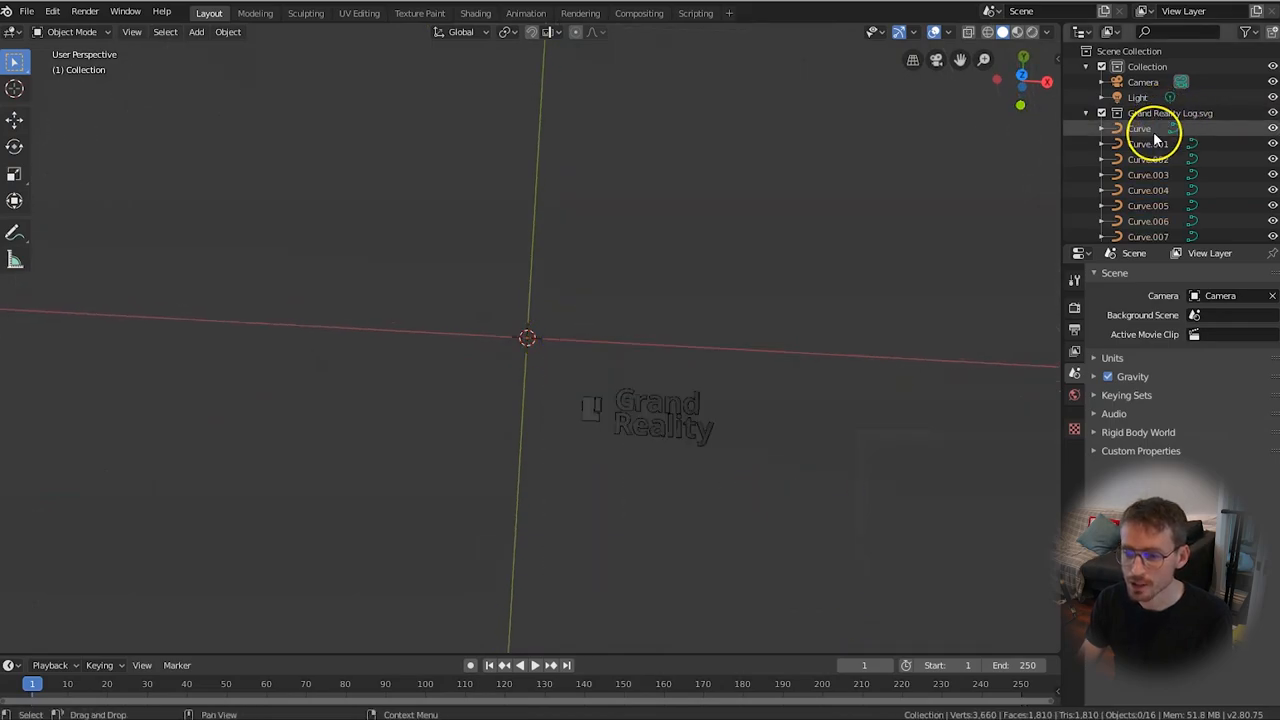
Select the imported curve pieces, join them and convert the logo to a mesh
{"action": "left_click", "coordinate": [1148, 144]}
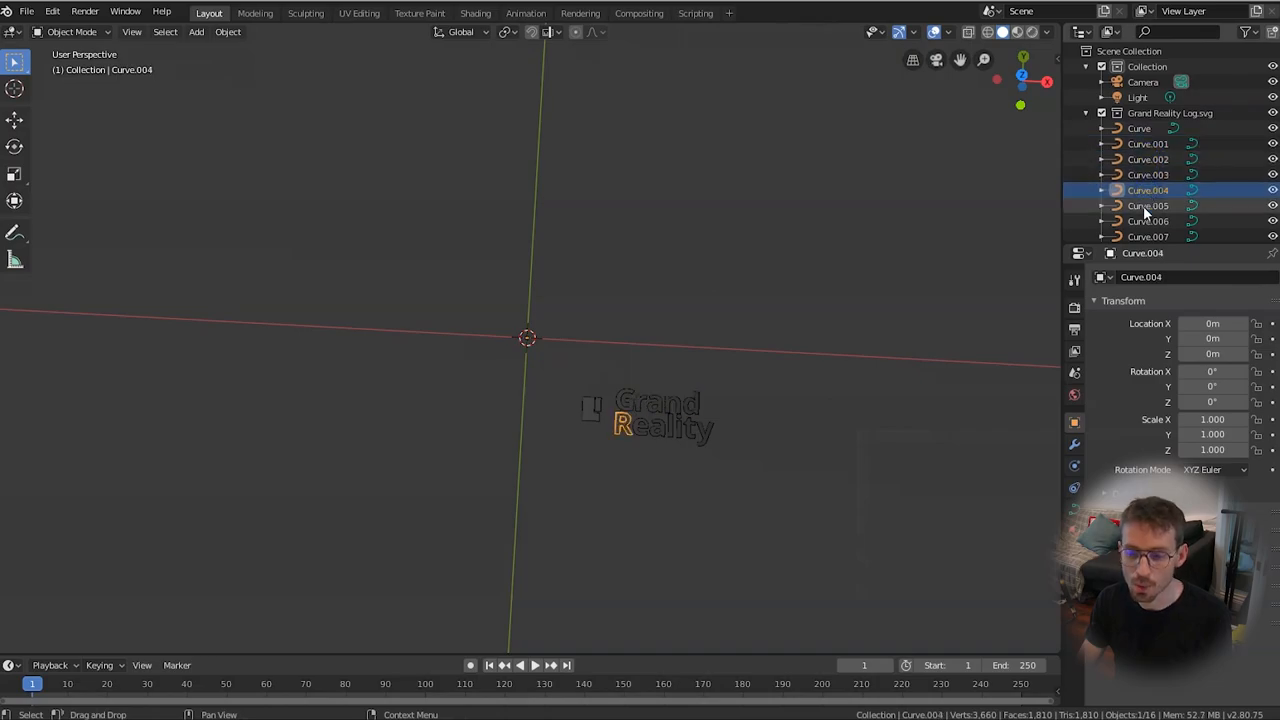
{"action": "left_click", "coordinate": [1148, 220]}
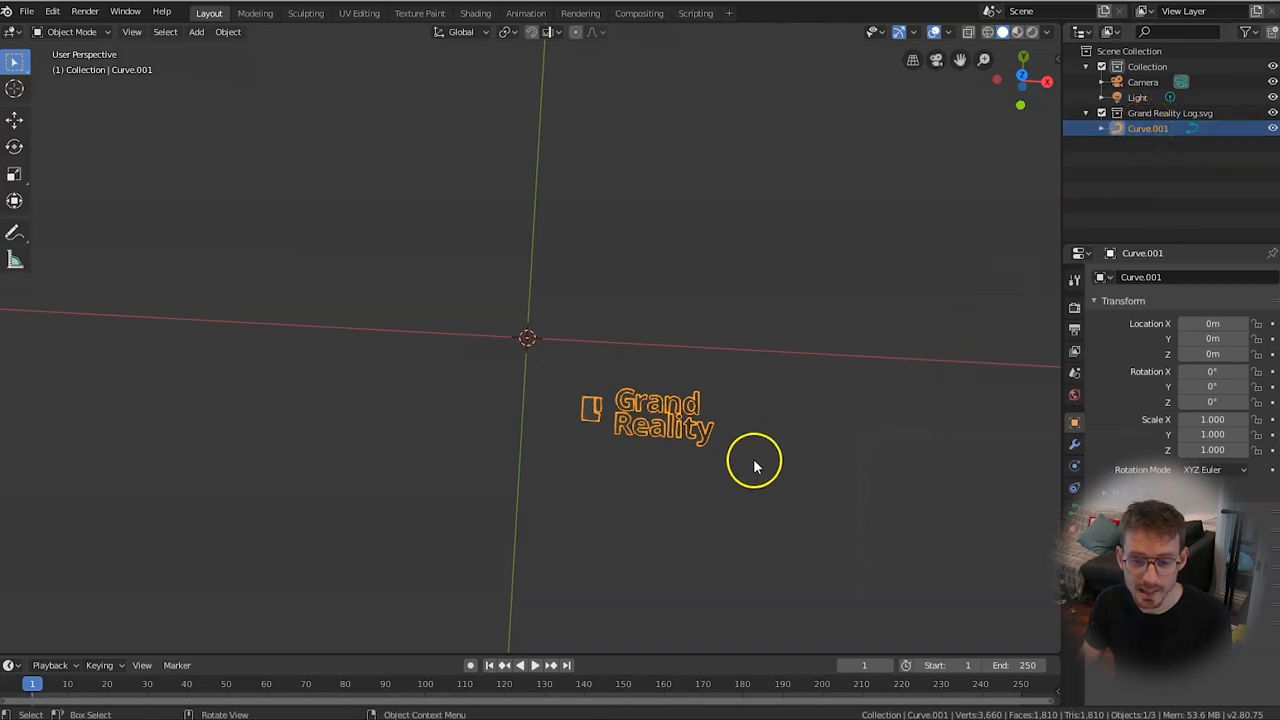
{"action": "mouse_move", "coordinate": [792, 500]}
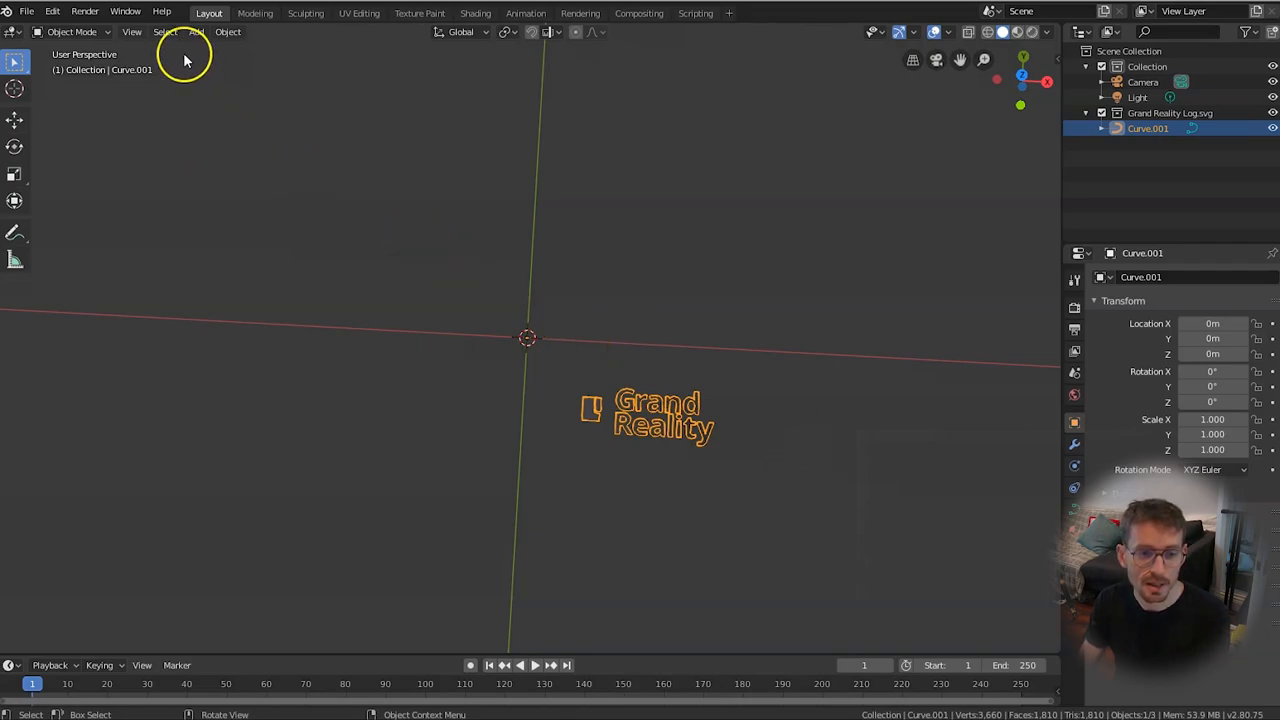
{"action": "left_click", "coordinate": [228, 32]}
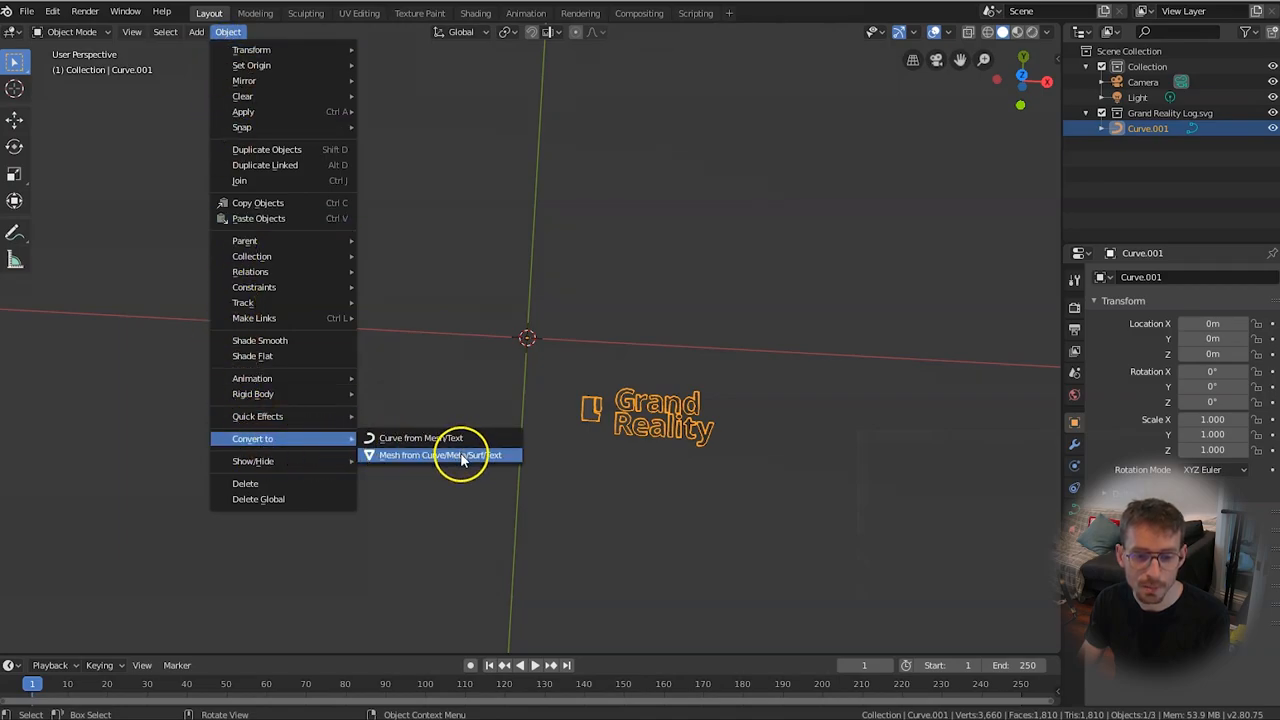
{"action": "left_click", "coordinate": [440, 456]}
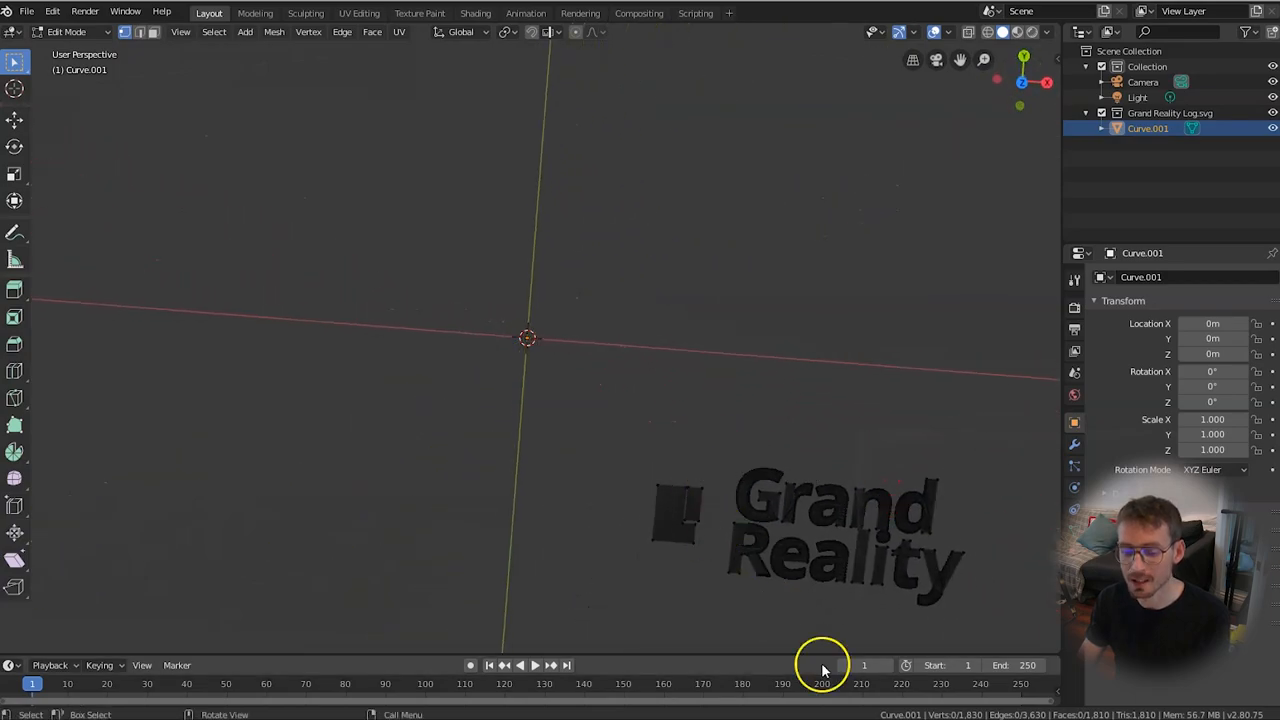
{"action": "key", "text": "Tab"}
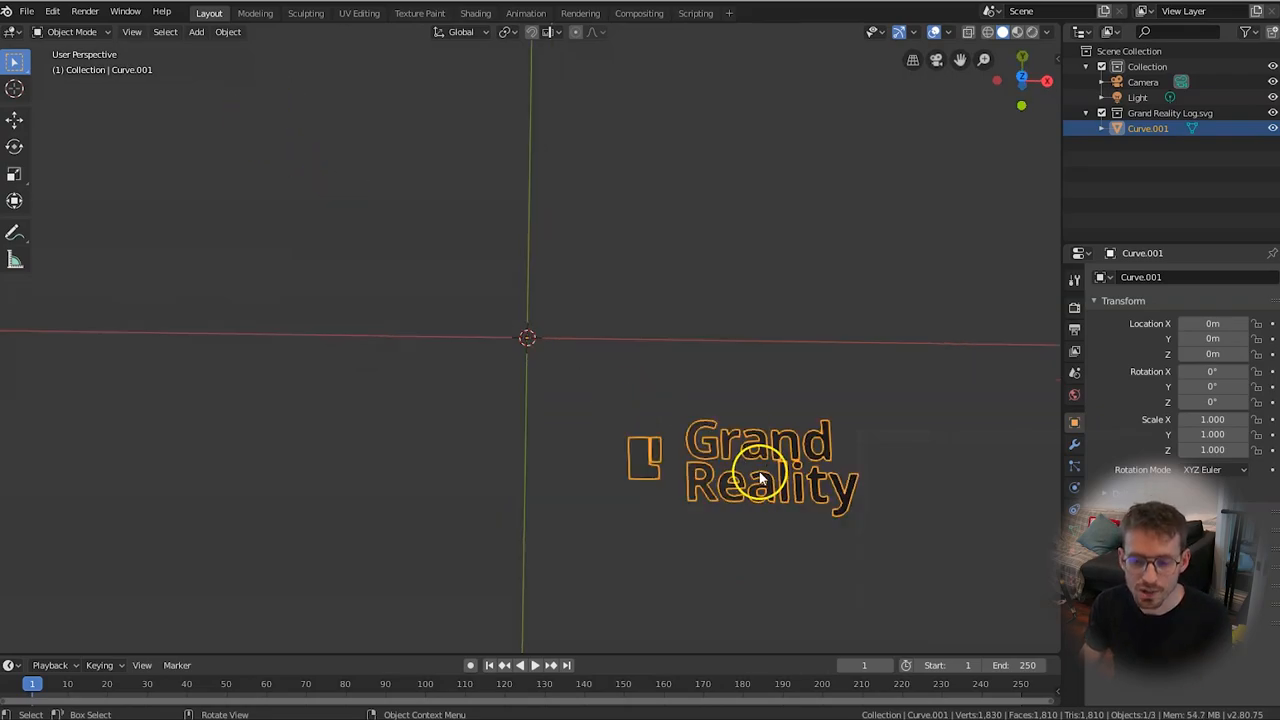
Set the logo's origin to its geometry and extrude its faces into a thick solid
{"action": "right_click", "coordinate": [760, 480]}
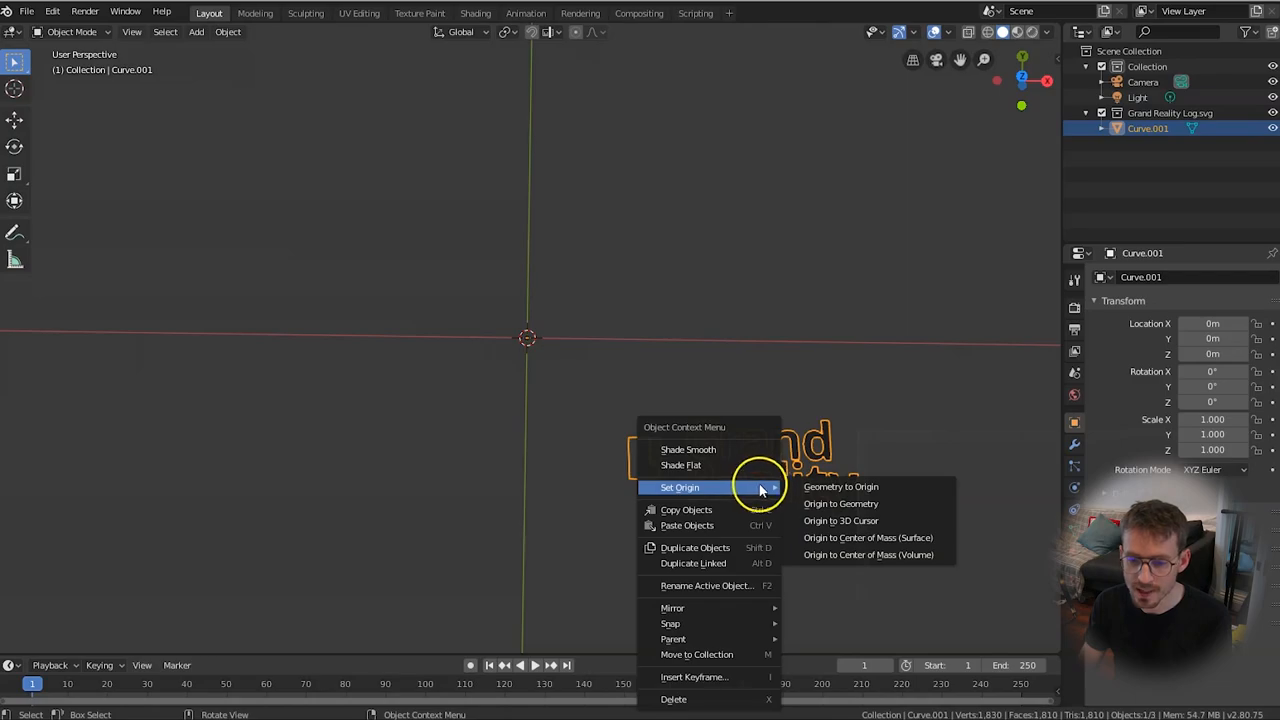
{"action": "left_click", "coordinate": [840, 504]}
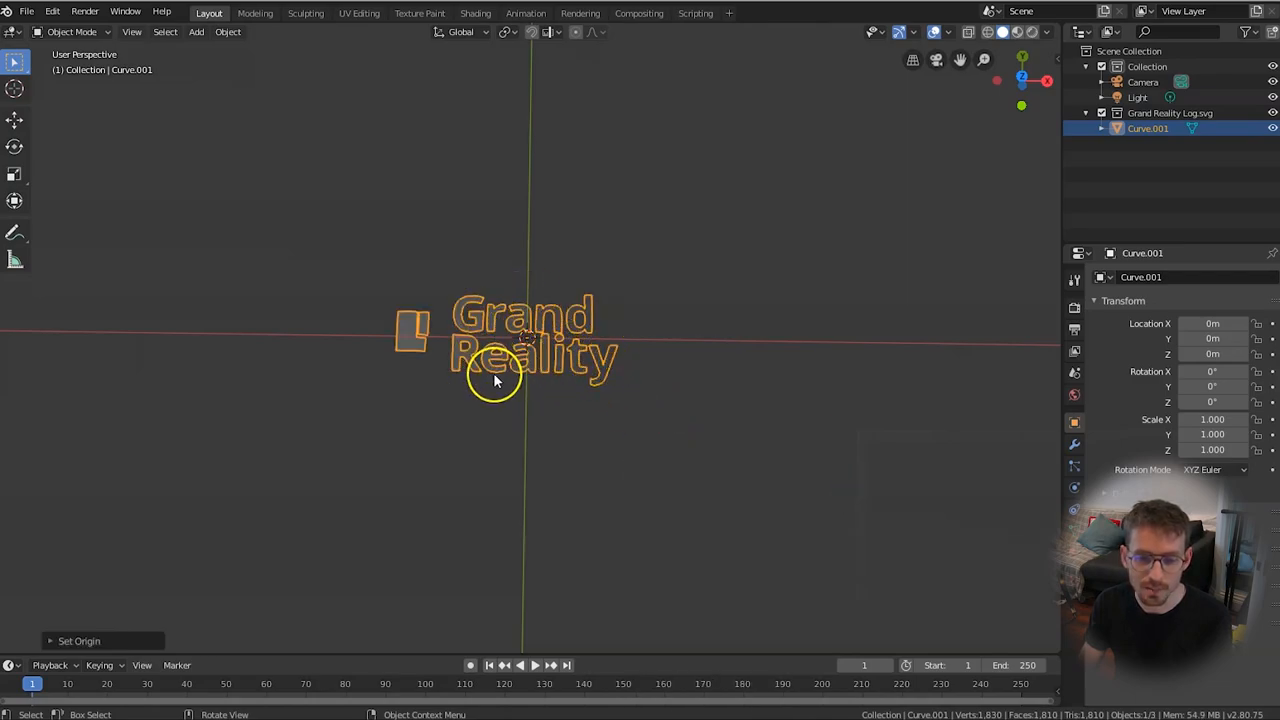
{"action": "key", "text": "Tab"}
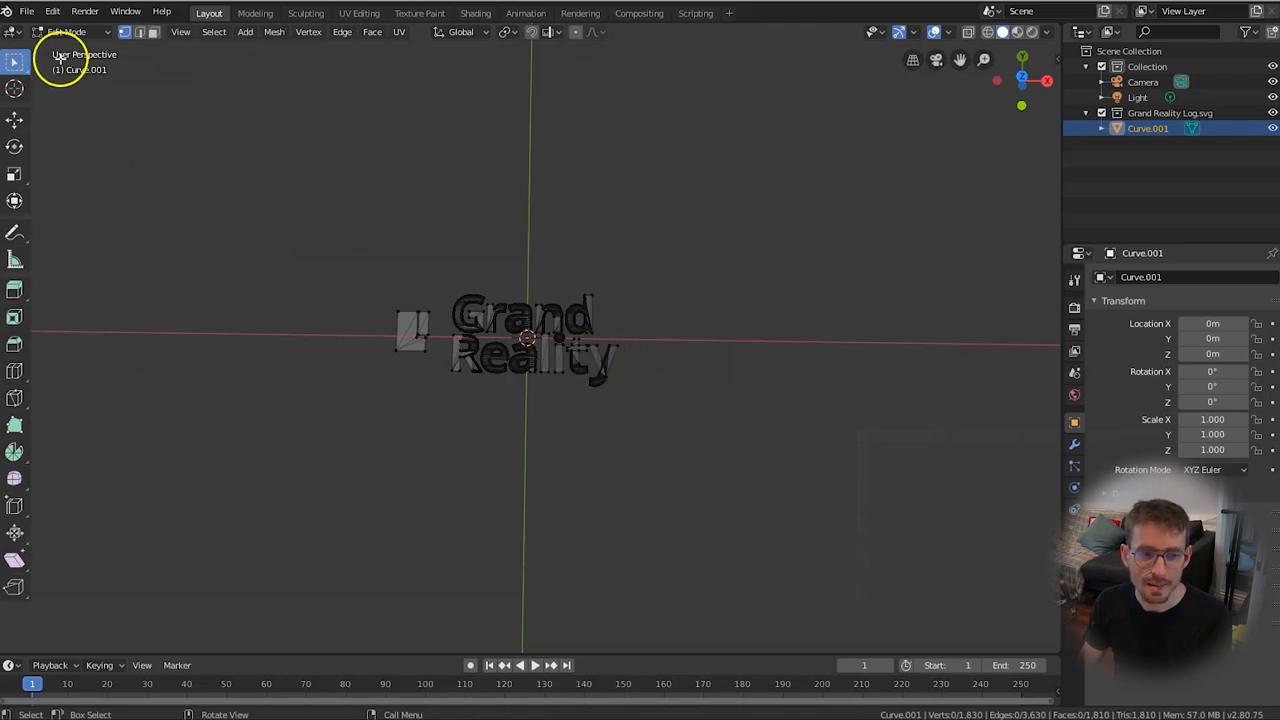
{"action": "mouse_move", "coordinate": [484, 256]}
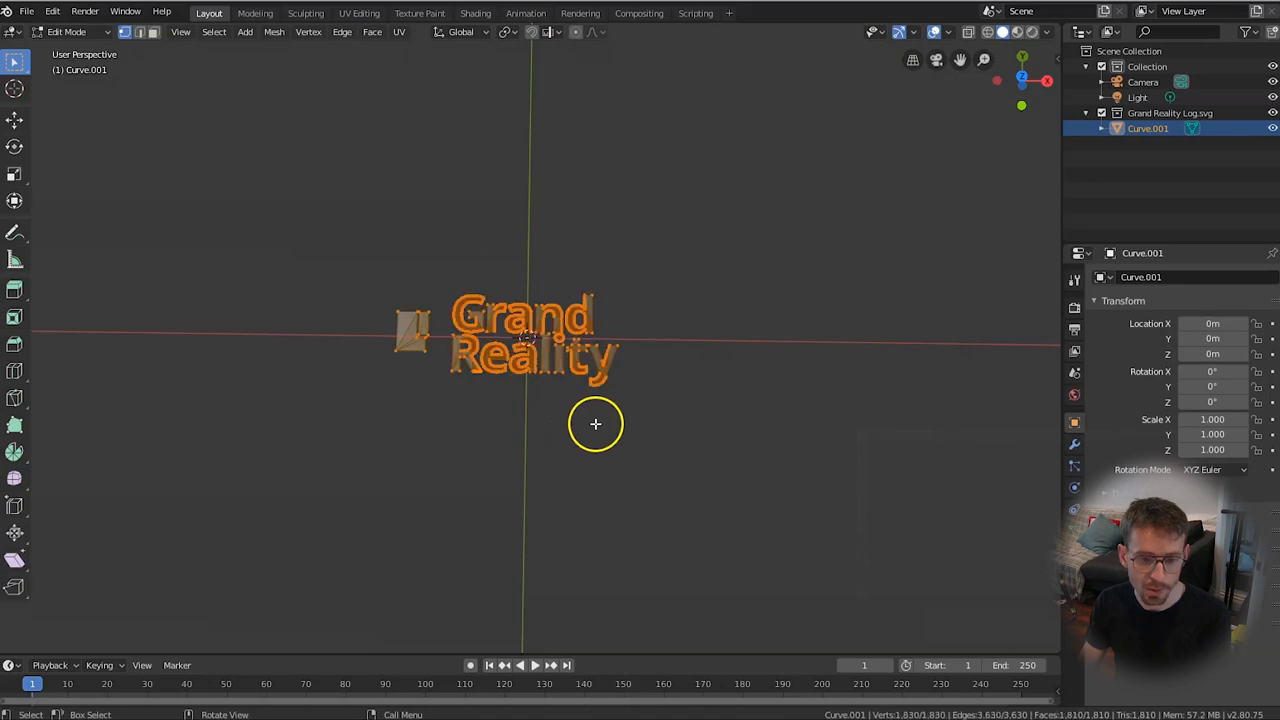
{"action": "mouse_move", "coordinate": [648, 388]}
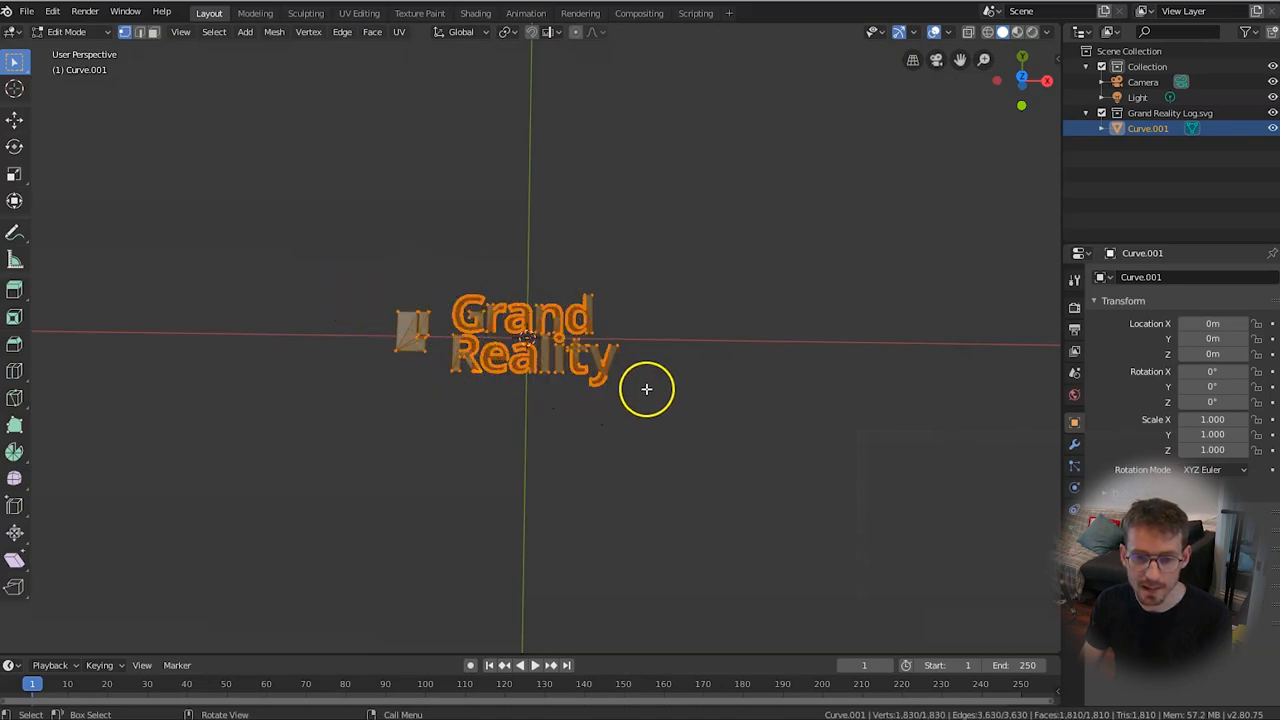
{"action": "mouse_move", "coordinate": [632, 384]}
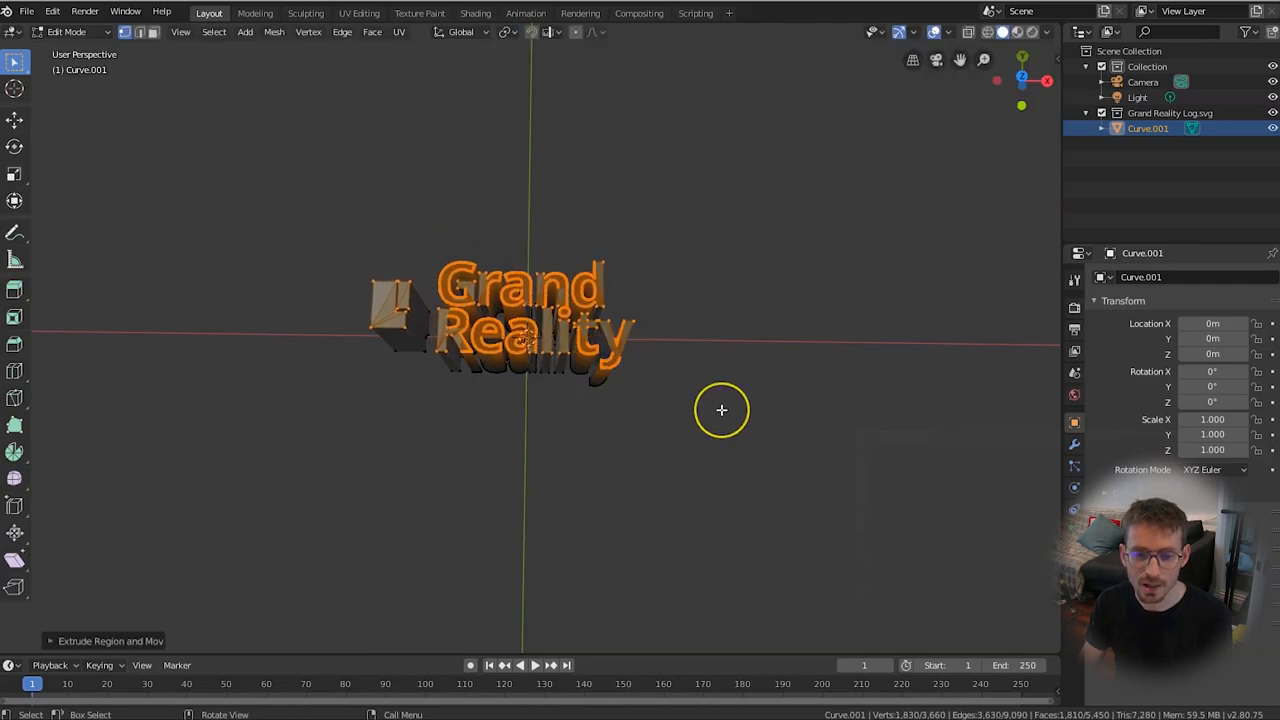
{"action": "key", "text": "Tab"}
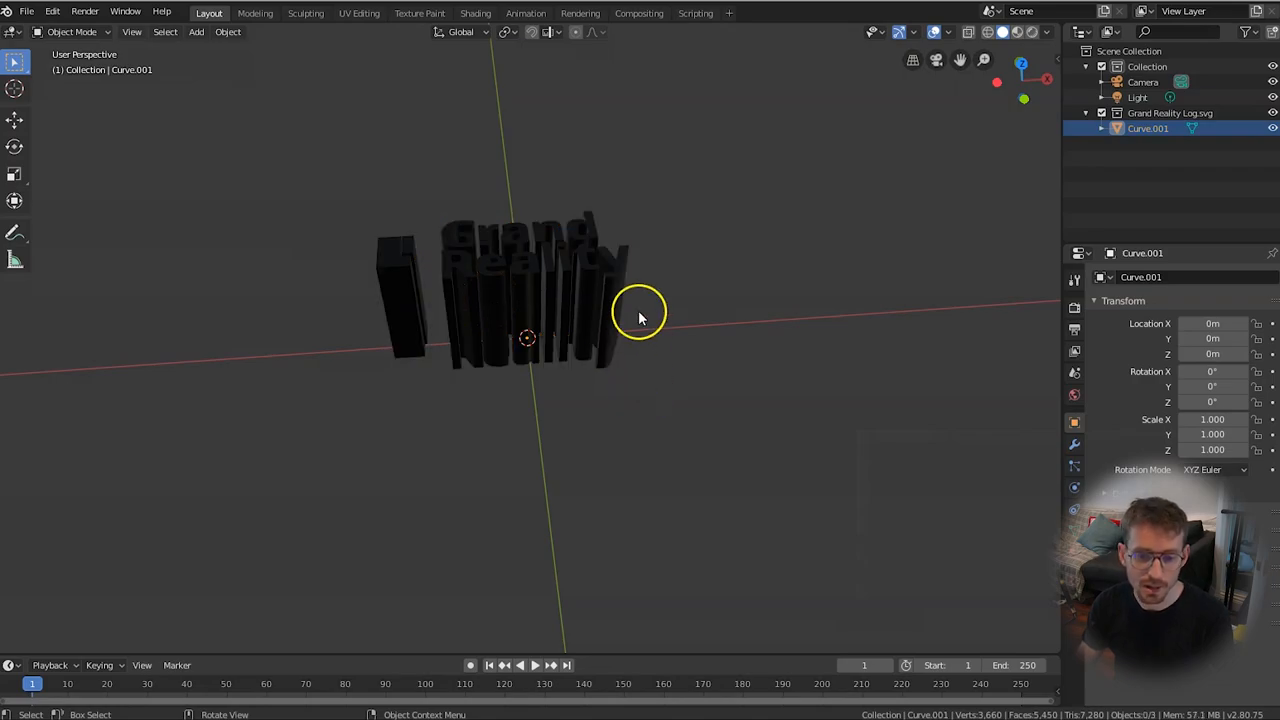
{"action": "mouse_move", "coordinate": [670, 328]}
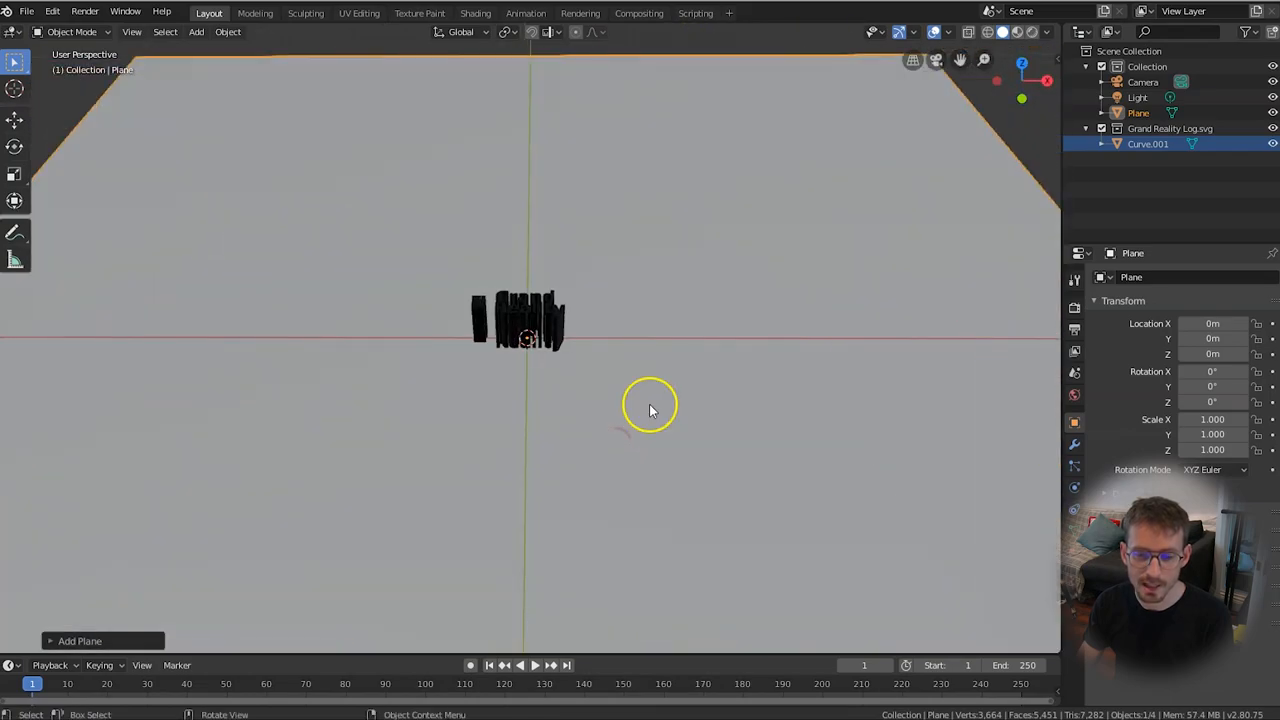
Position the new plane around the extruded logo in the scene
{"action": "left_click_drag", "start_coordinate": [650, 410], "coordinate": [476, 304]}
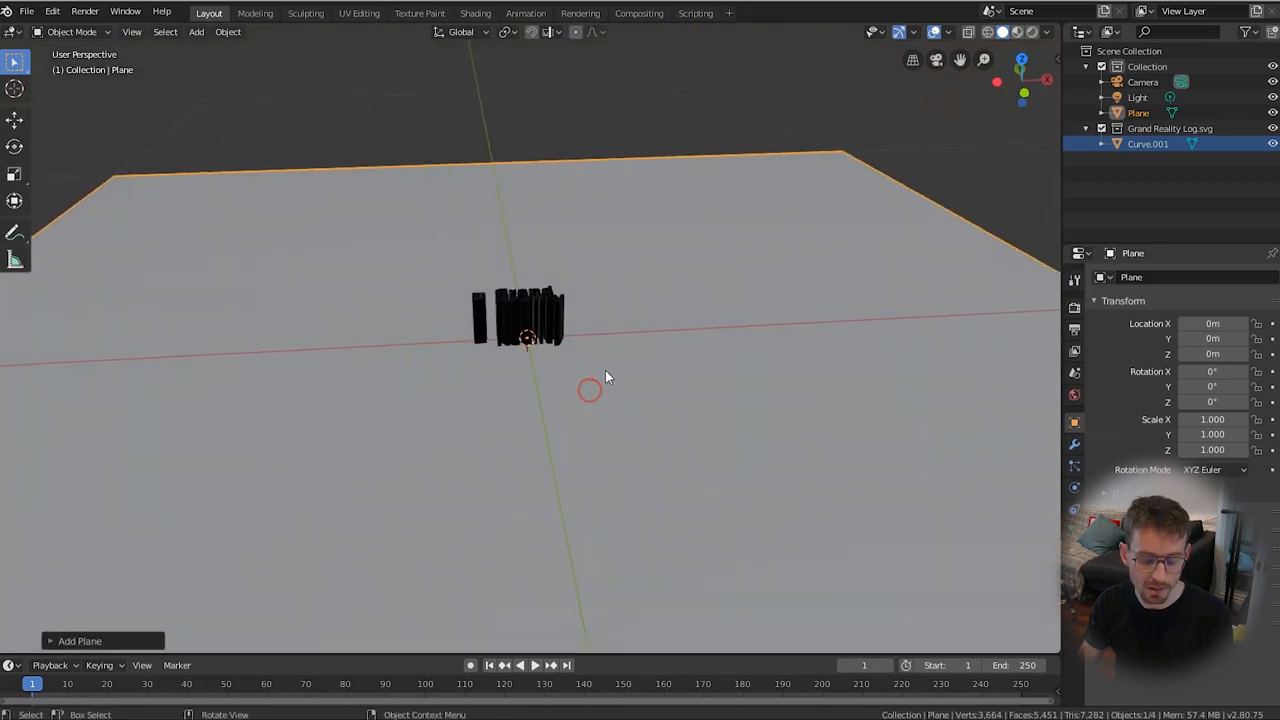
{"action": "key", "text": "g"}
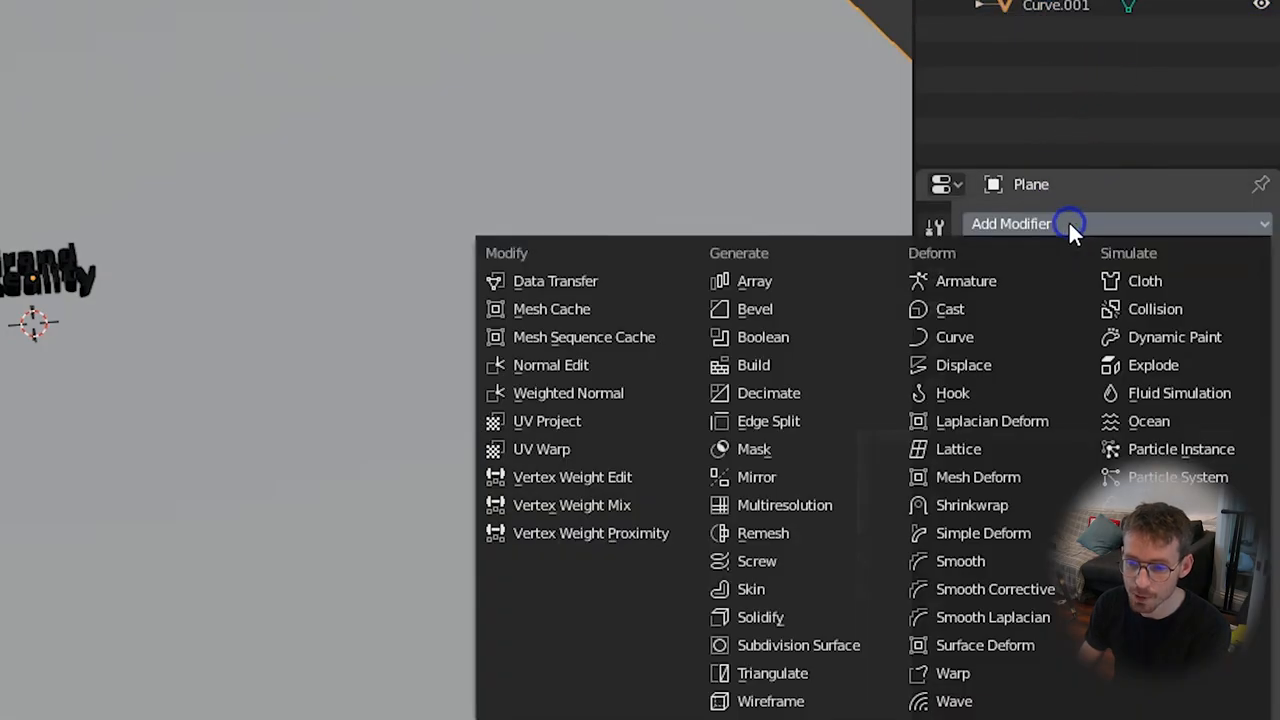
{"action": "mouse_move", "coordinate": [764, 336]}
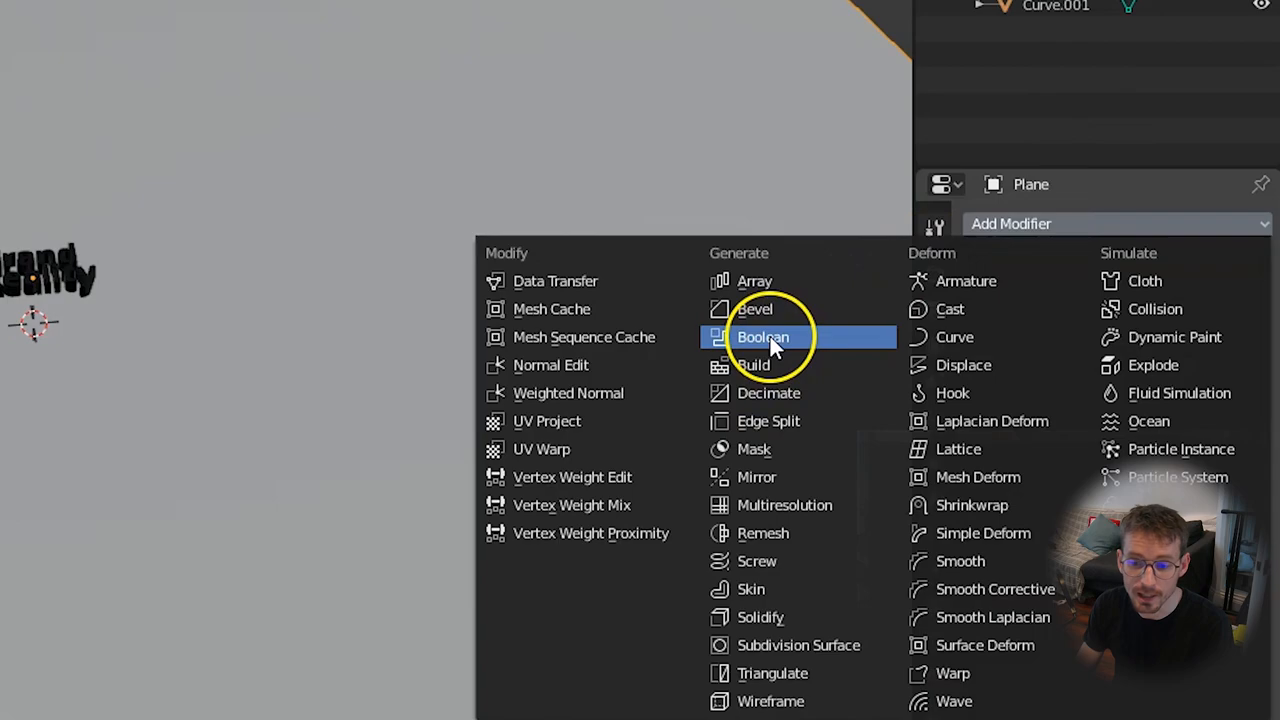
Add a Boolean modifier cutting the logo into the plane, apply it and hide the logo curves
{"action": "left_click", "coordinate": [764, 336]}
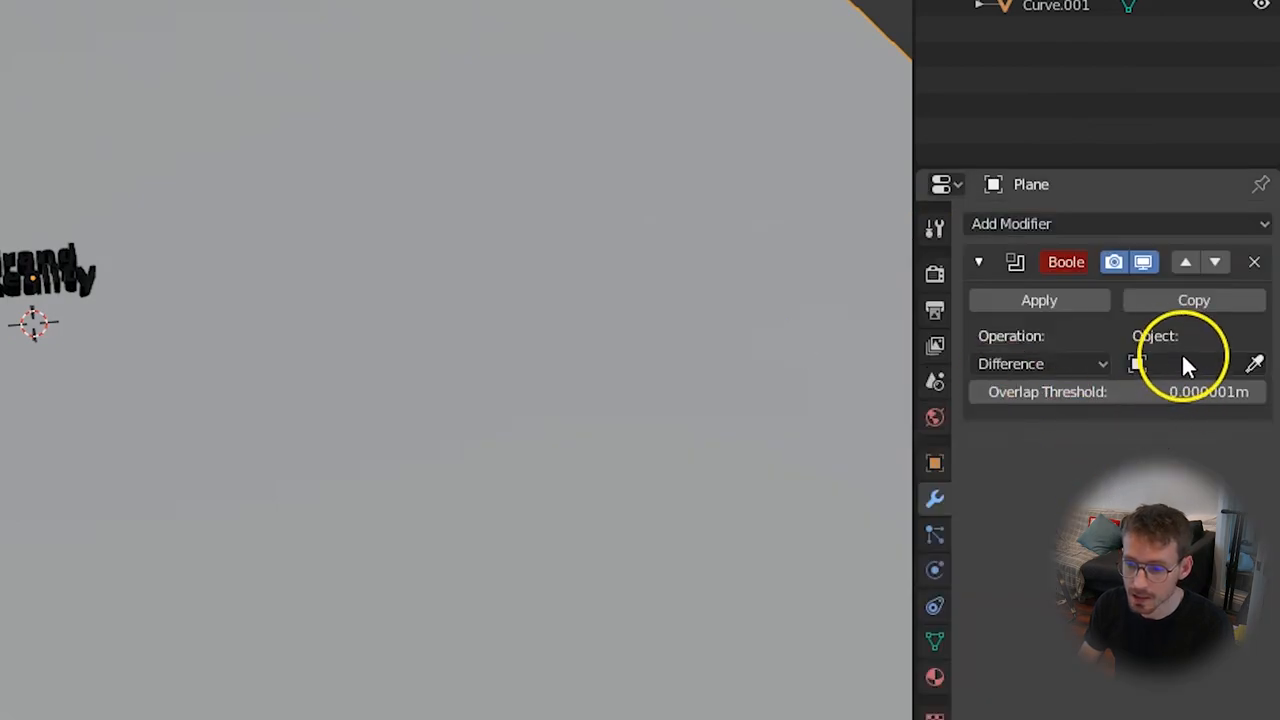
{"action": "left_click", "coordinate": [1190, 364]}
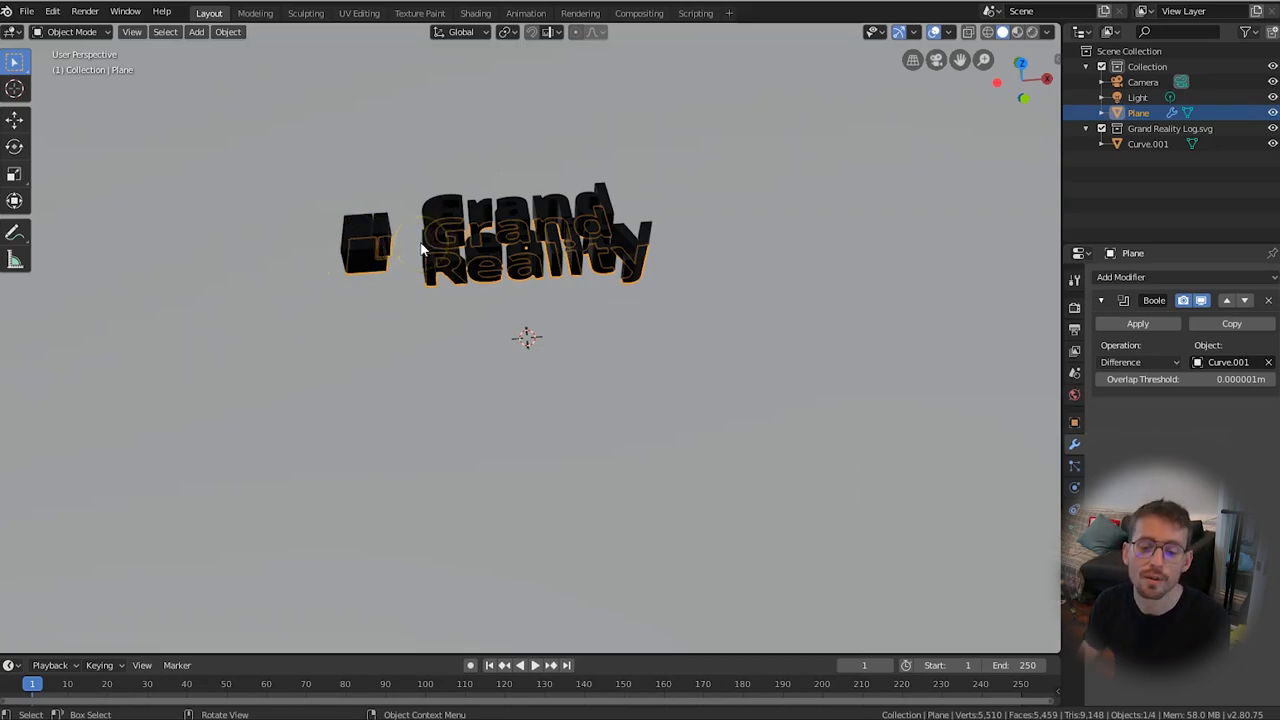
{"action": "left_click", "coordinate": [1136, 324]}
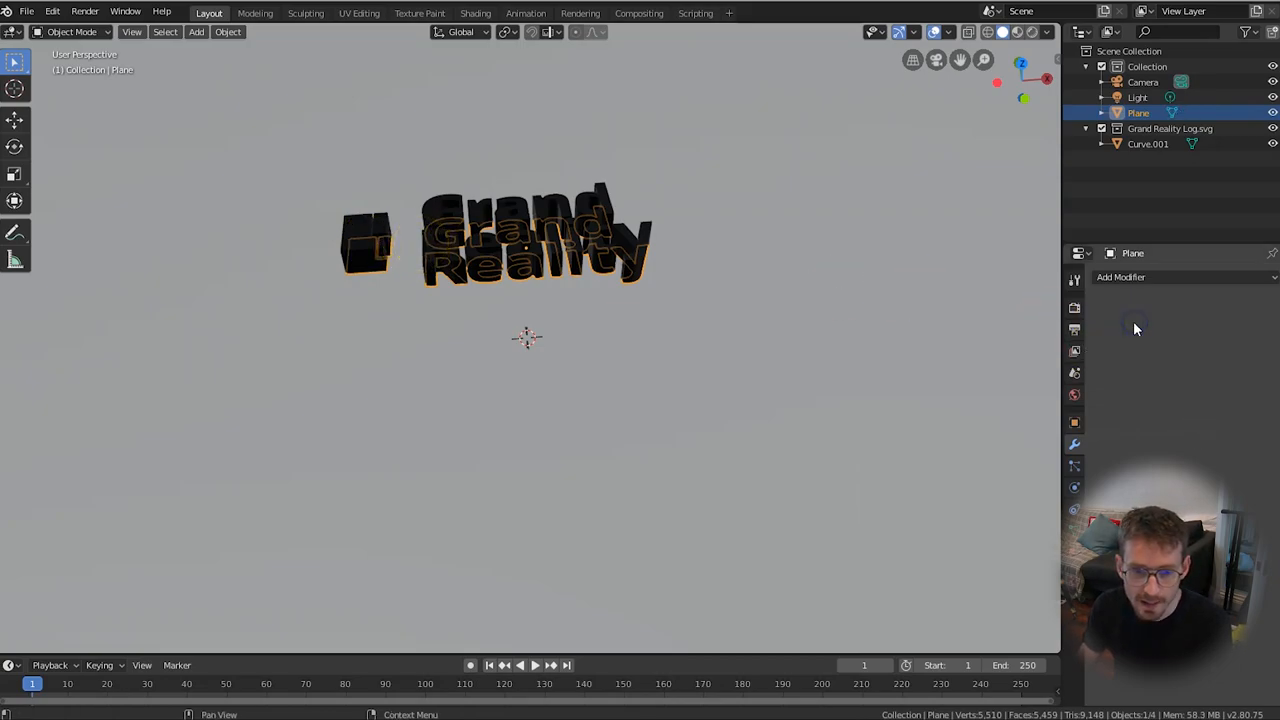
{"action": "left_click", "coordinate": [1086, 128]}
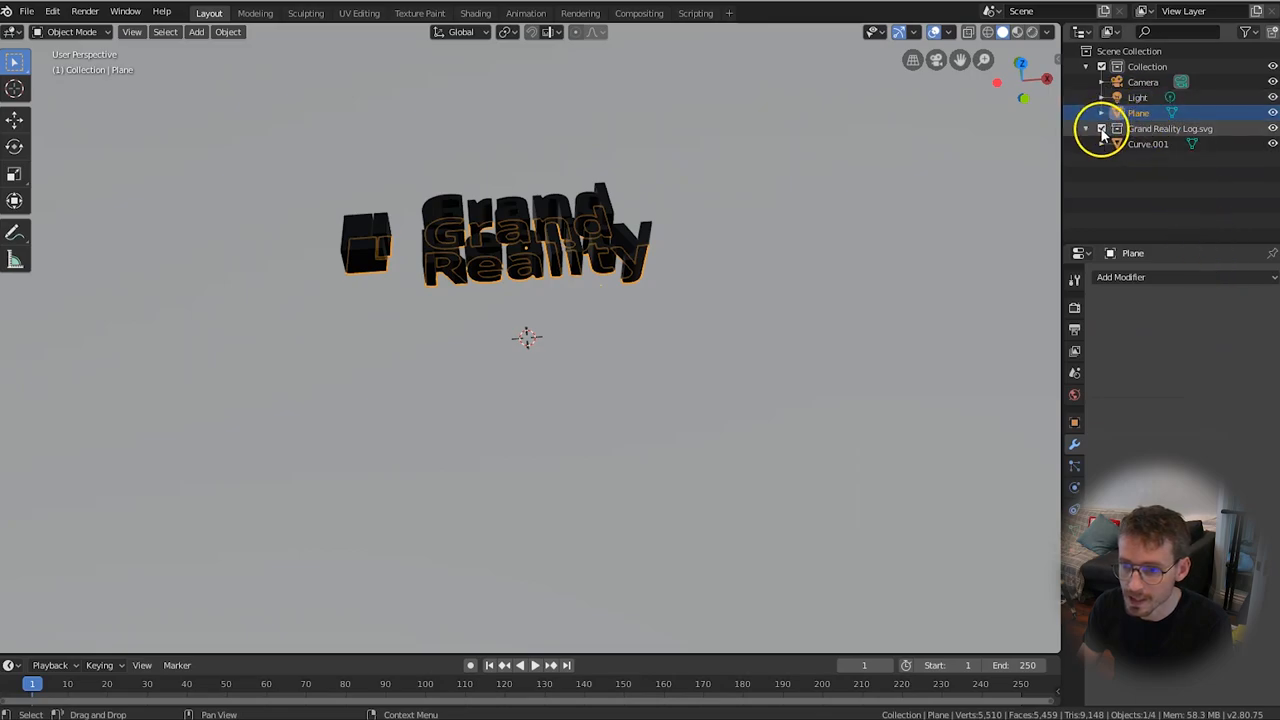
{"action": "mouse_move", "coordinate": [1102, 132]}
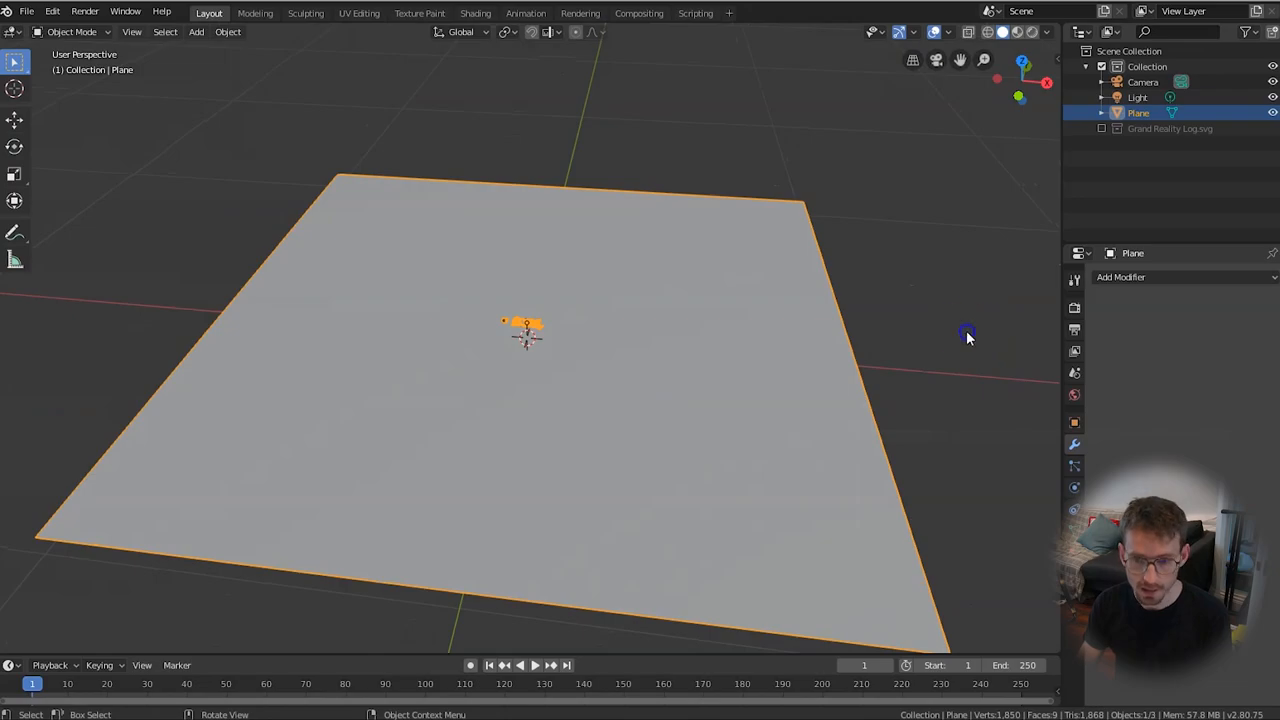
Add a cube, give it a new material and bring up its shader node graph
{"action": "left_click", "coordinate": [196, 32]}
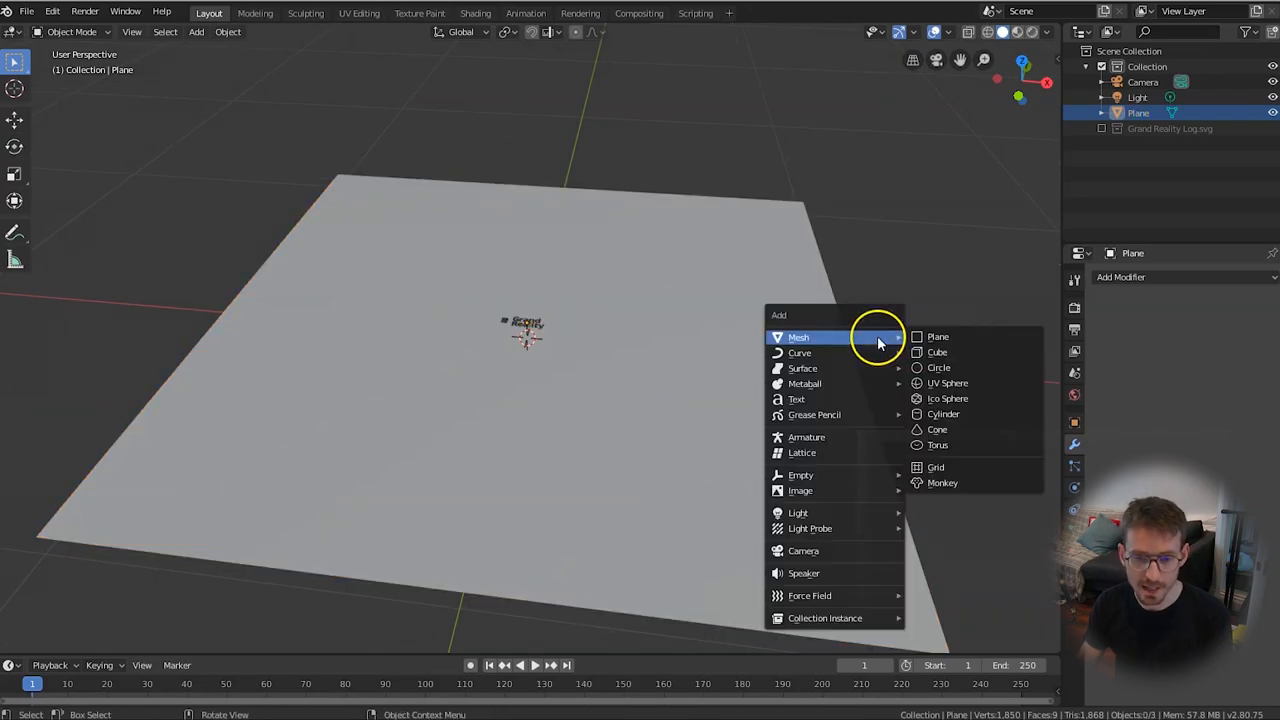
{"action": "left_click", "coordinate": [936, 352]}
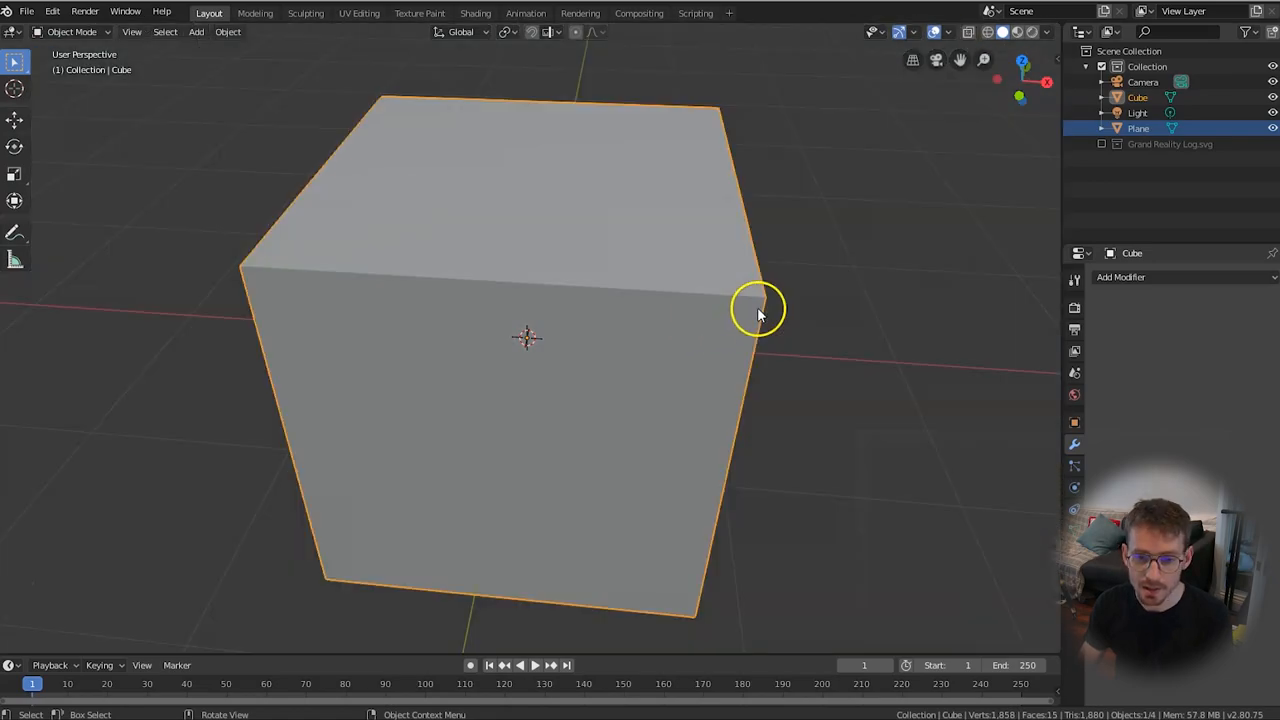
{"action": "left_click", "coordinate": [1136, 96]}
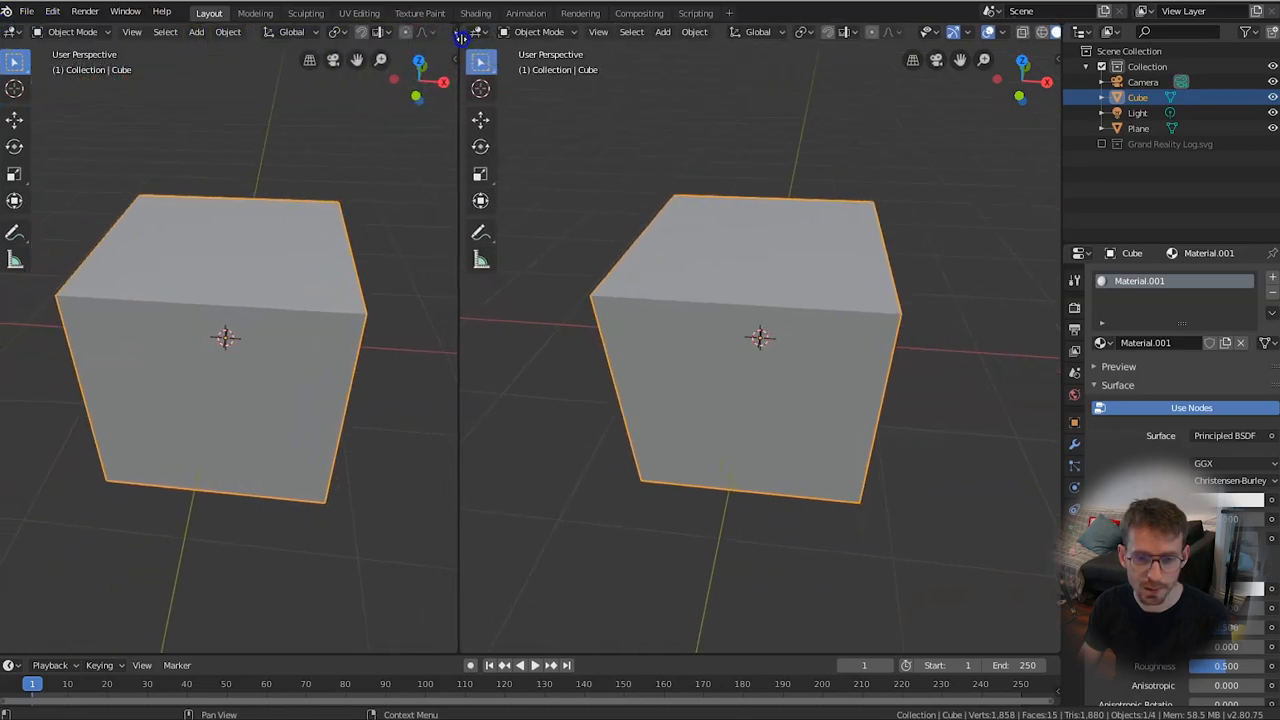
{"action": "left_click", "coordinate": [16, 32]}
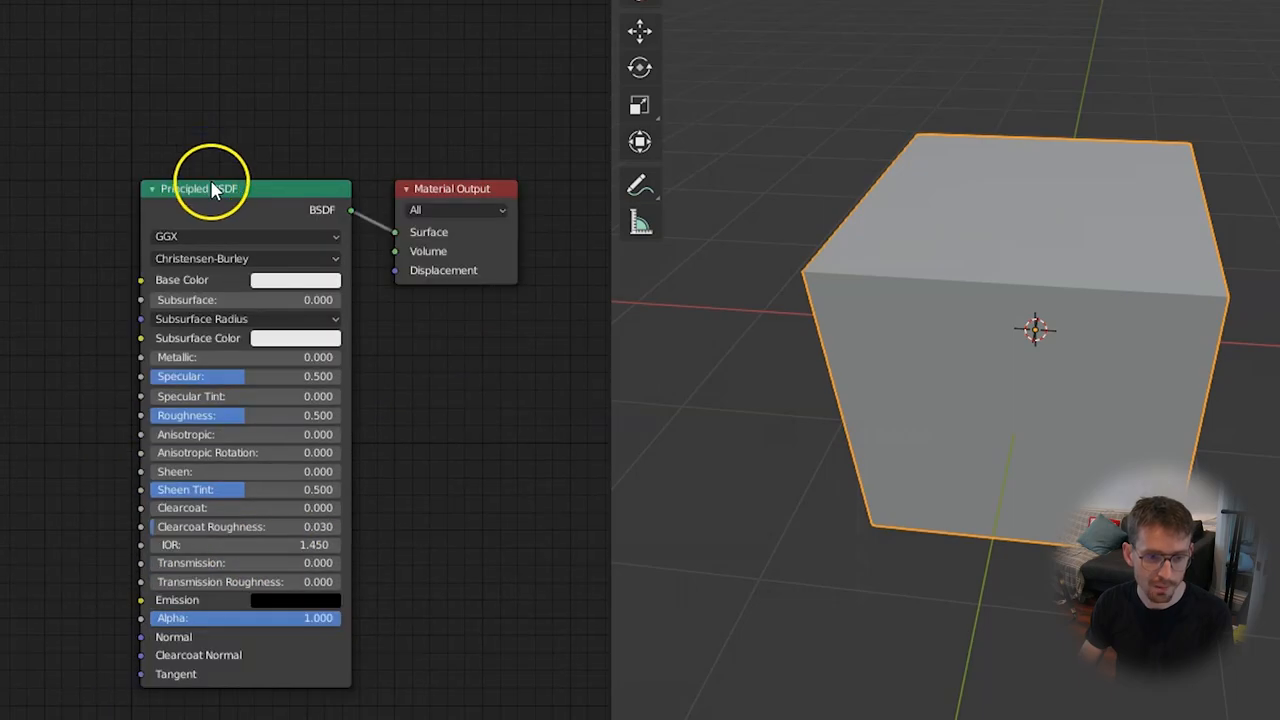
{"action": "mouse_move", "coordinate": [300, 218]}
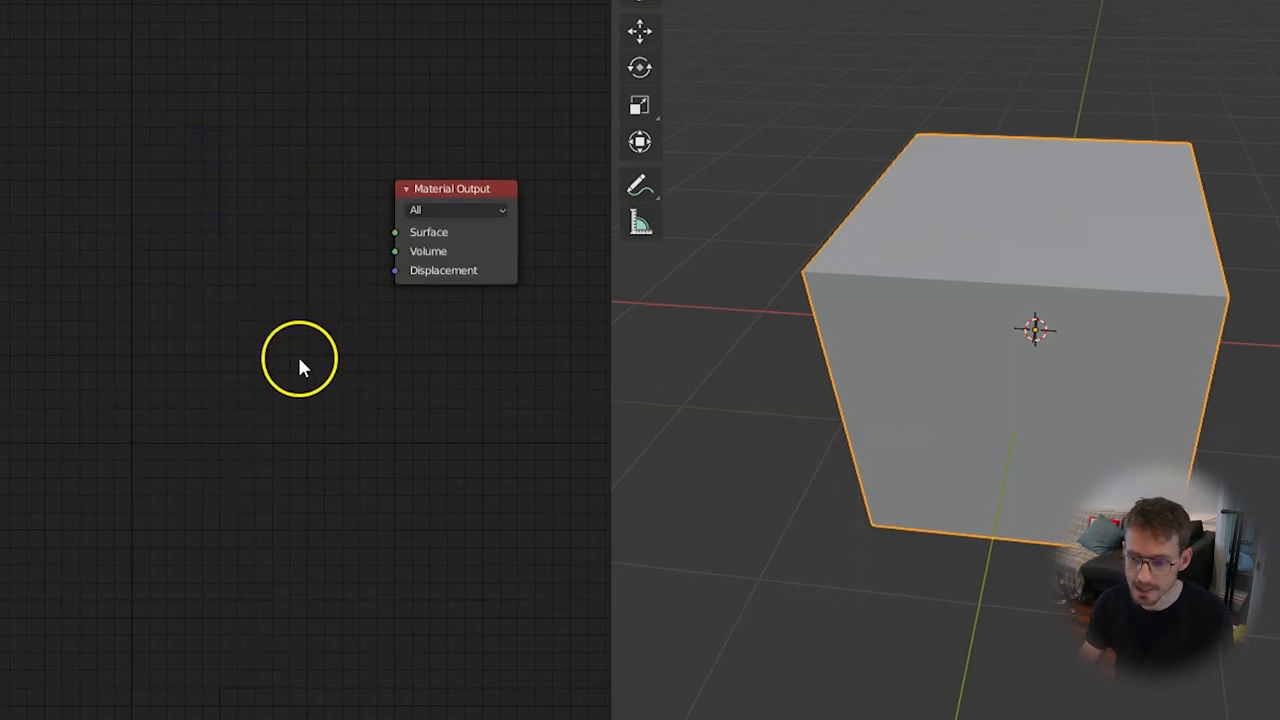
{"action": "mouse_move", "coordinate": [100, 264]}
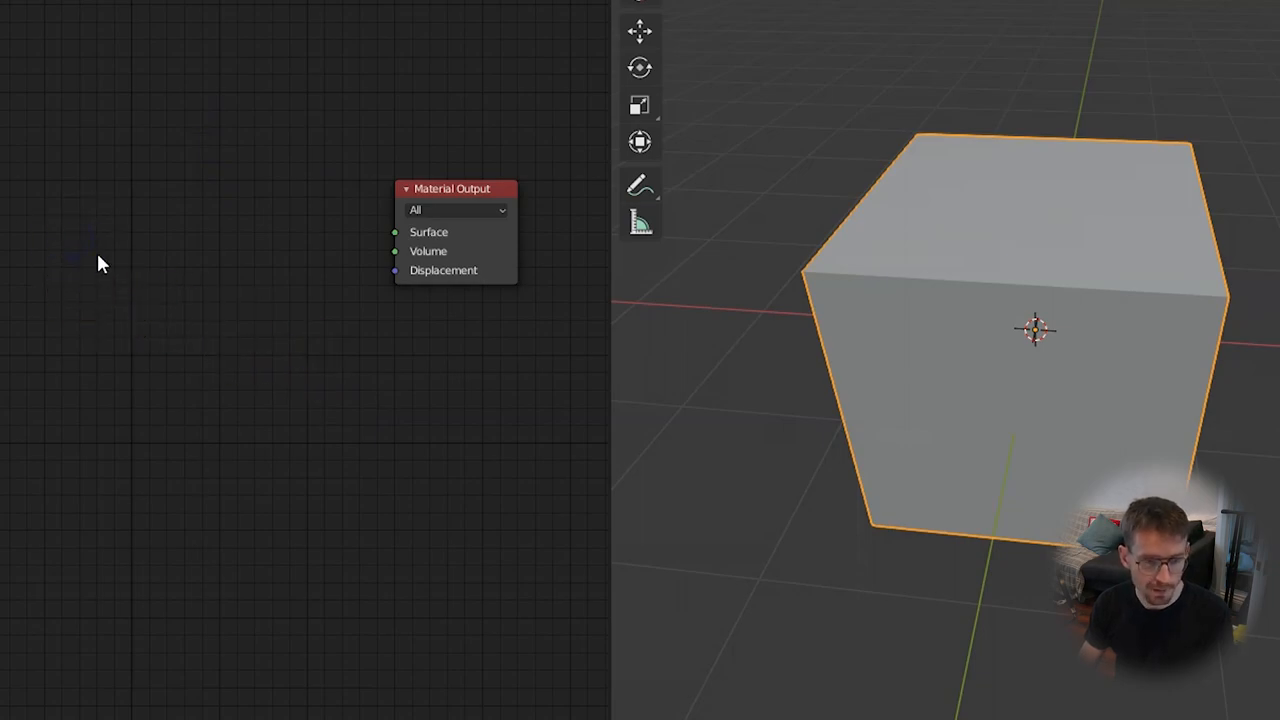
Add Volume Absorption and Volume Scatter nodes and combine them through an Add Shader
{"action": "key", "text": "shift+a"}
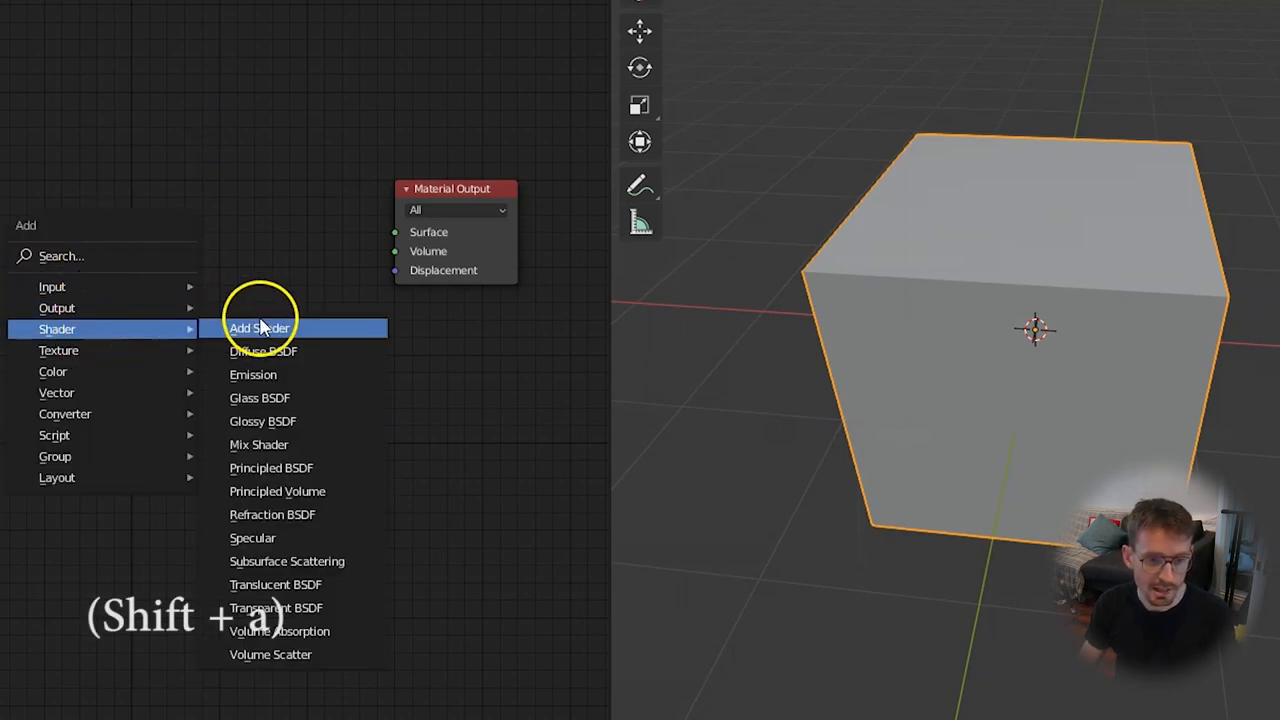
{"action": "left_click", "coordinate": [280, 632]}
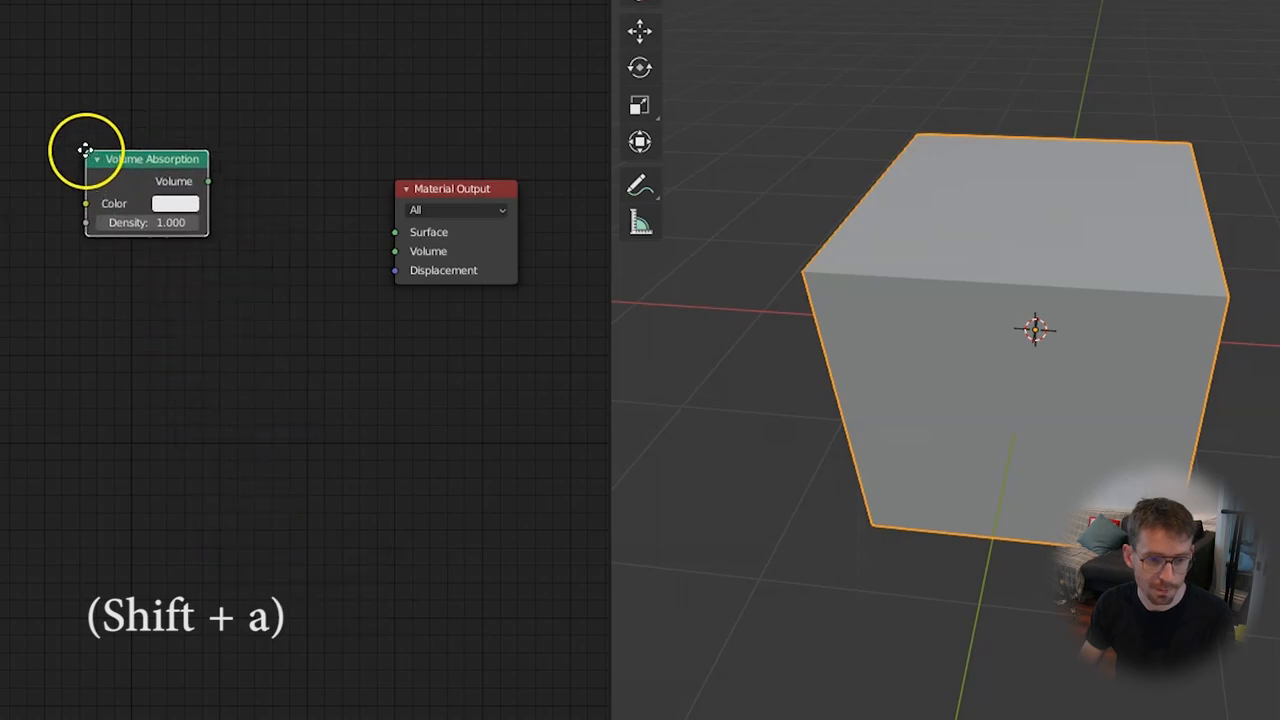
{"action": "key", "text": "shift+a"}
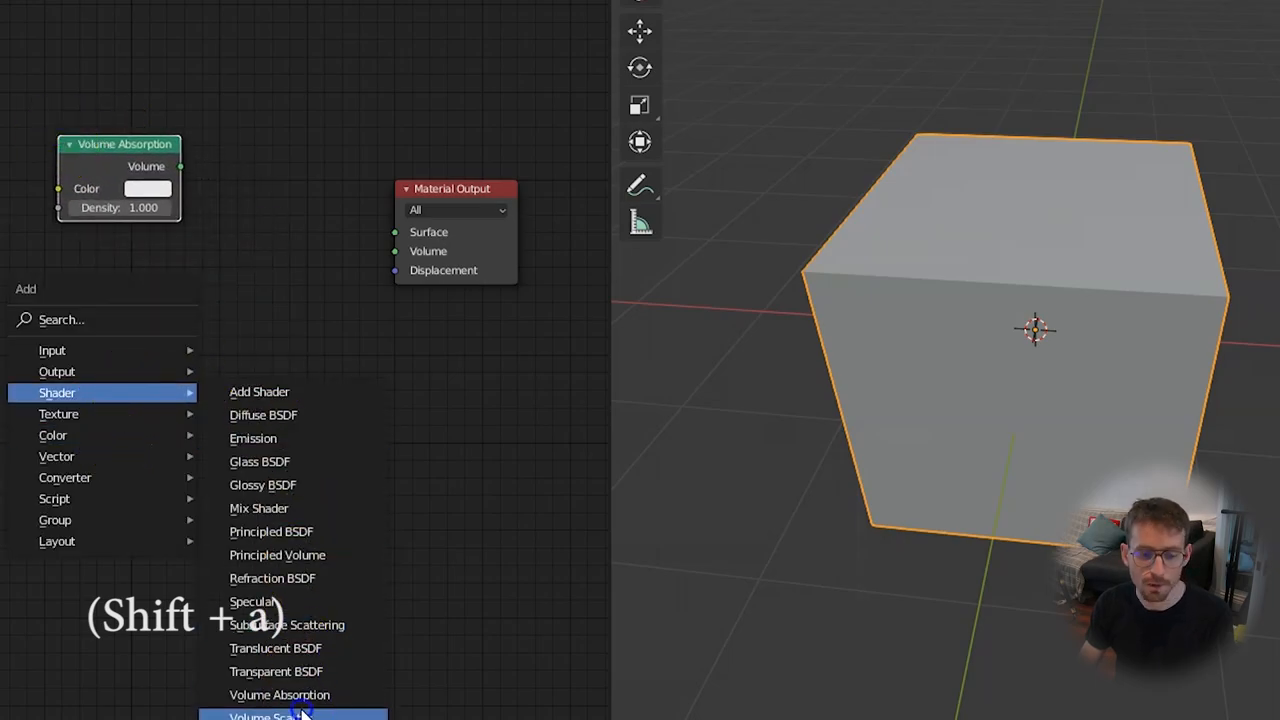
{"action": "left_click", "coordinate": [270, 716]}
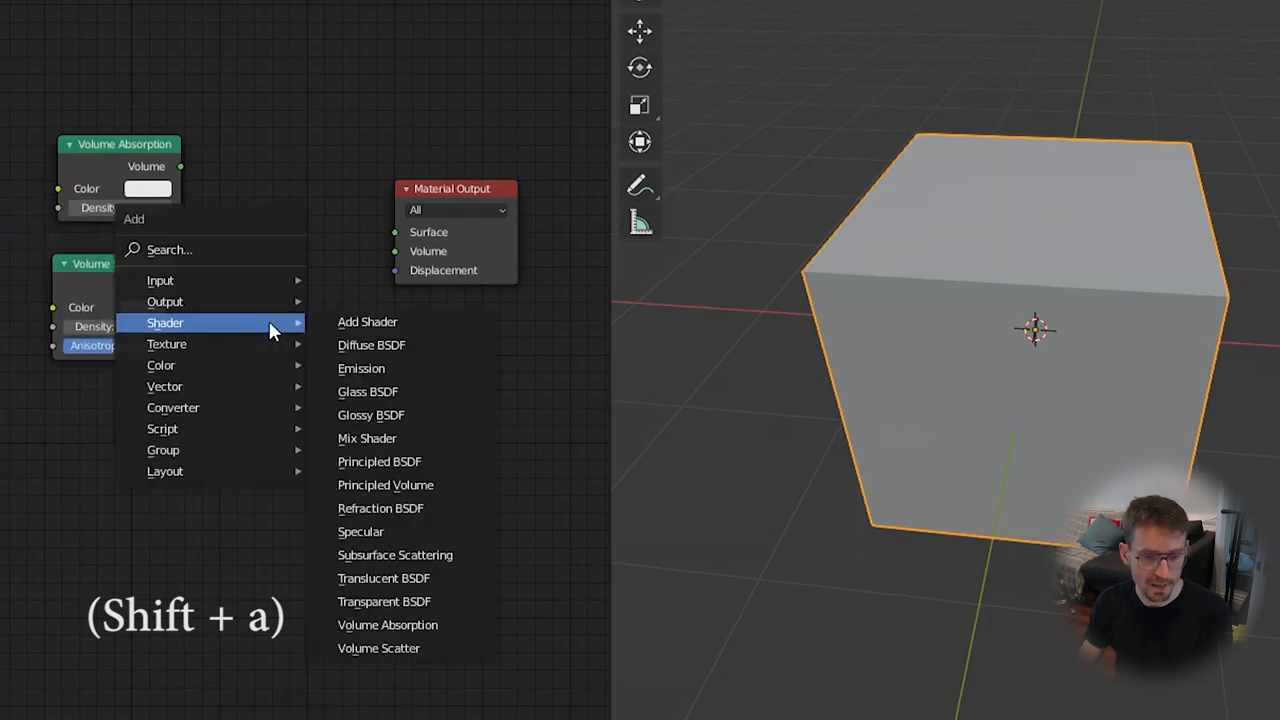
{"action": "left_click", "coordinate": [368, 320]}
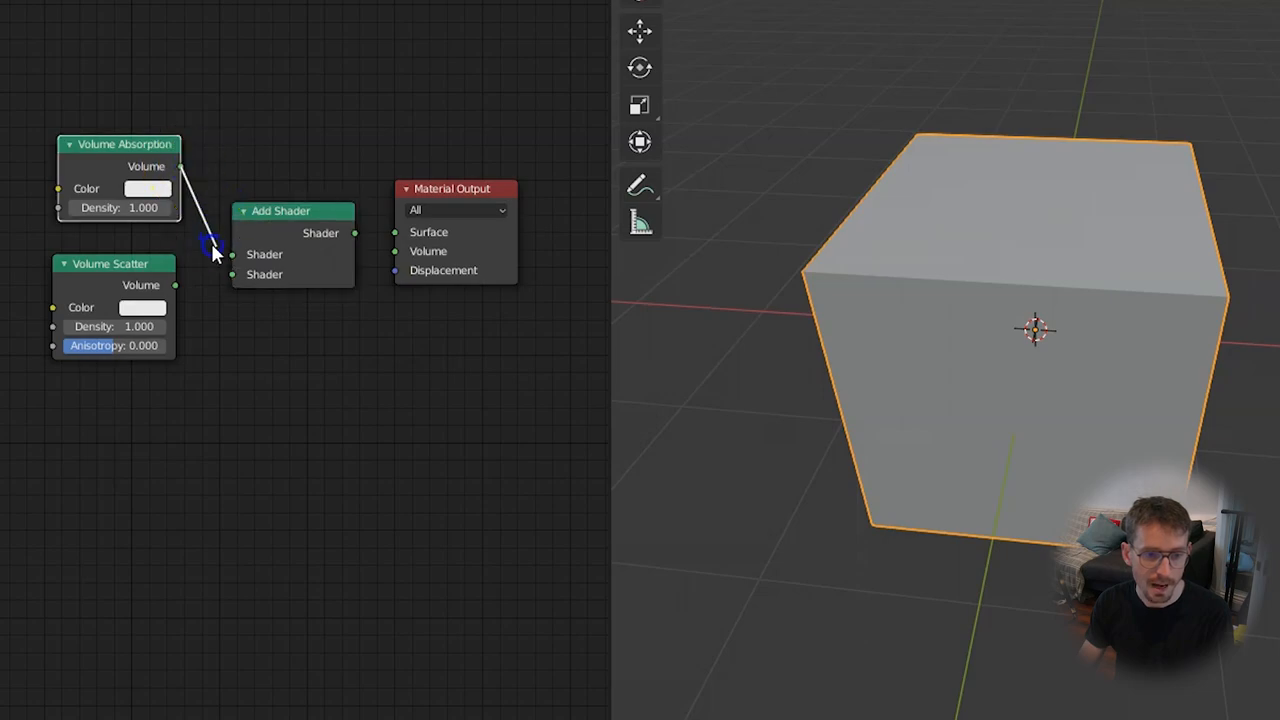
{"action": "left_click_drag", "start_coordinate": [216, 250], "coordinate": [232, 276]}
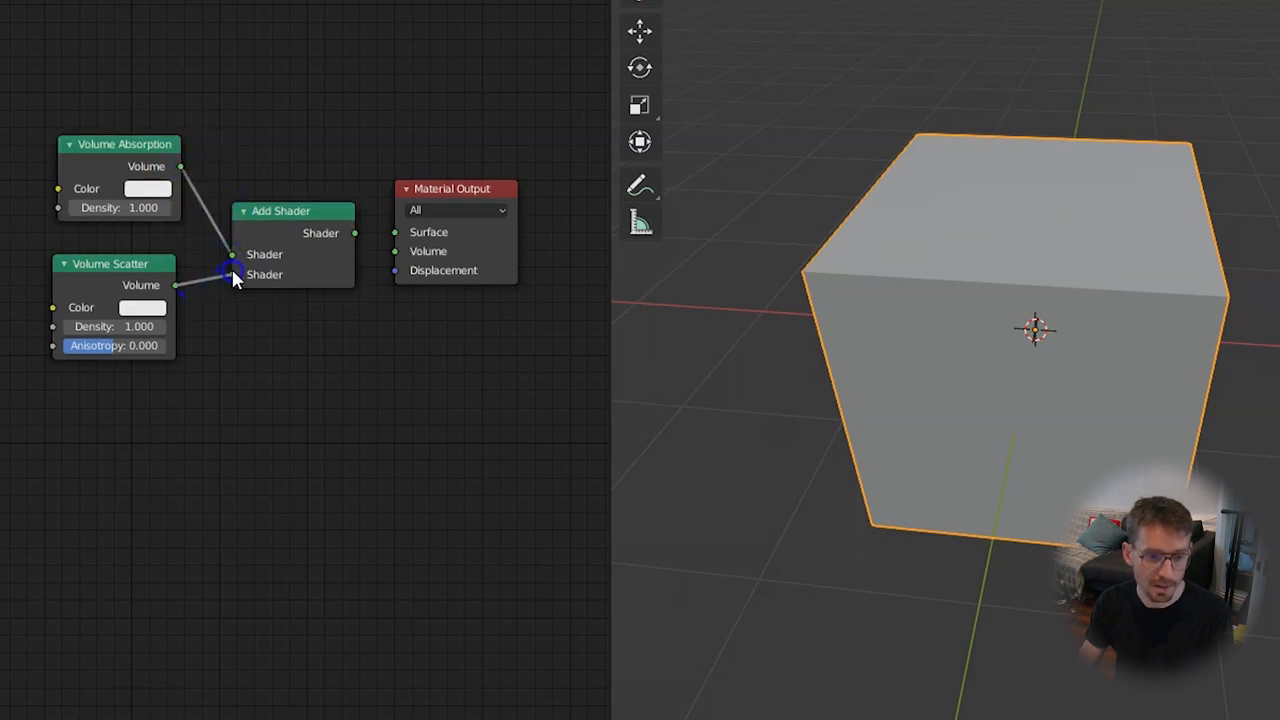
{"action": "left_click_drag", "start_coordinate": [356, 232], "coordinate": [396, 232]}
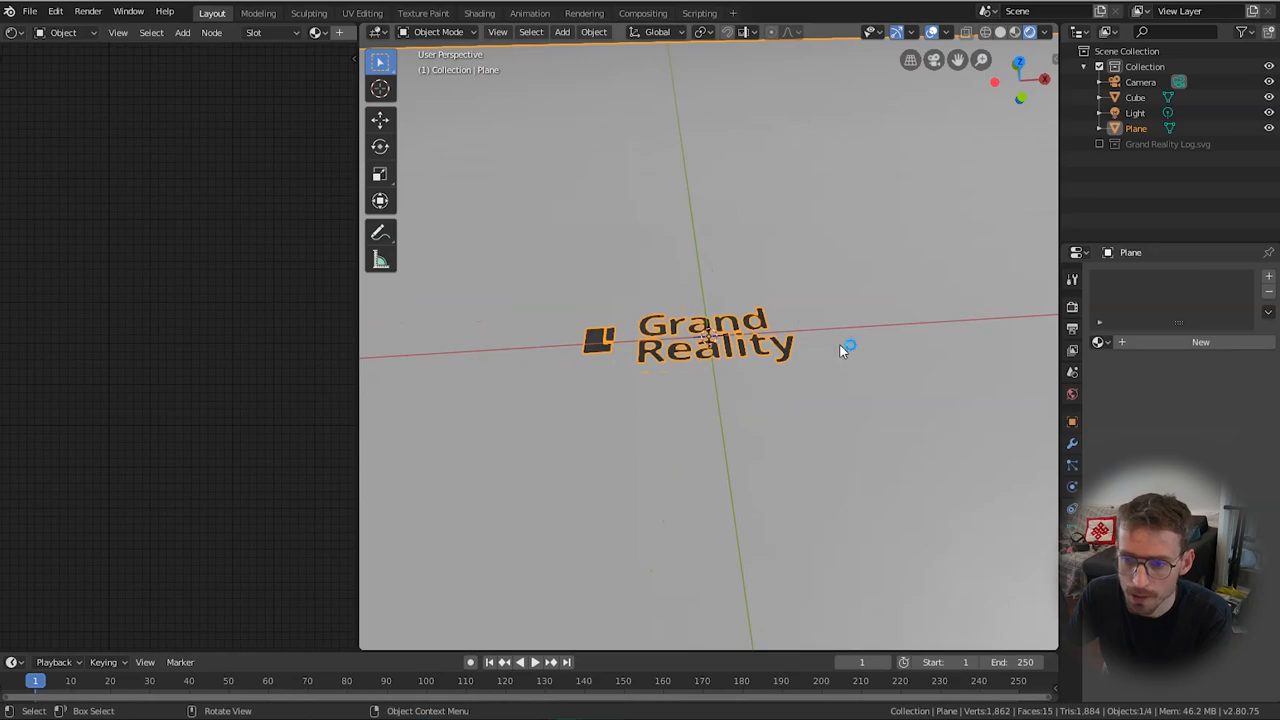
Set the world background colour to pure black
{"action": "left_click", "coordinate": [1136, 112]}
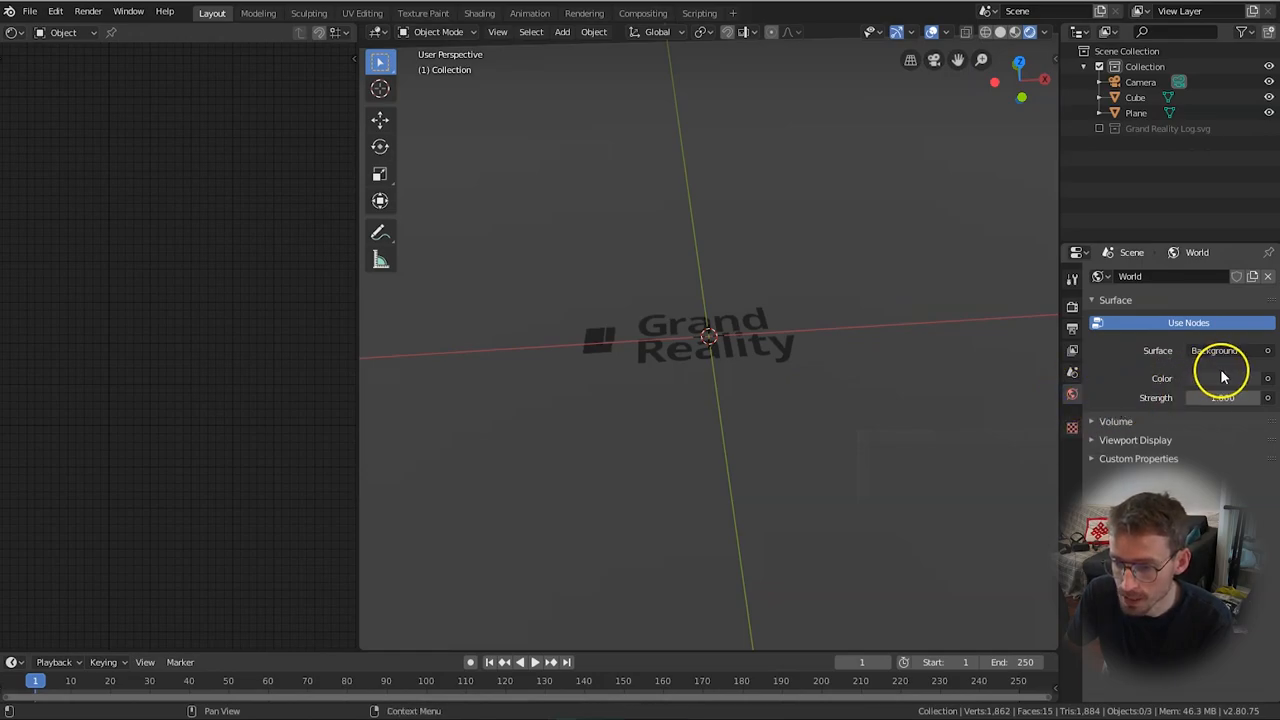
{"action": "left_click", "coordinate": [1220, 378]}
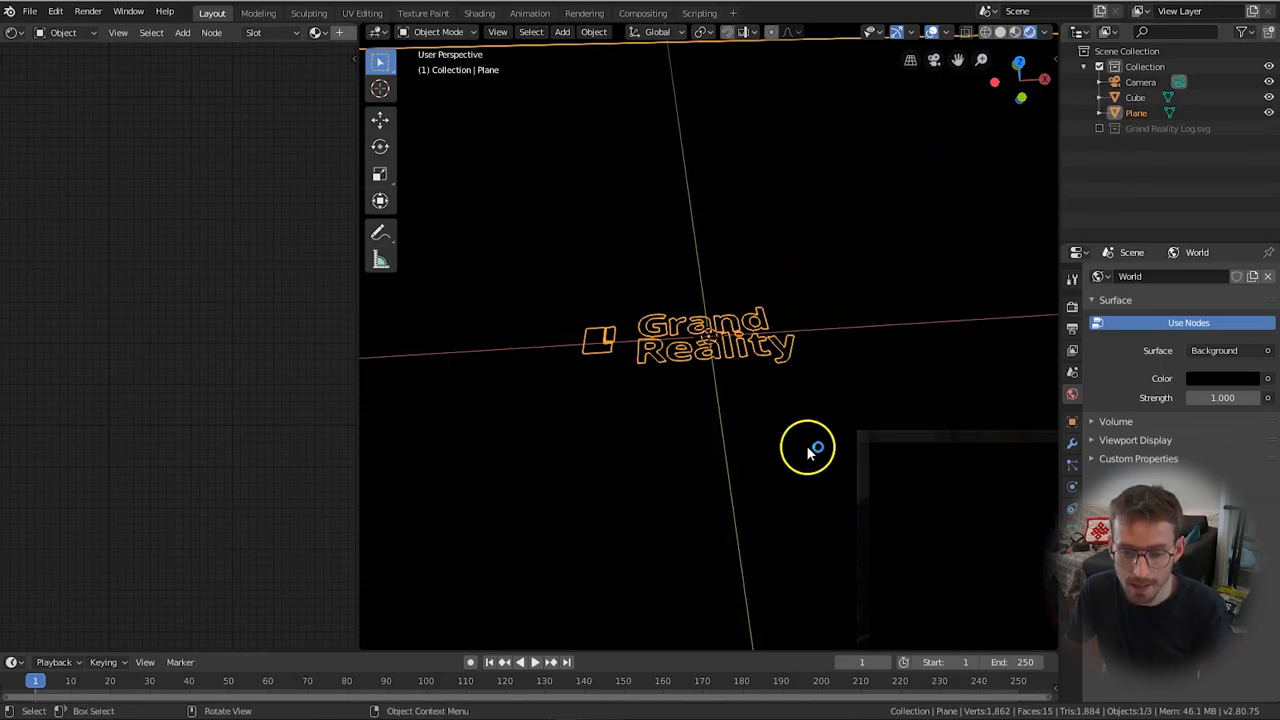
{"action": "mouse_move", "coordinate": [840, 390]}
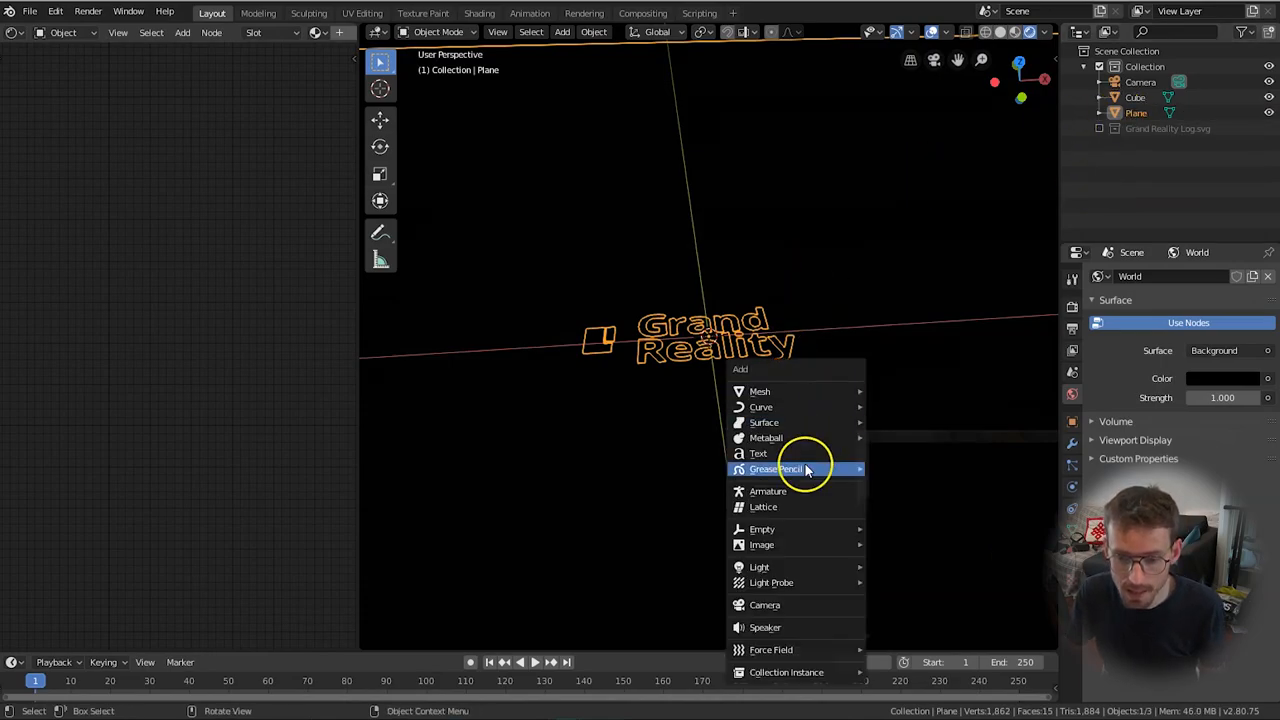
{"action": "mouse_move", "coordinate": [760, 568]}
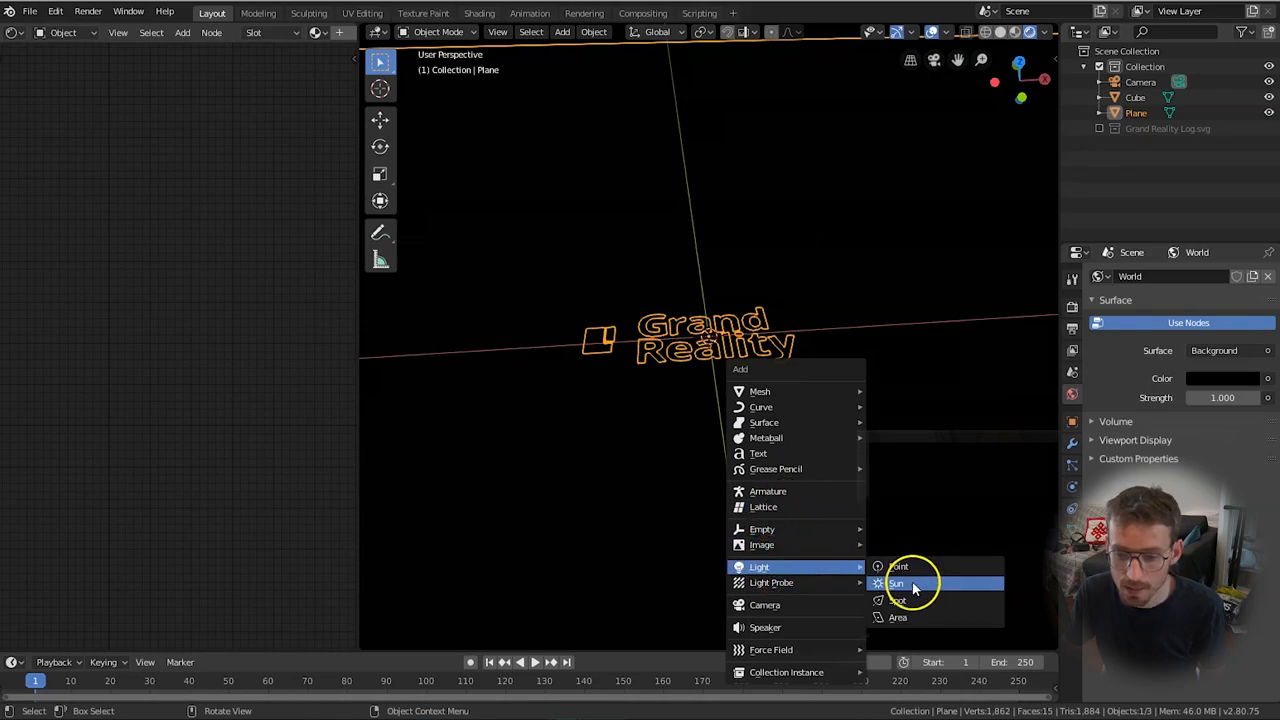
Add an area light, raise it above the plane and rotate it to shine down through the cutout
{"action": "left_click", "coordinate": [896, 616]}
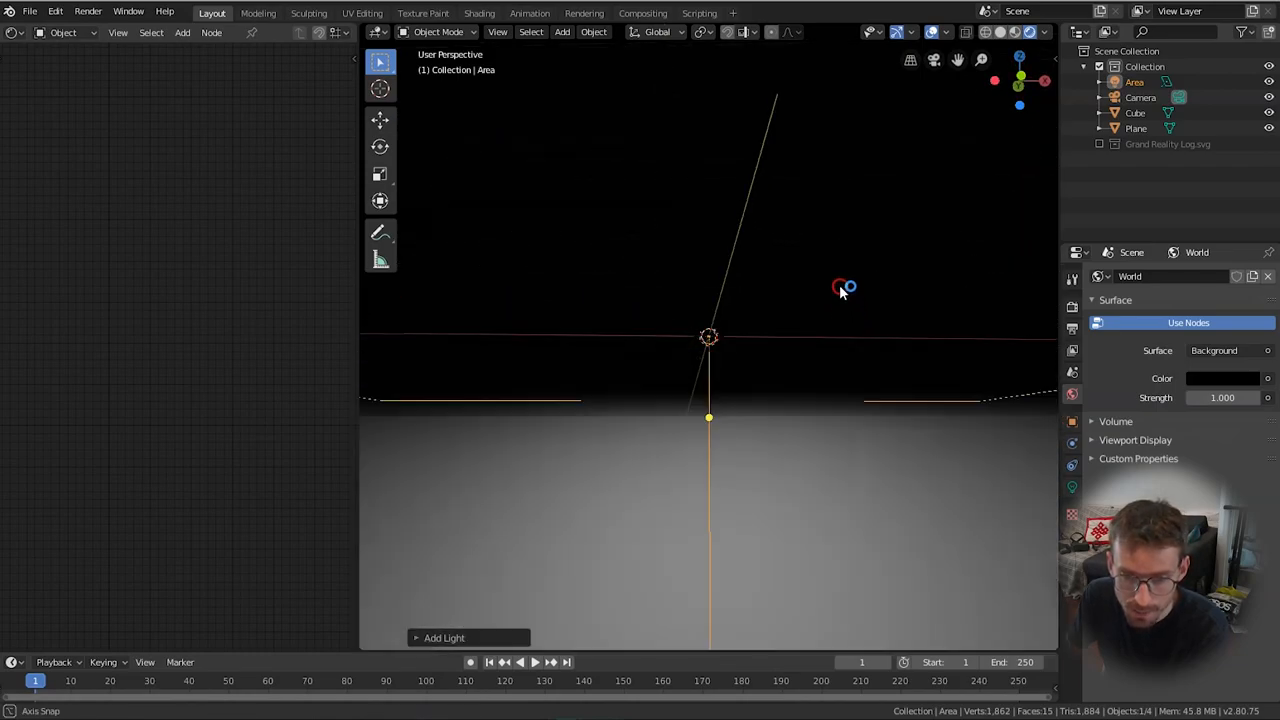
{"action": "left_click_drag", "start_coordinate": [844, 290], "coordinate": [790, 344]}
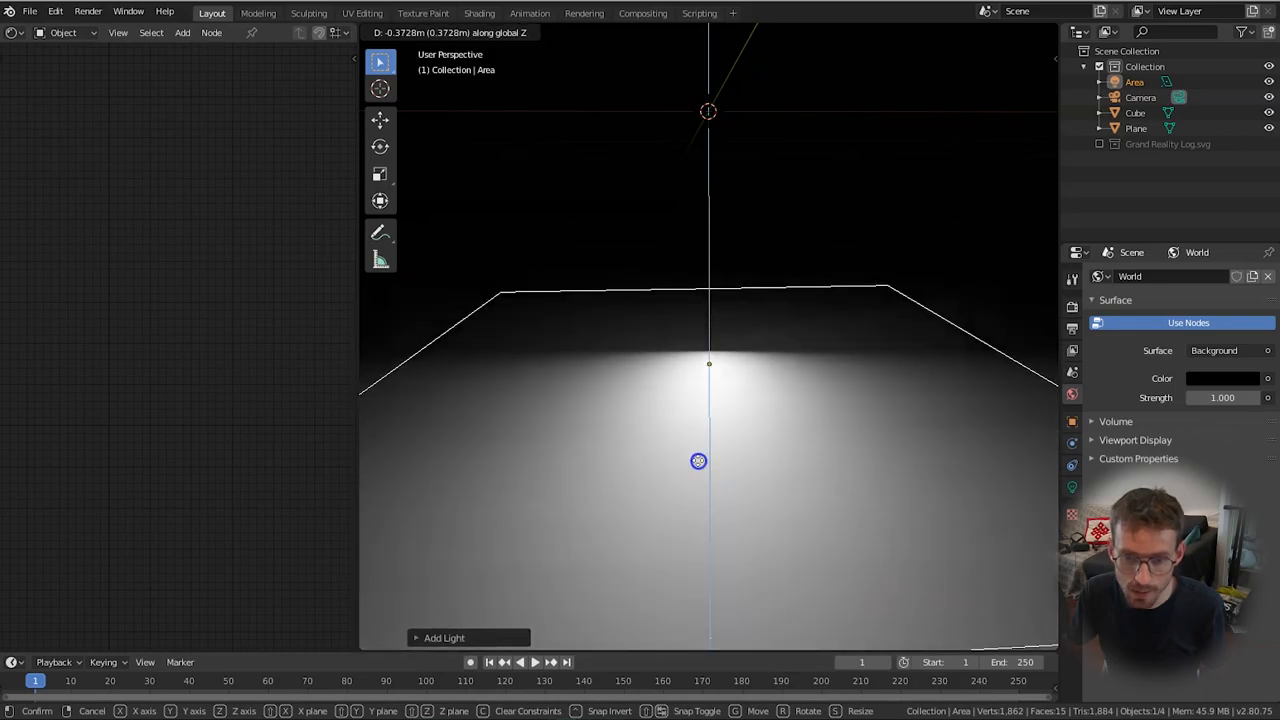
{"action": "left_click", "coordinate": [700, 466]}
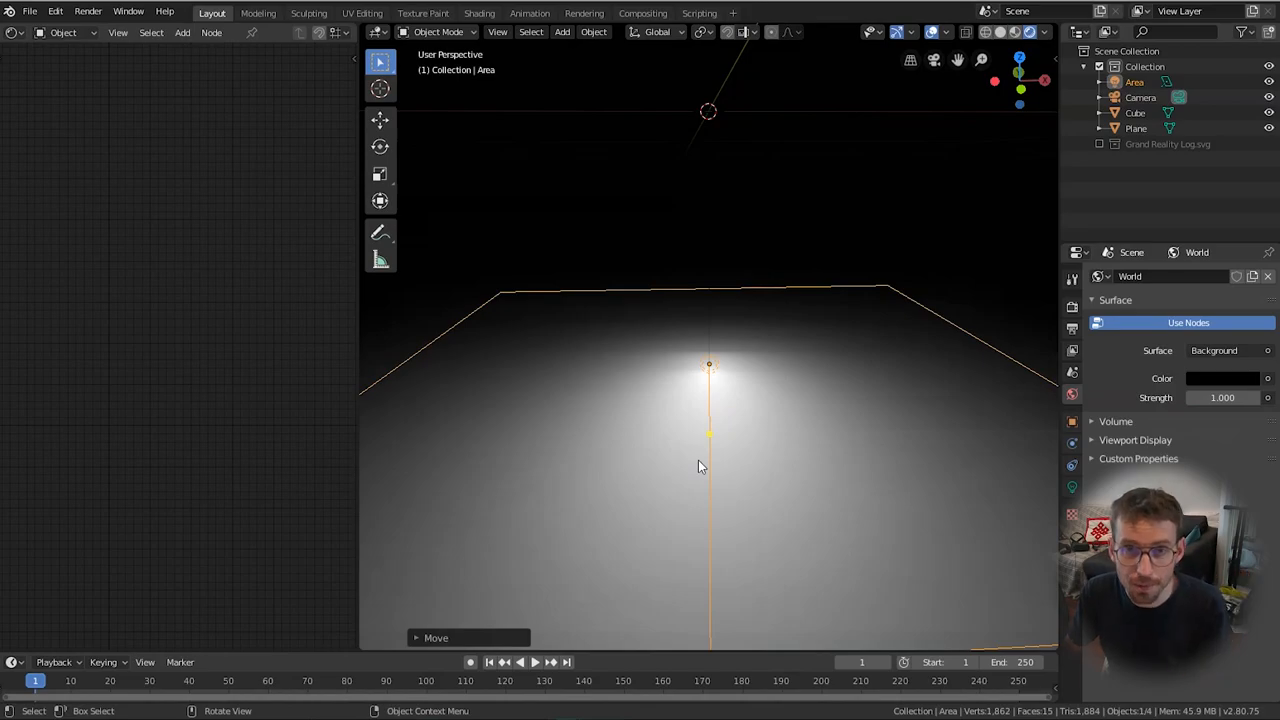
{"action": "key", "text": "r"}
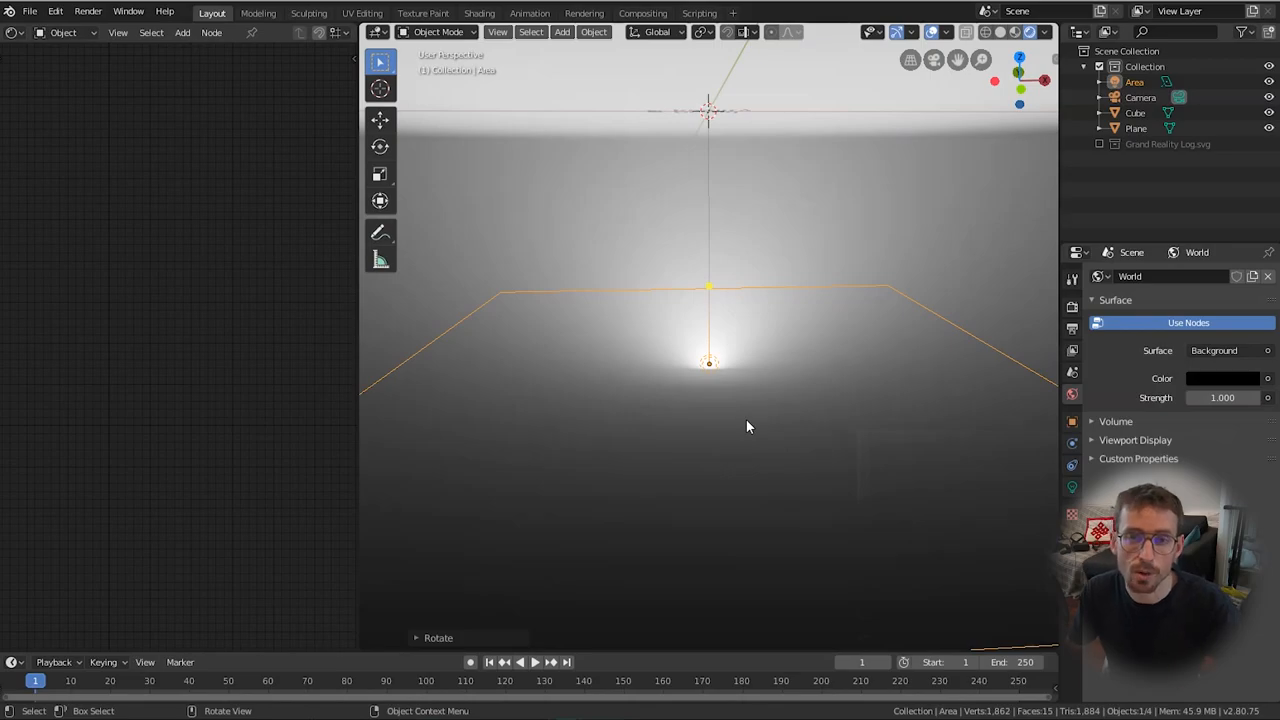
{"action": "mouse_move", "coordinate": [828, 316]}
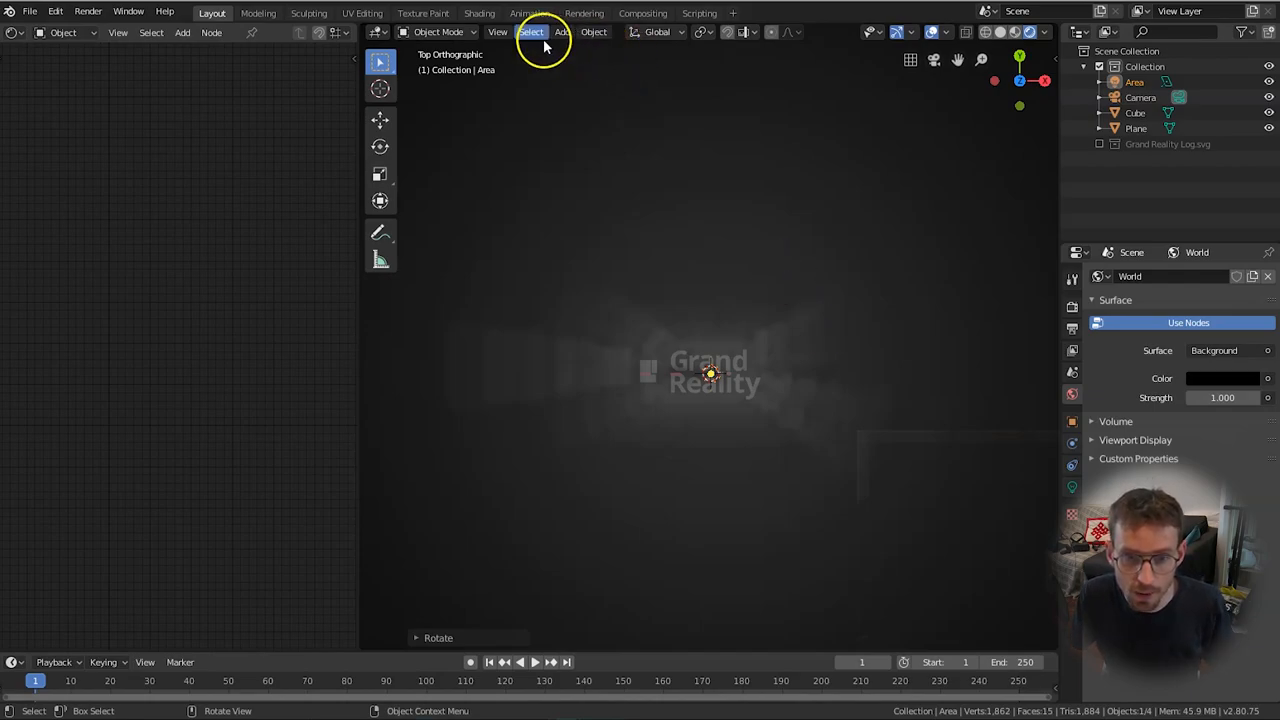
Switch to camera view and move the camera along X until the logo is centred in frame
{"action": "left_click", "coordinate": [496, 32]}
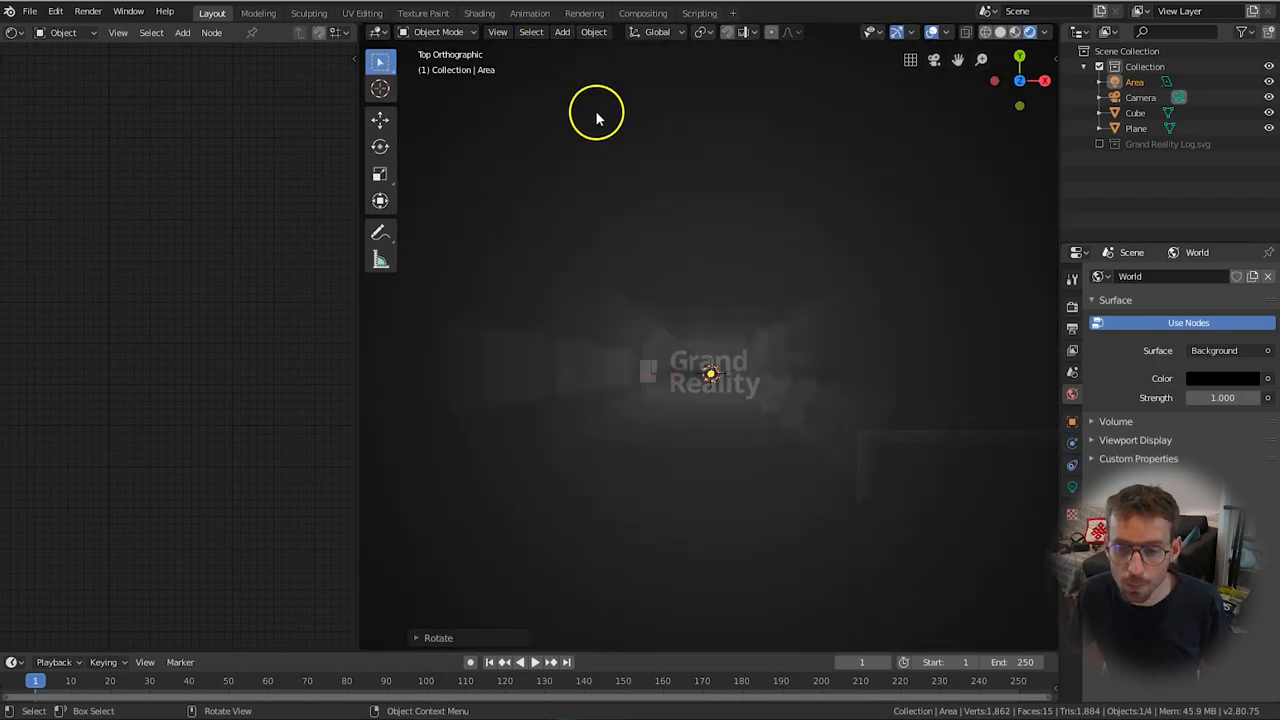
{"action": "mouse_move", "coordinate": [904, 162]}
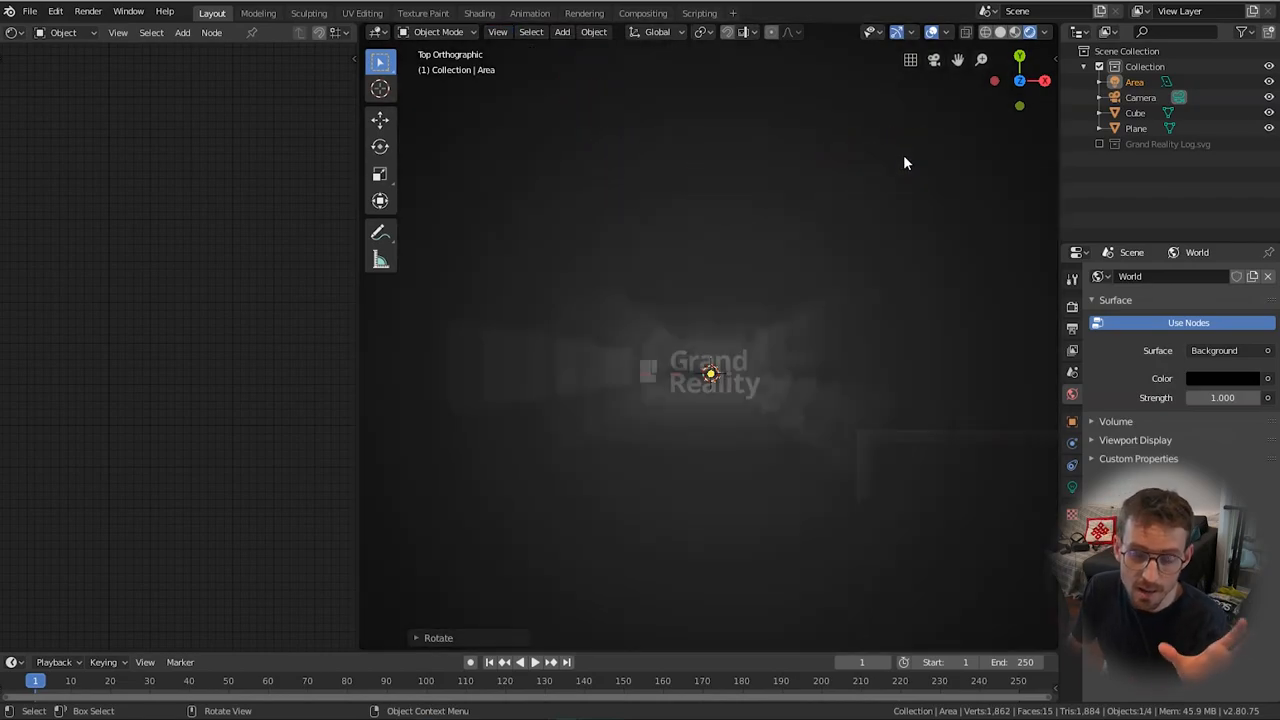
{"action": "left_click", "coordinate": [496, 32]}
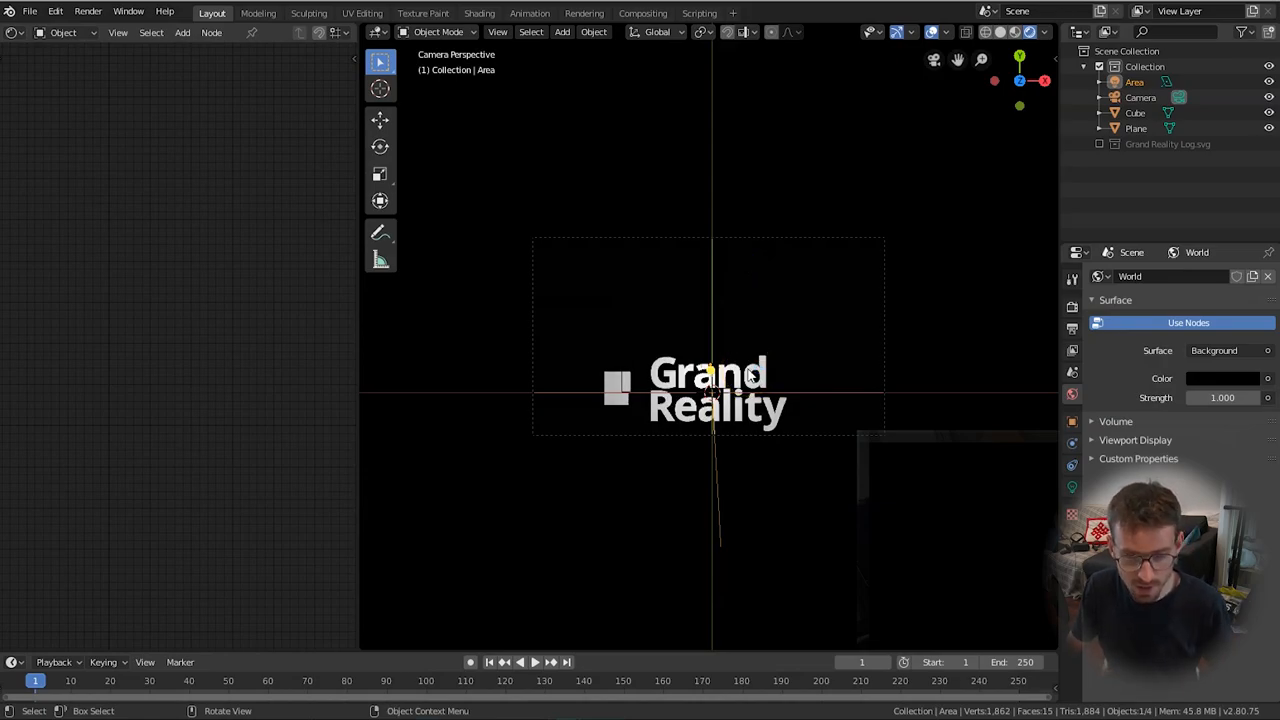
{"action": "left_click", "coordinate": [1140, 96]}
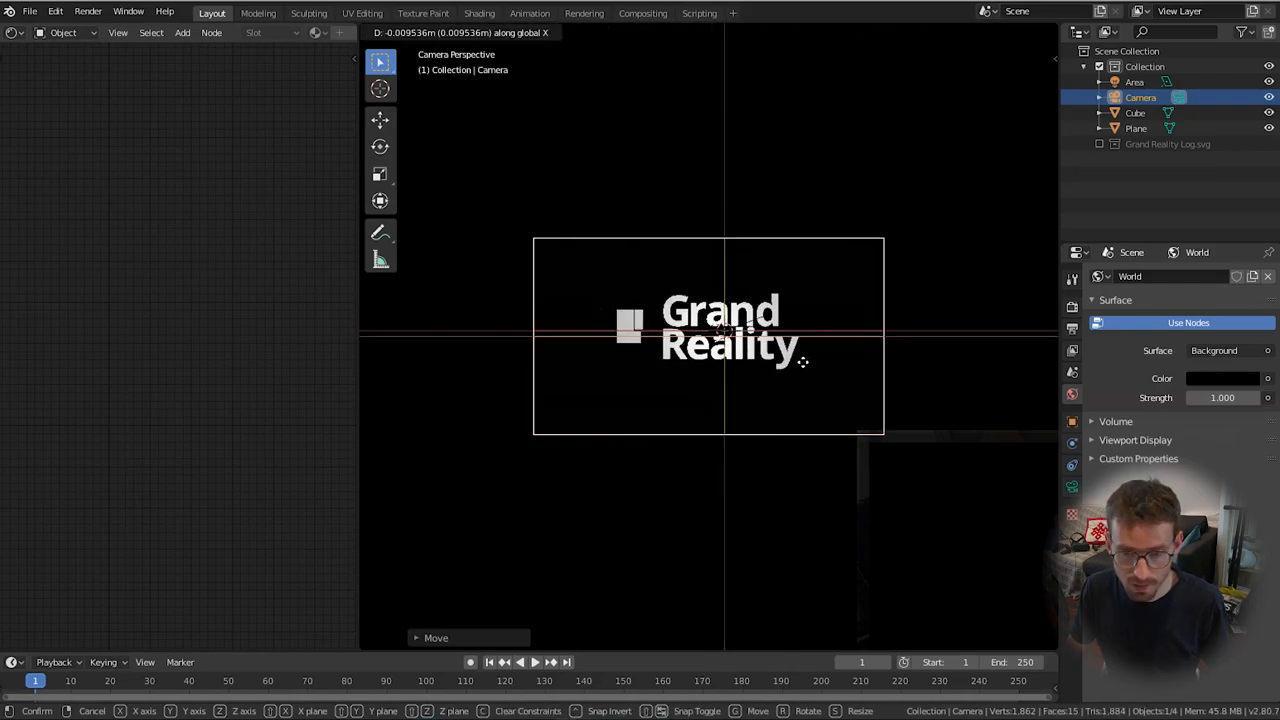
{"action": "left_click", "coordinate": [632, 96]}
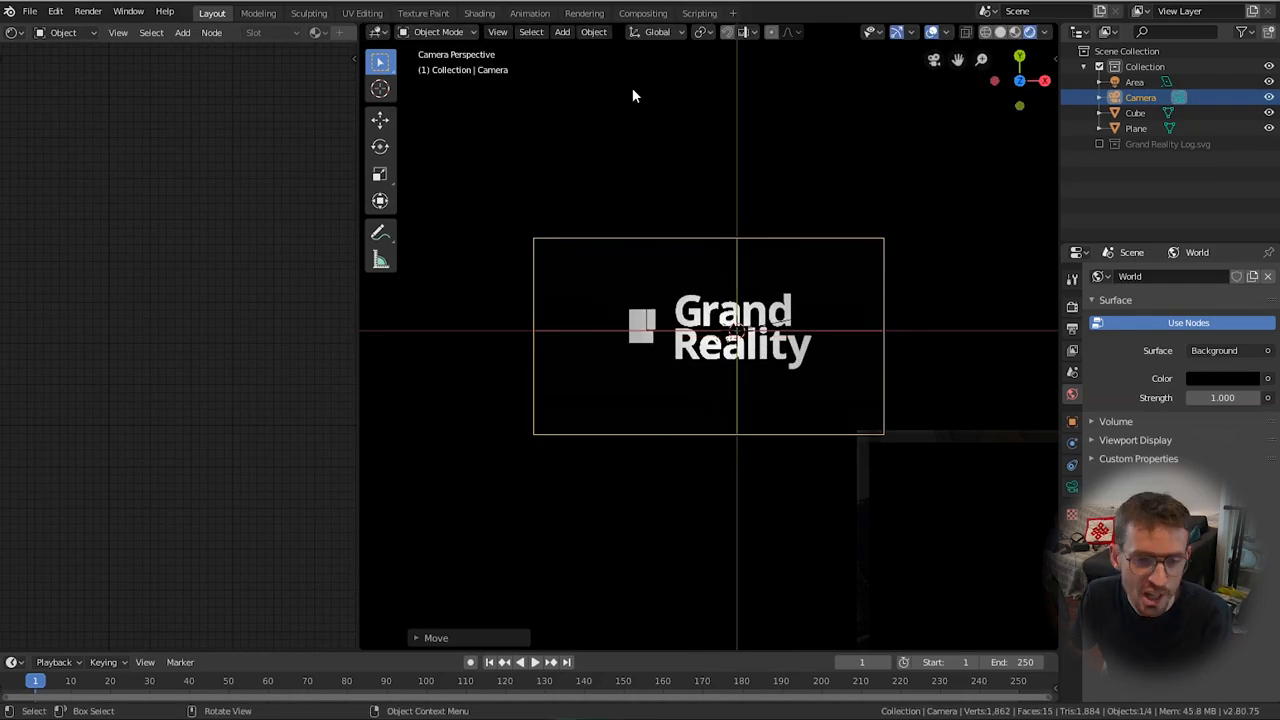
Render a still, then enable Volumetric Shadows and Bloom in Render Properties for the fog shading
{"action": "left_click", "coordinate": [584, 12]}
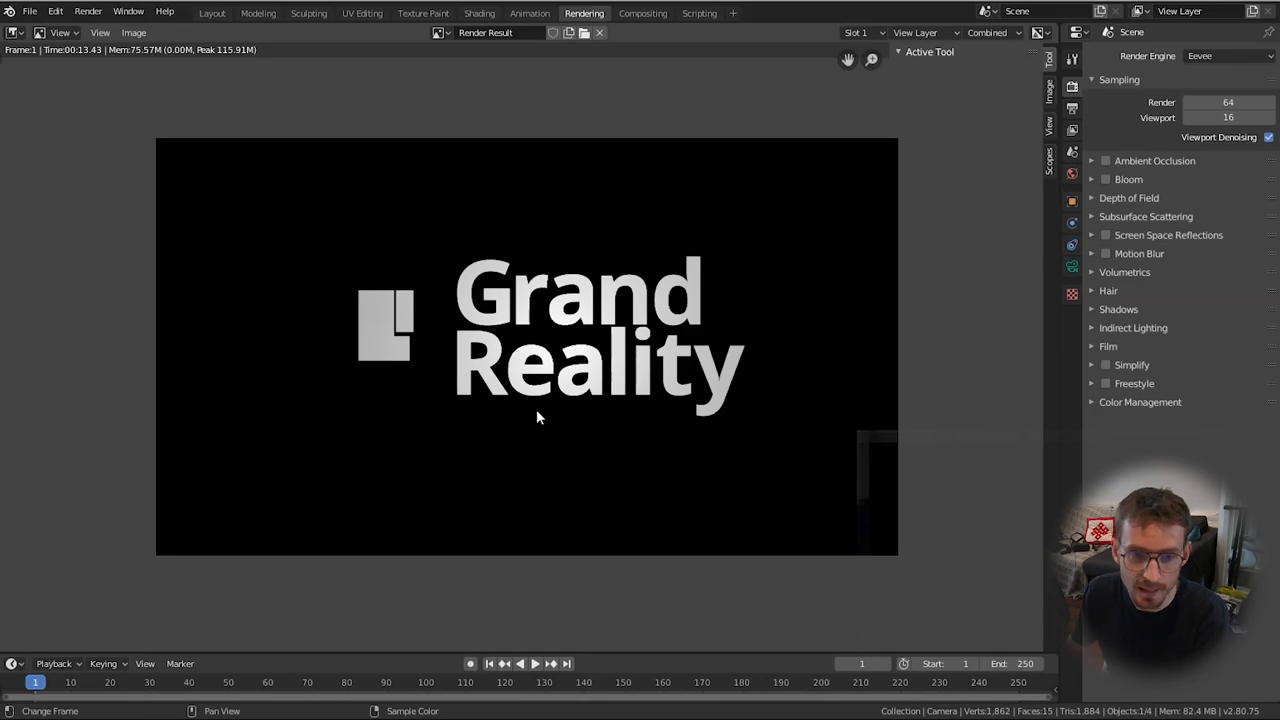
{"action": "left_click", "coordinate": [212, 12]}
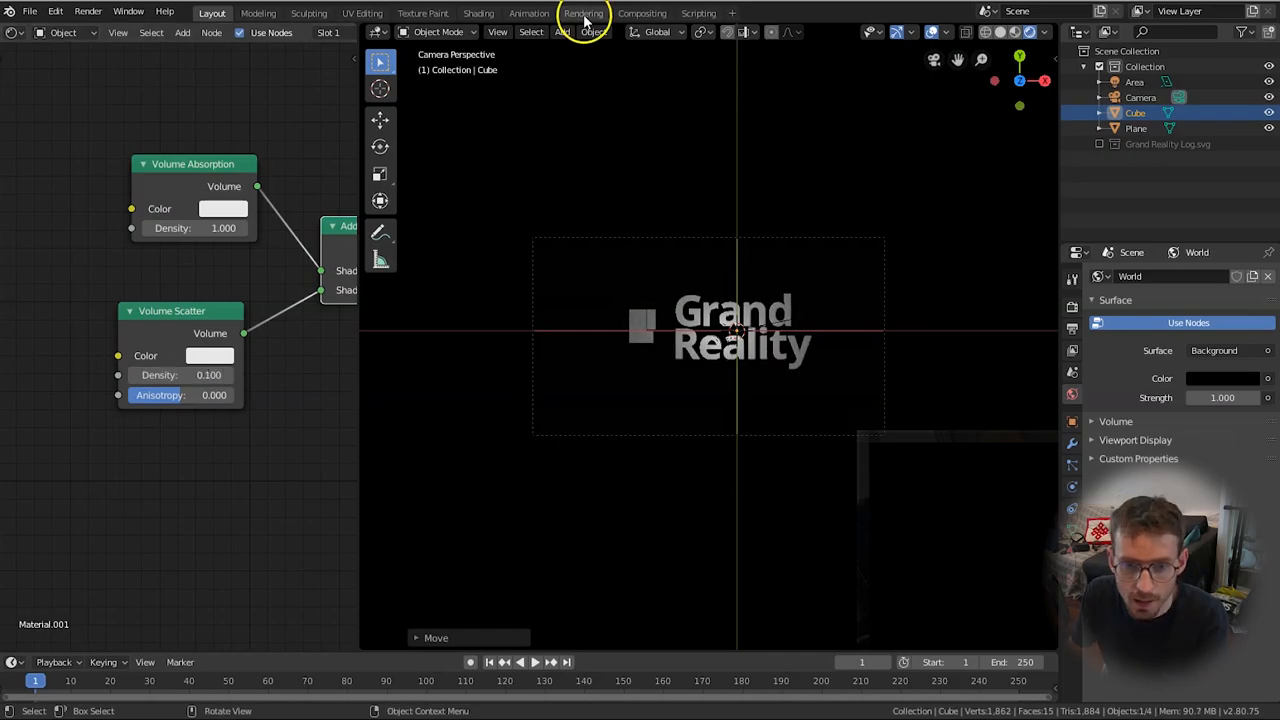
{"action": "left_click", "coordinate": [584, 12]}
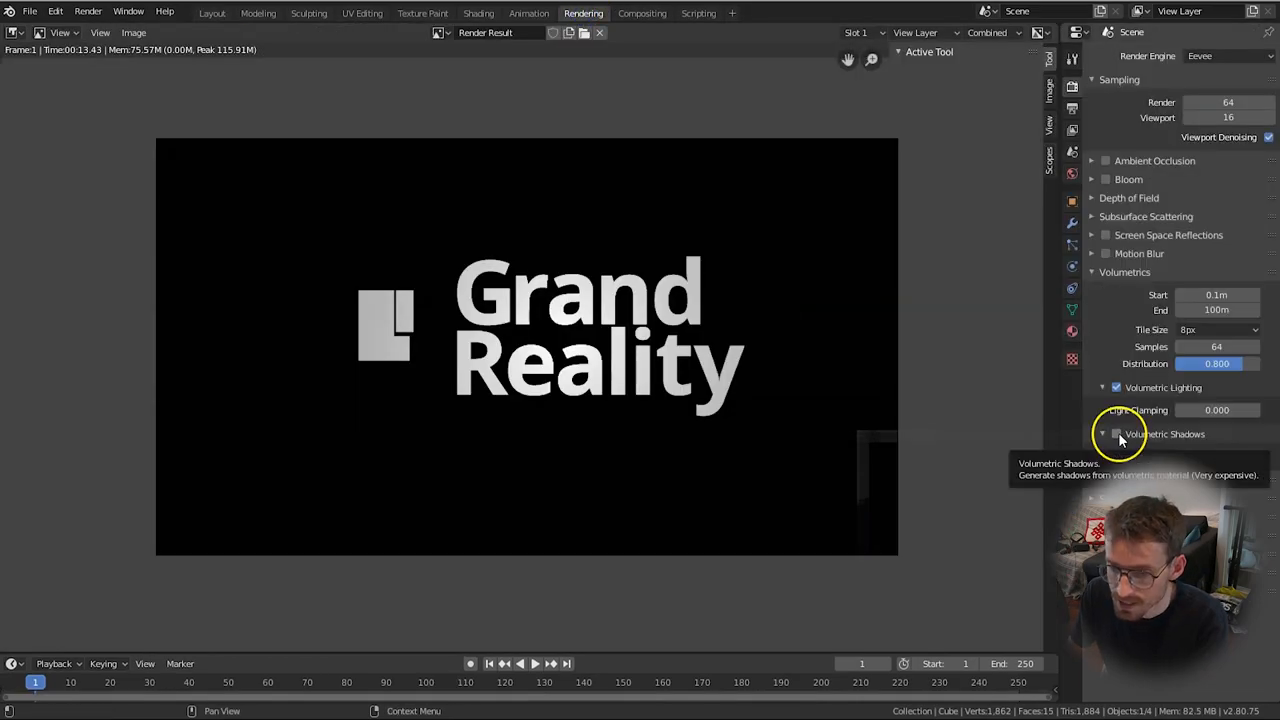
{"action": "left_click", "coordinate": [1116, 432]}
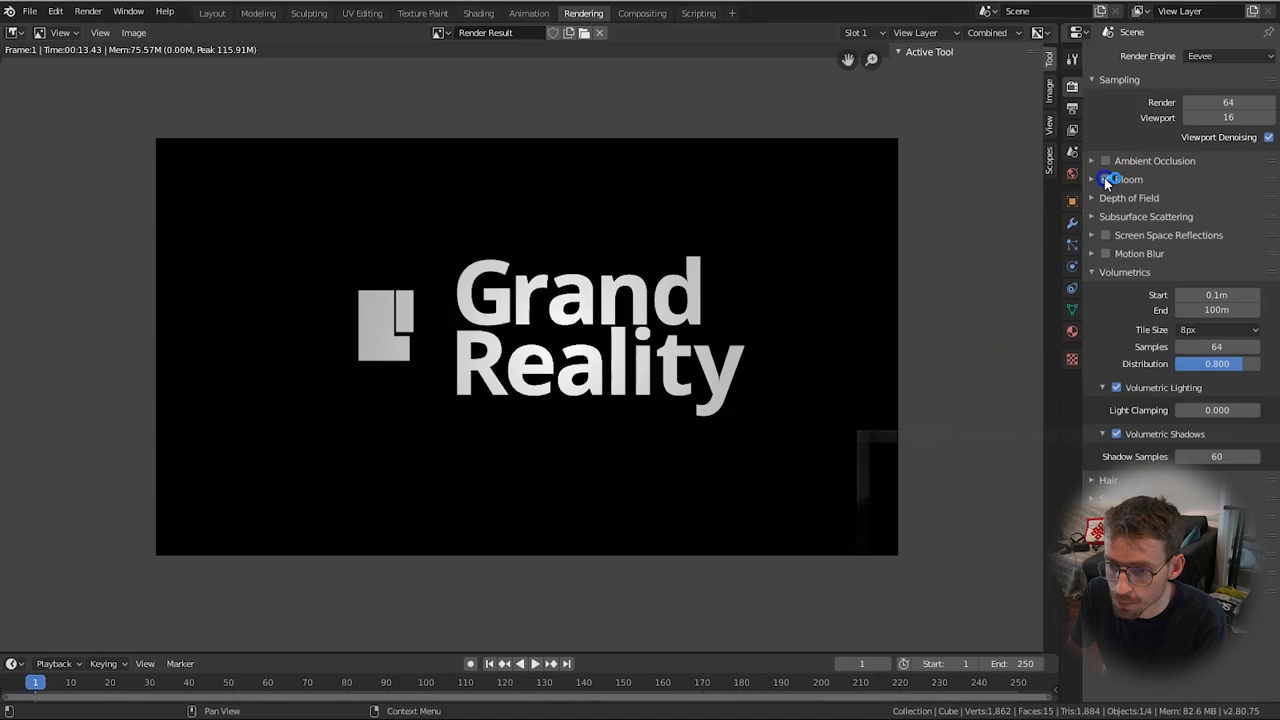
{"action": "left_click", "coordinate": [1104, 180]}
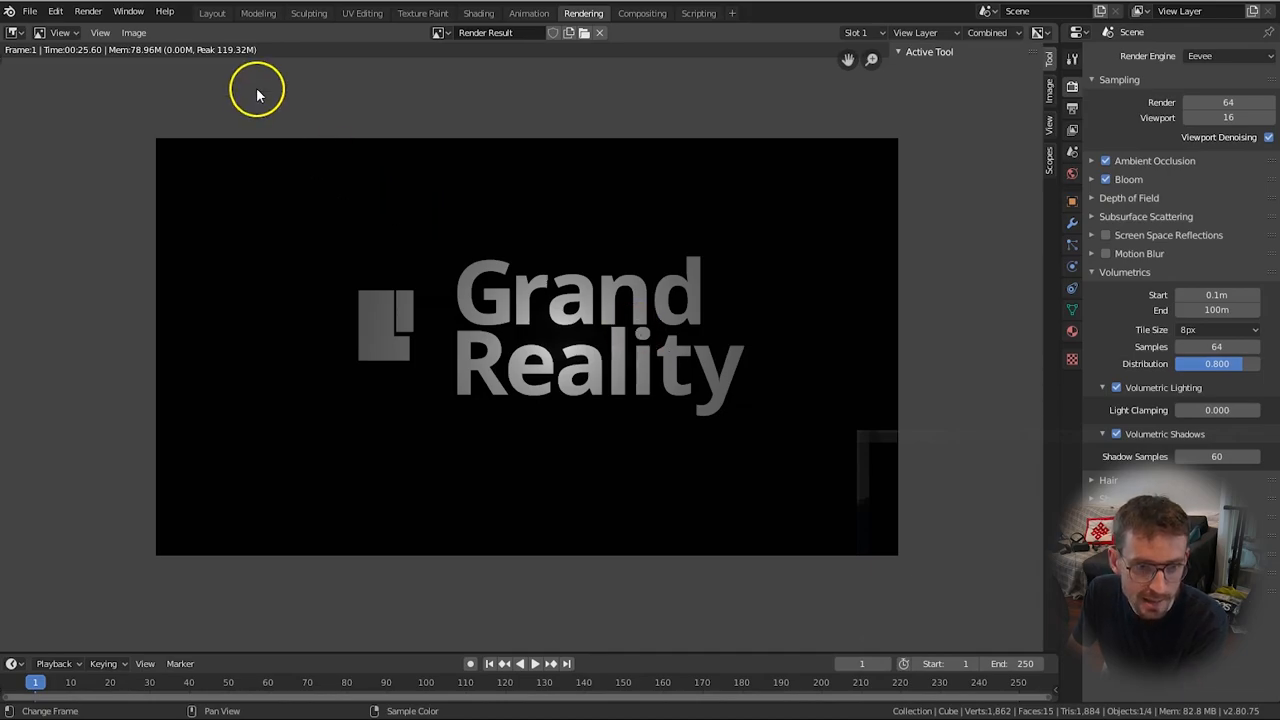
Move the area light up above the logo and render another test frame
{"action": "left_click", "coordinate": [212, 12]}
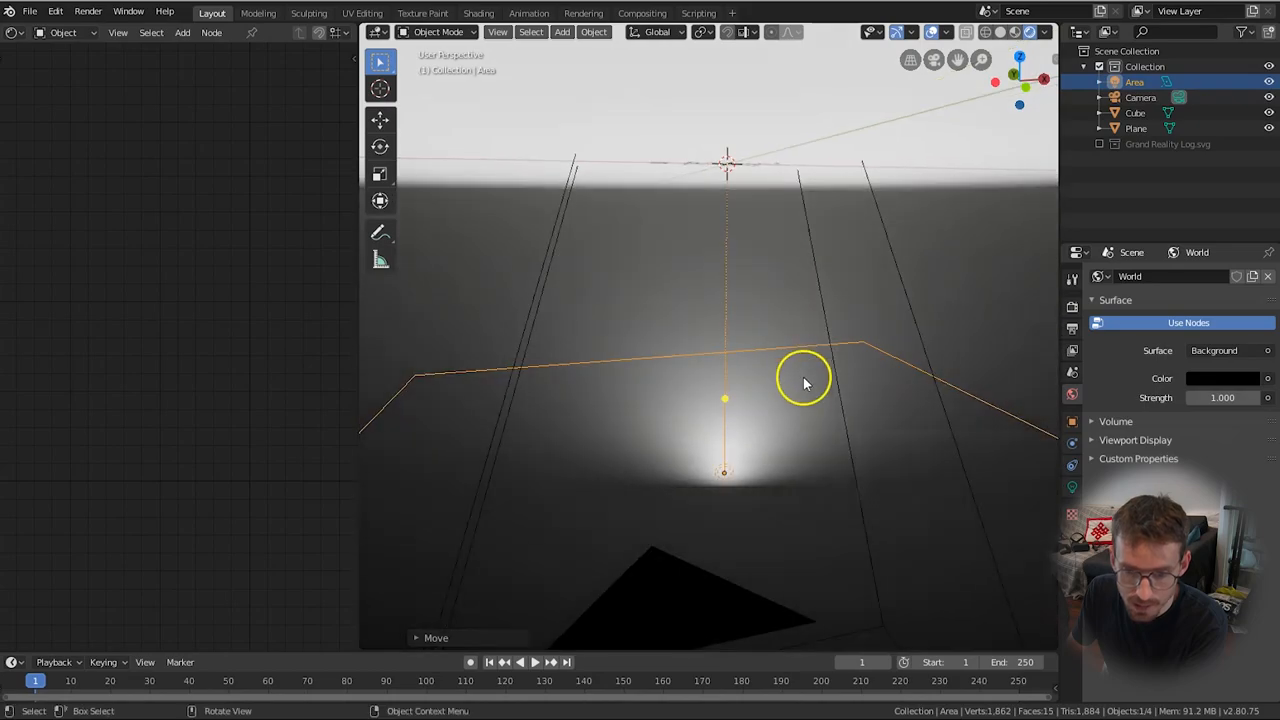
{"action": "left_click", "coordinate": [996, 32]}
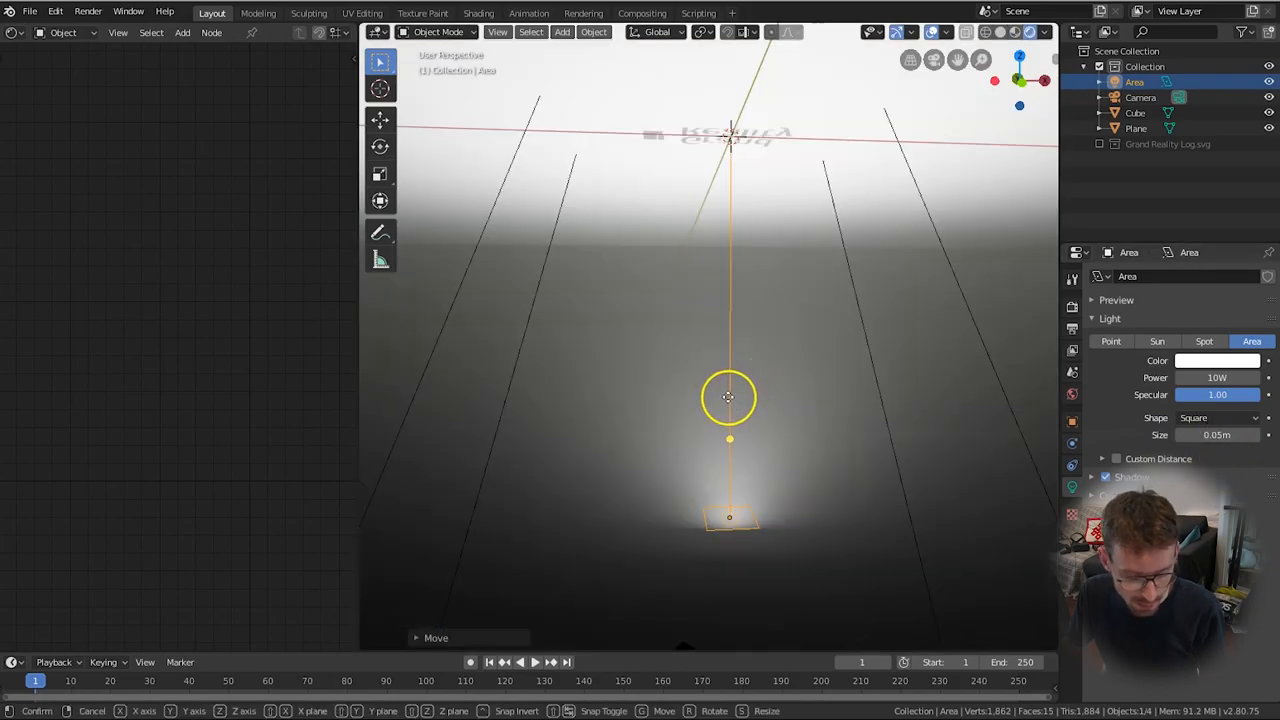
{"action": "left_click_drag", "start_coordinate": [728, 396], "coordinate": [736, 264]}
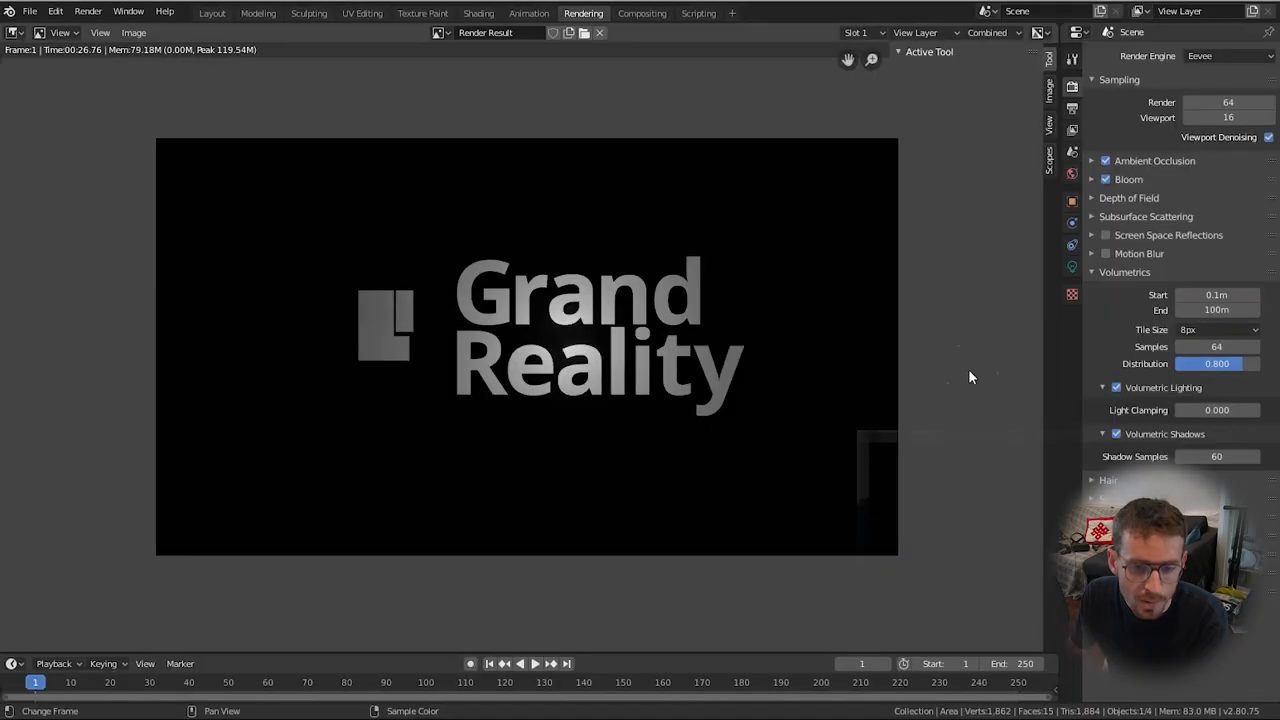
{"action": "left_click", "coordinate": [1216, 346]}
{"action": "type", "text": "256"}
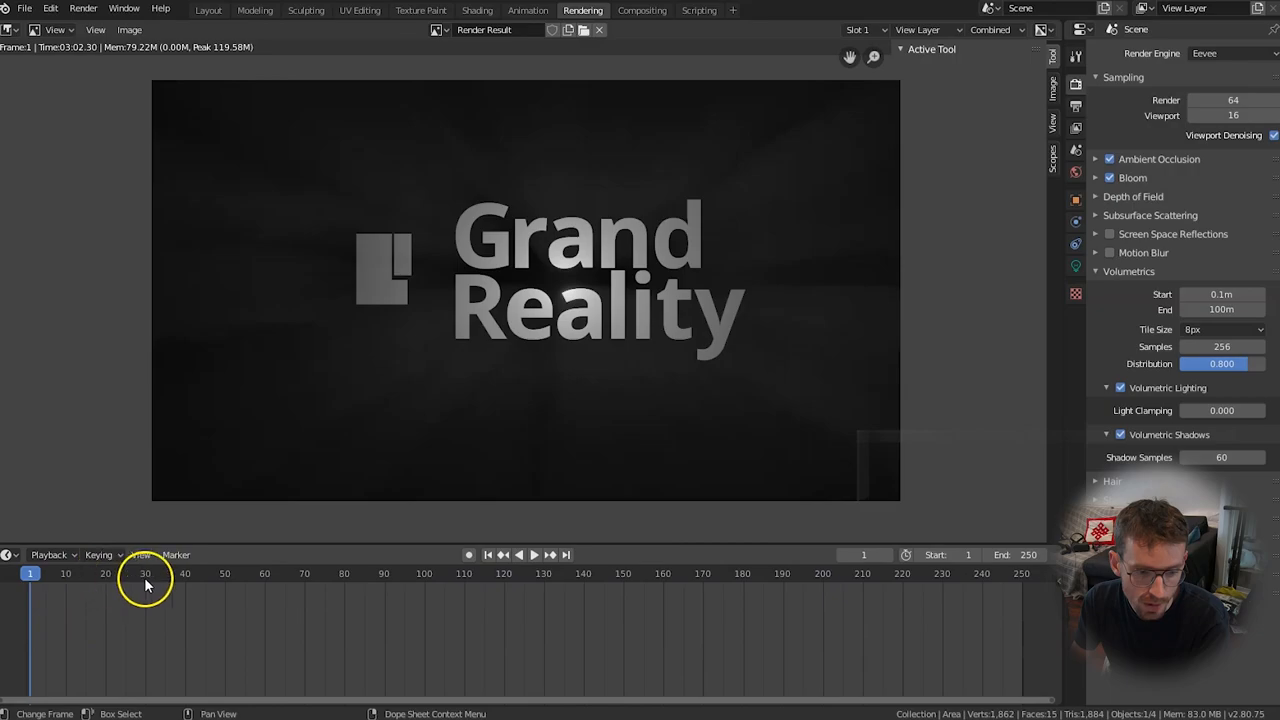
{"action": "mouse_move", "coordinate": [750, 596]}
{"action": "type", "text": "100"}
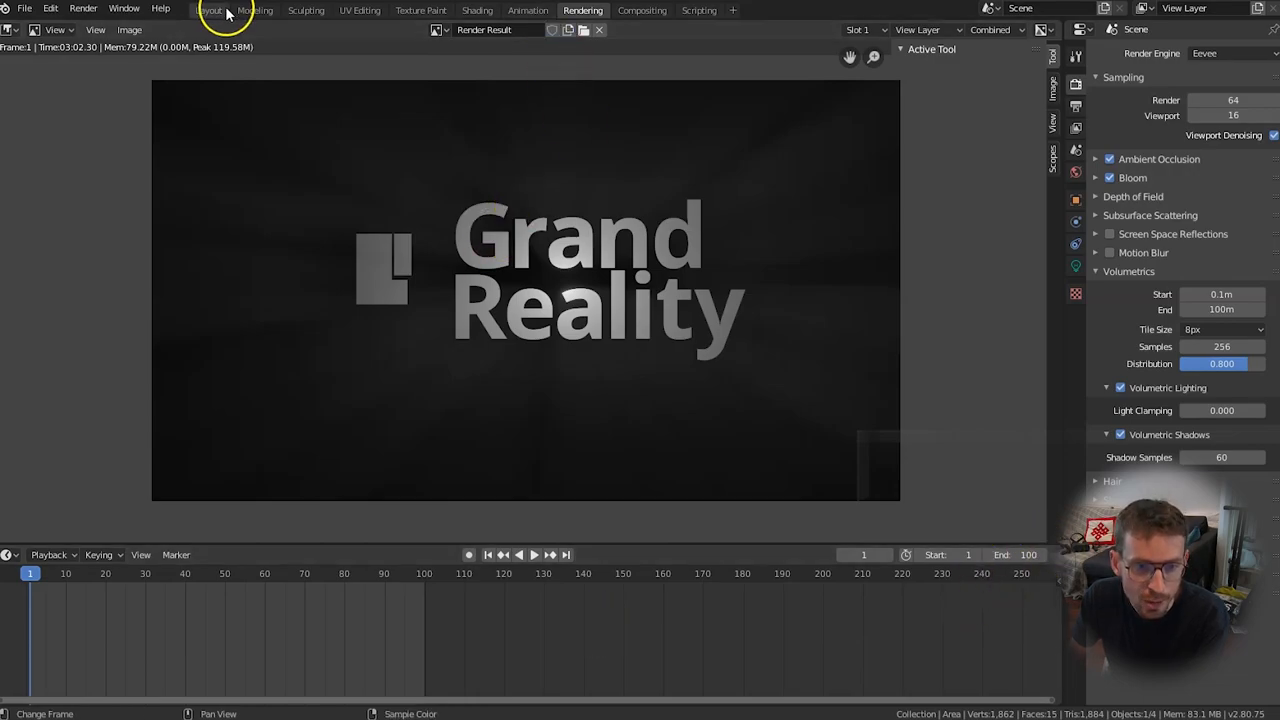
Return to the 3D scene view with the area light
{"action": "left_click", "coordinate": [208, 10]}
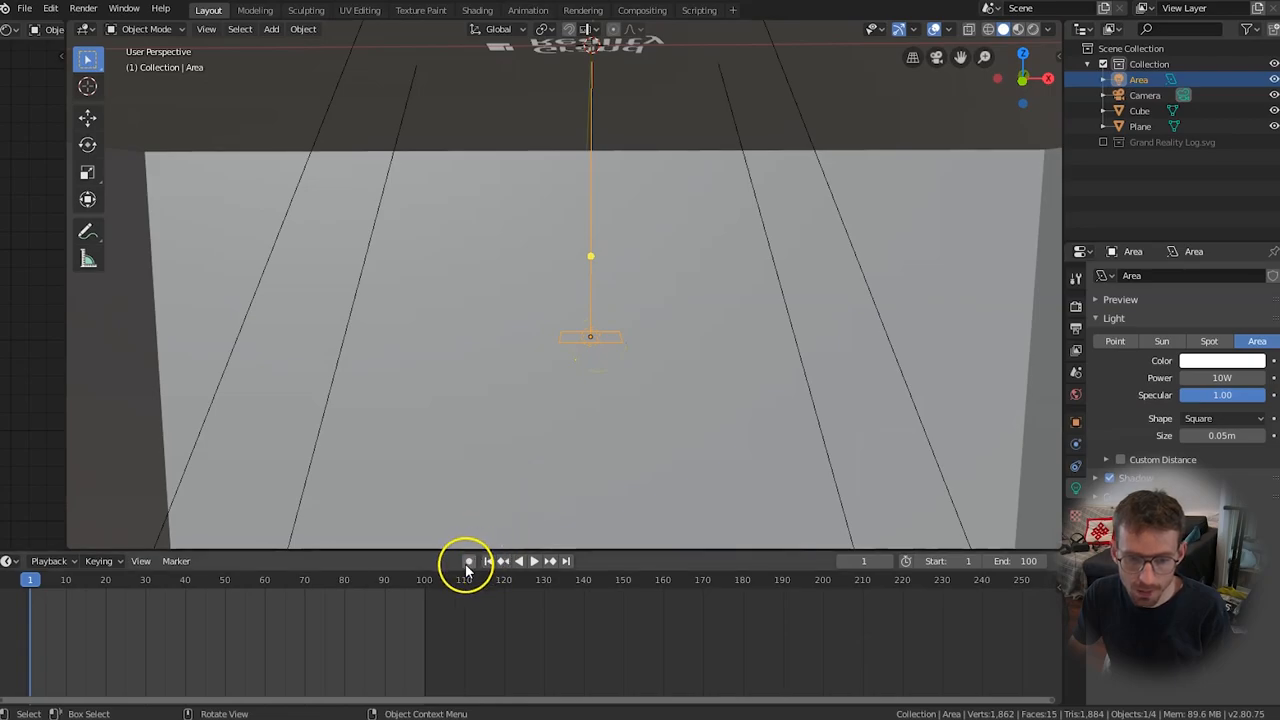
{"action": "mouse_move", "coordinate": [468, 560]}
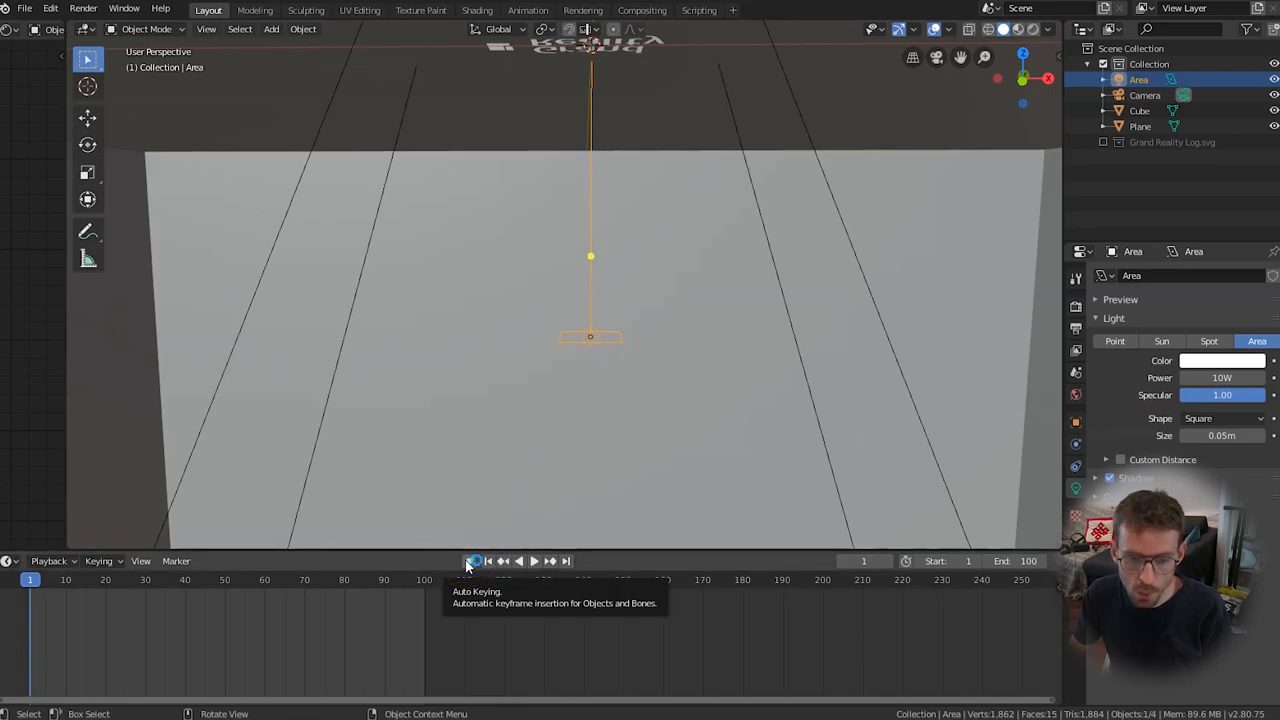
{"action": "left_click", "coordinate": [470, 560]}
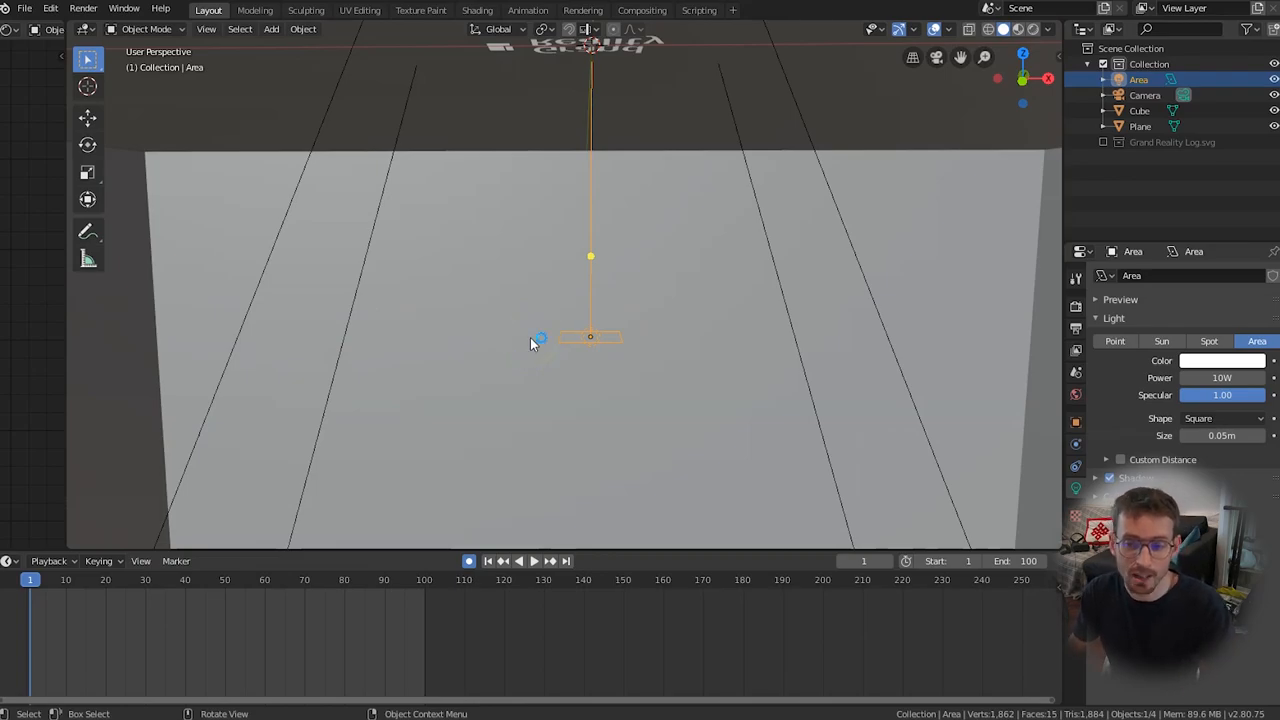
{"action": "mouse_move", "coordinate": [532, 344]}
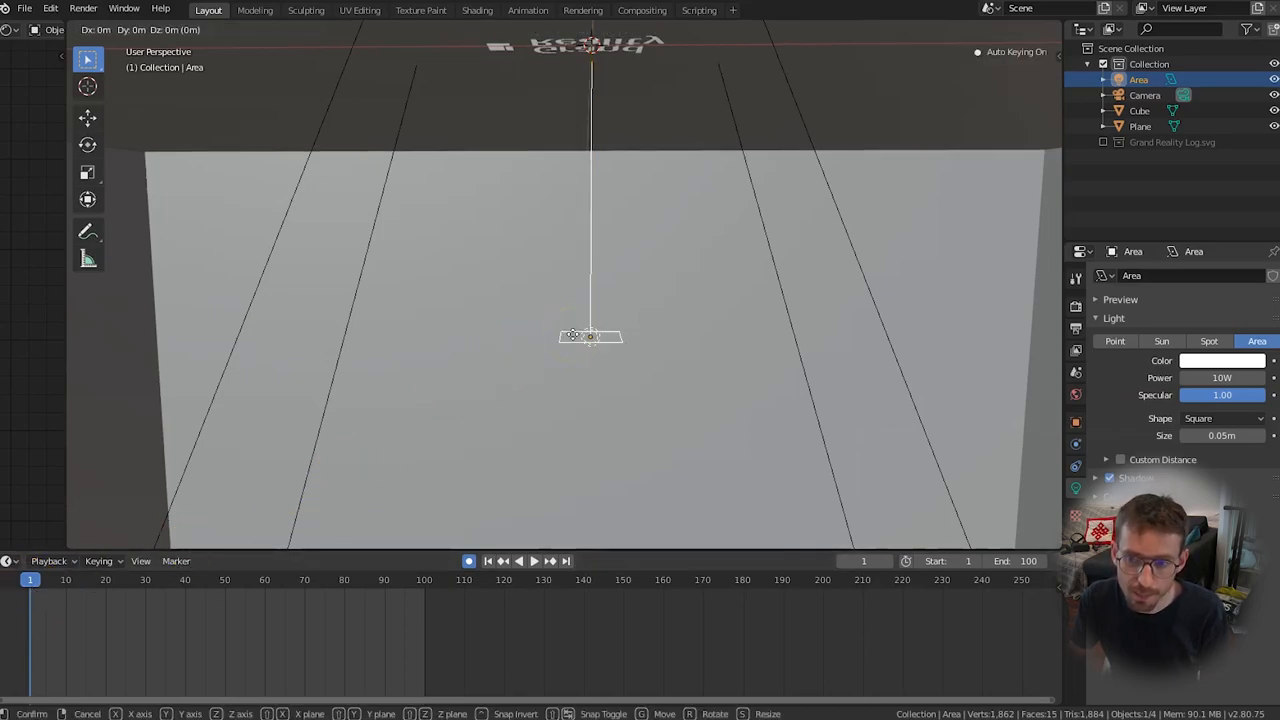
{"action": "left_click_drag", "start_coordinate": [590, 336], "coordinate": [560, 336]}
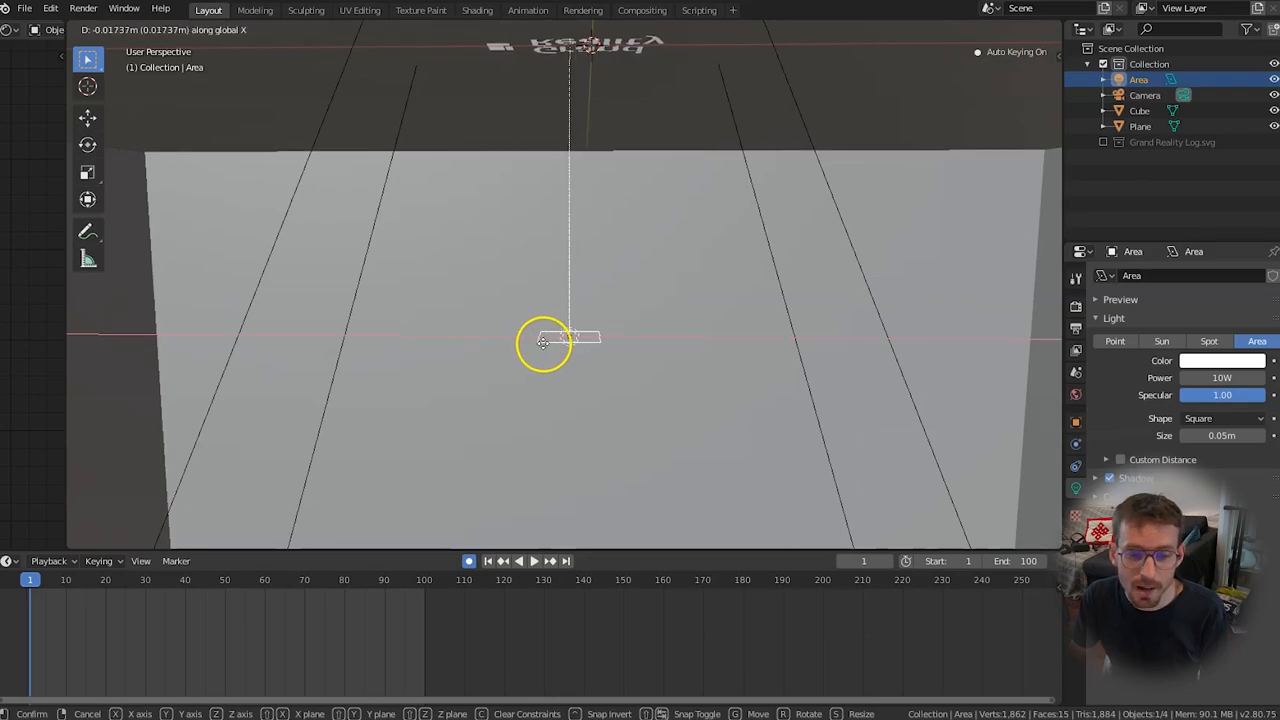
{"action": "left_click_drag", "start_coordinate": [544, 342], "coordinate": [344, 342]}
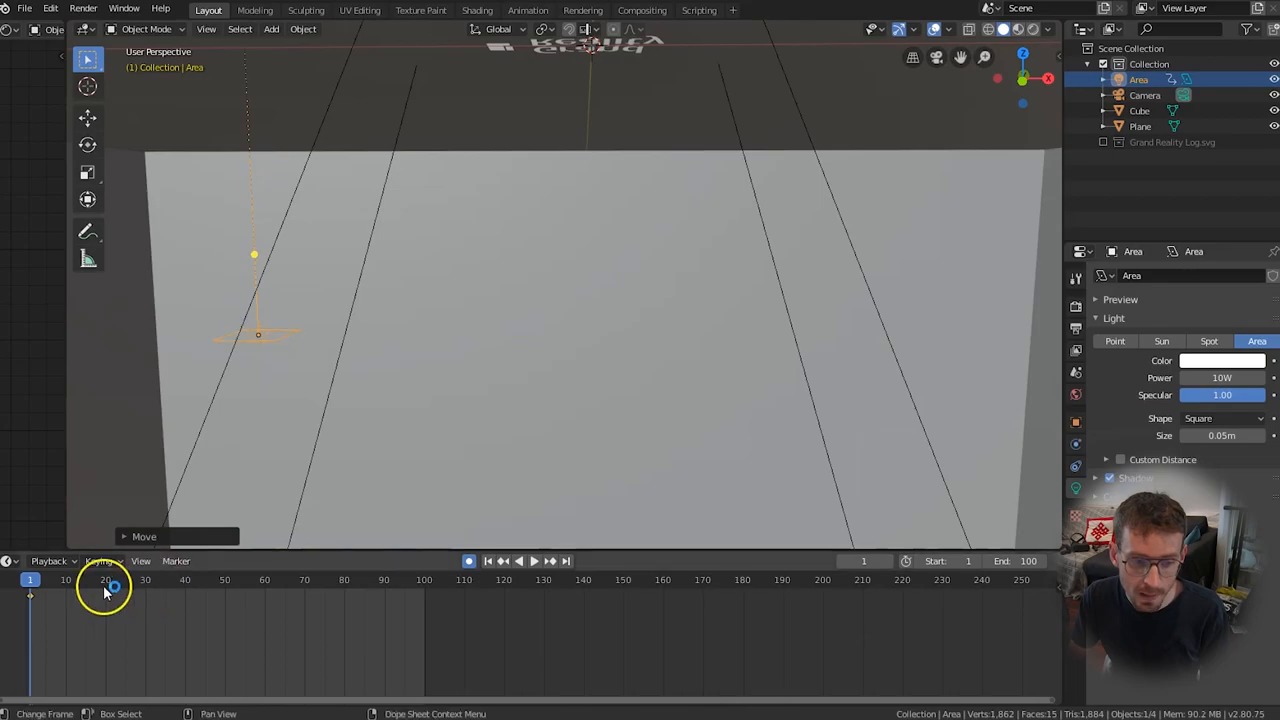
{"action": "left_click", "coordinate": [30, 596]}
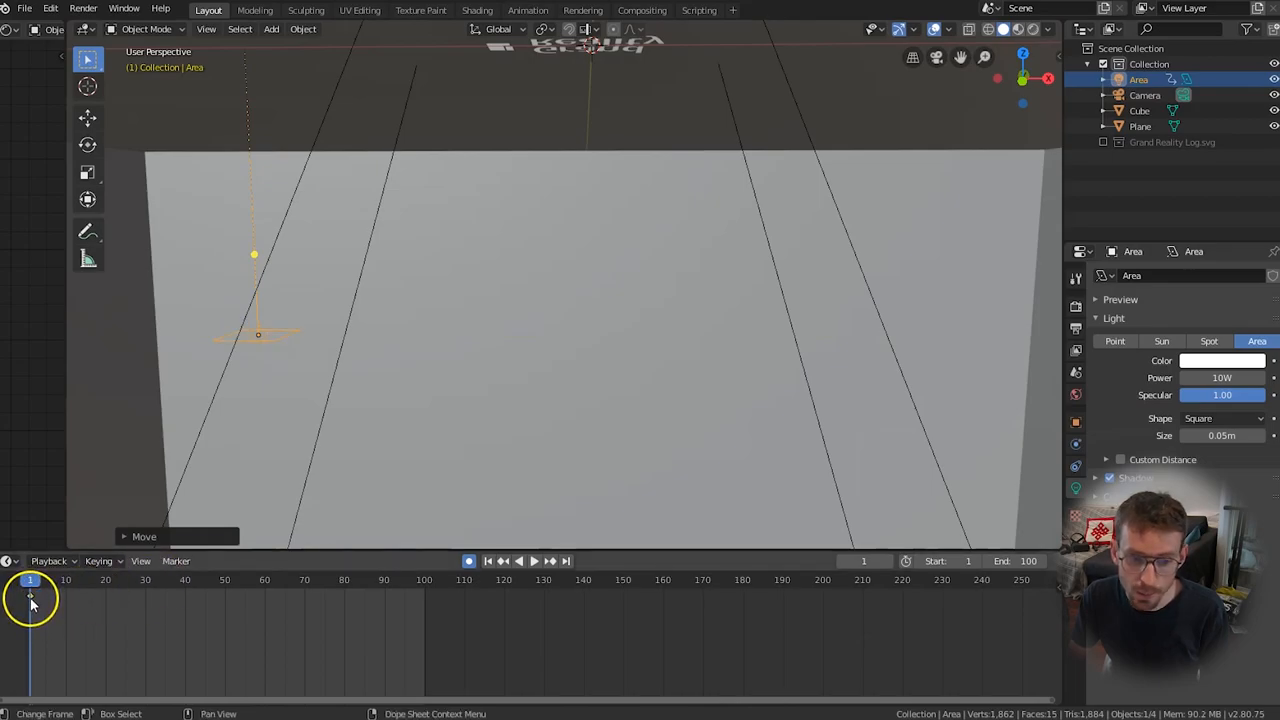
{"action": "left_click", "coordinate": [528, 560]}
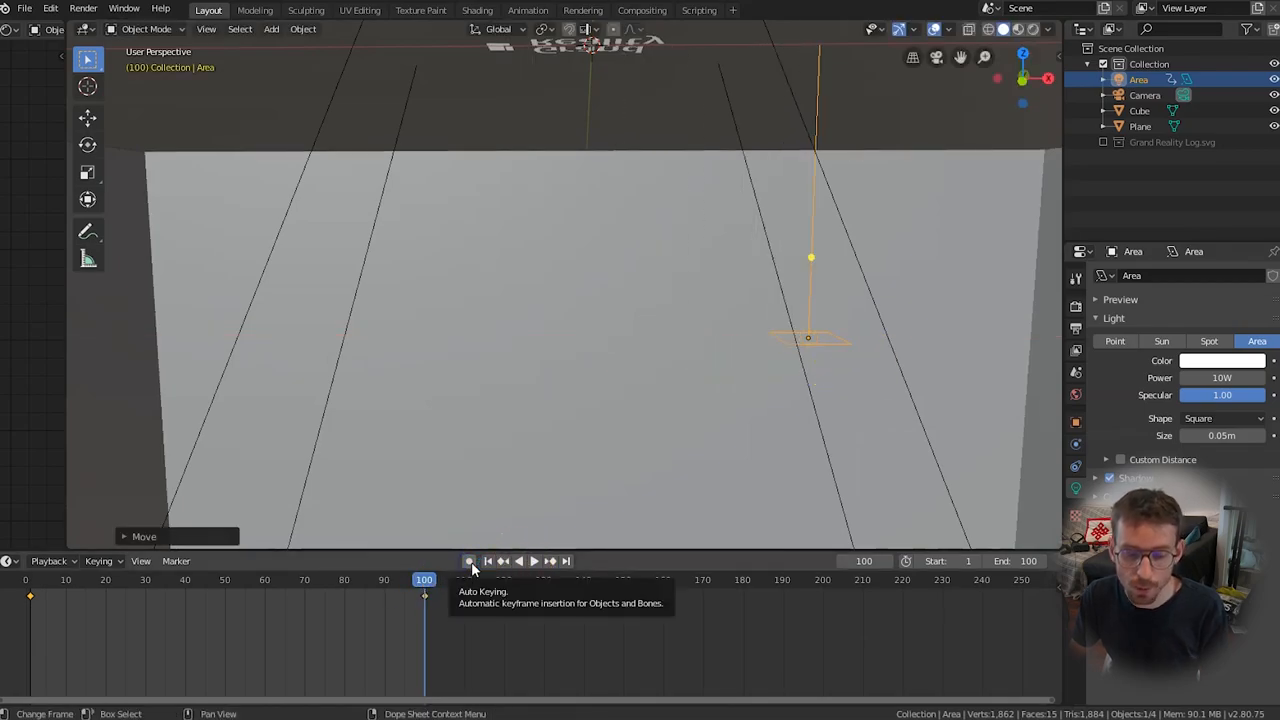
{"action": "left_click", "coordinate": [532, 560]}
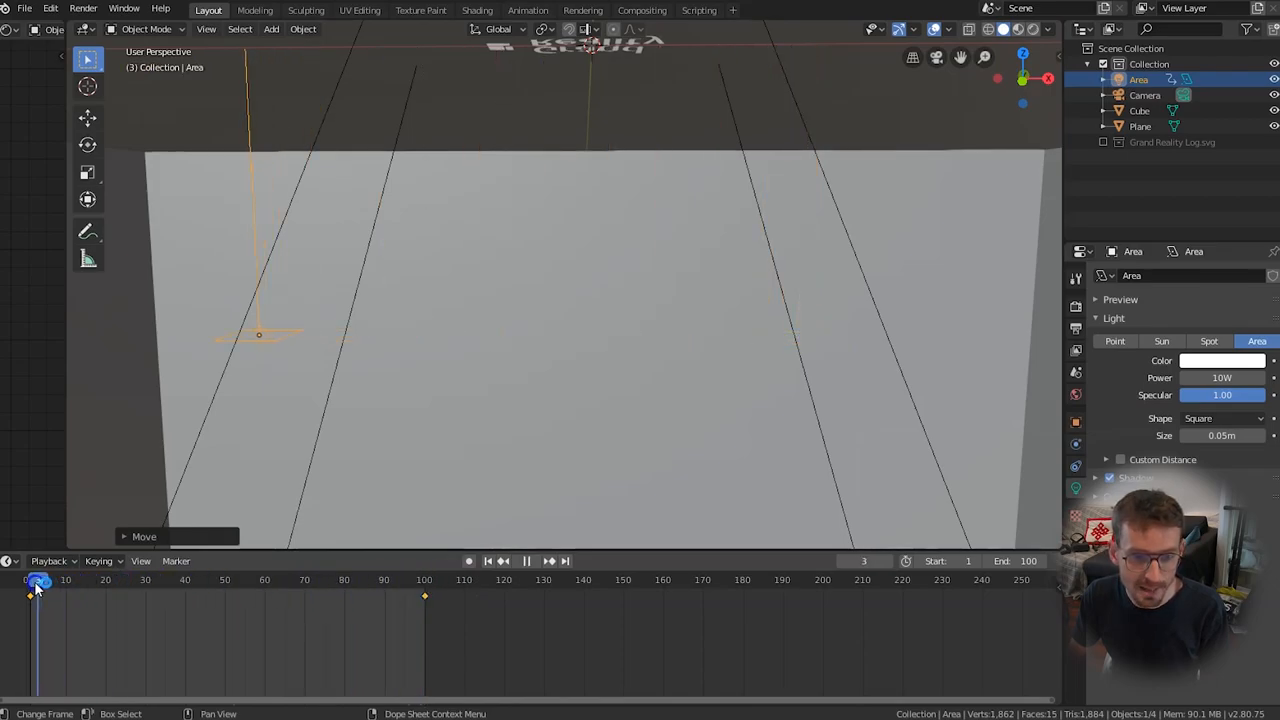
{"action": "left_click", "coordinate": [428, 580]}
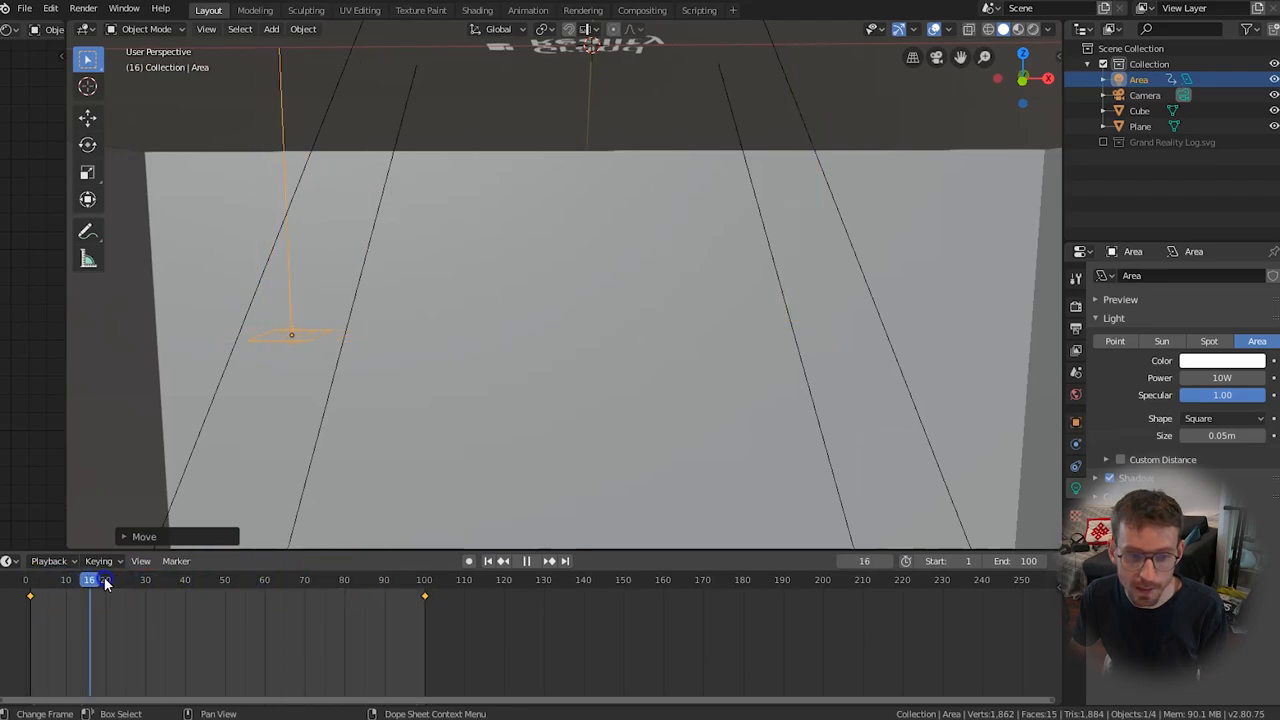
{"action": "left_click_drag", "start_coordinate": [90, 580], "coordinate": [376, 580]}
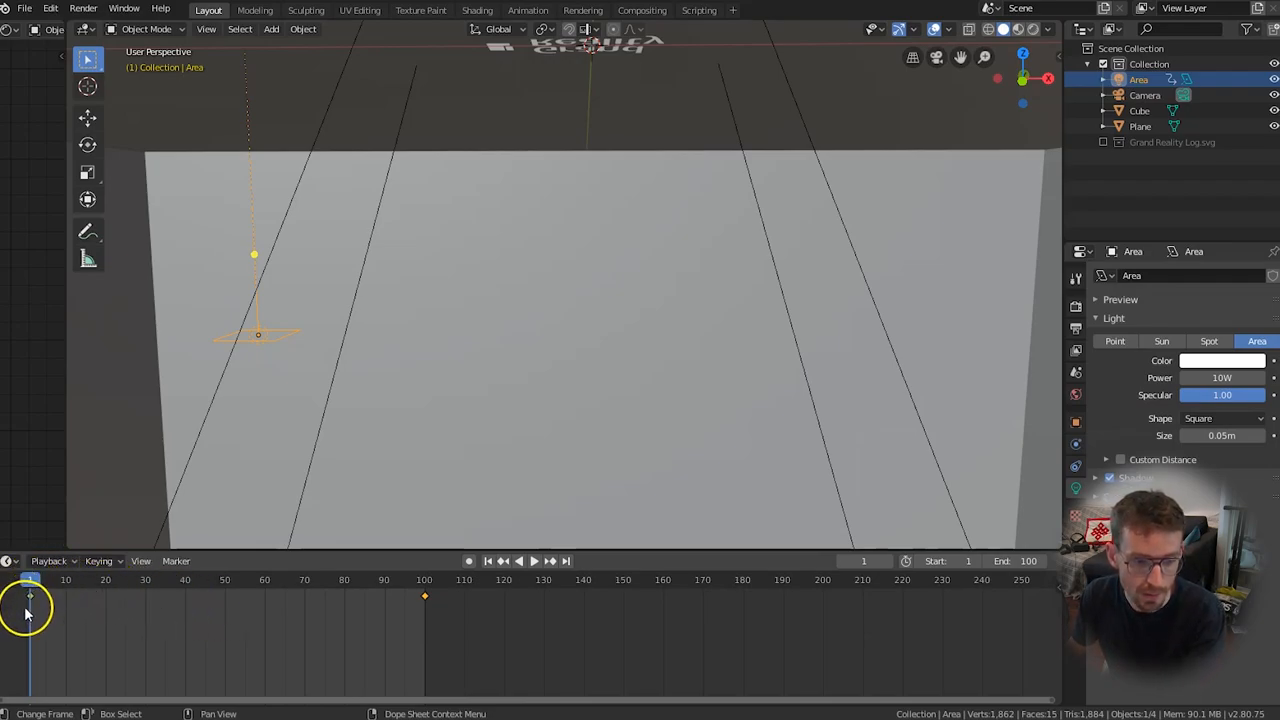
{"action": "mouse_move", "coordinate": [1222, 376]}
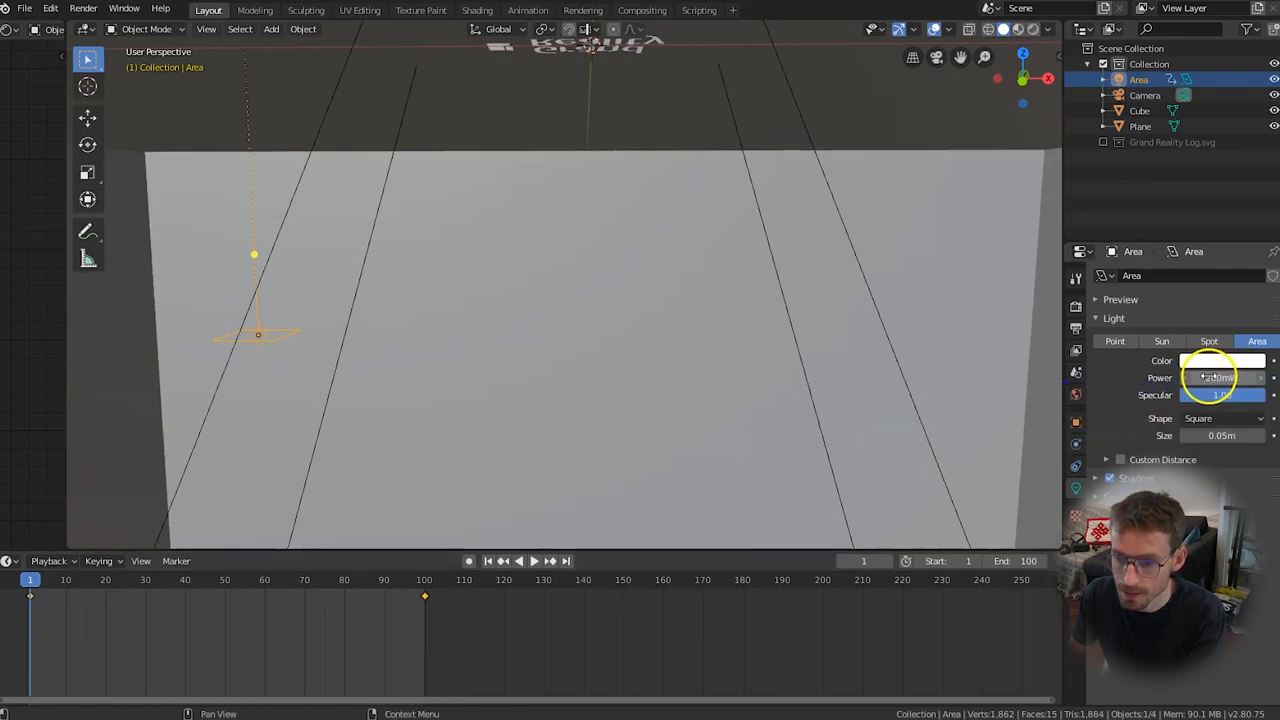
Keyframe the light's power at zero on frame 1 and about 22W on frame 18, checking the ramp
{"action": "right_click", "coordinate": [1220, 376]}
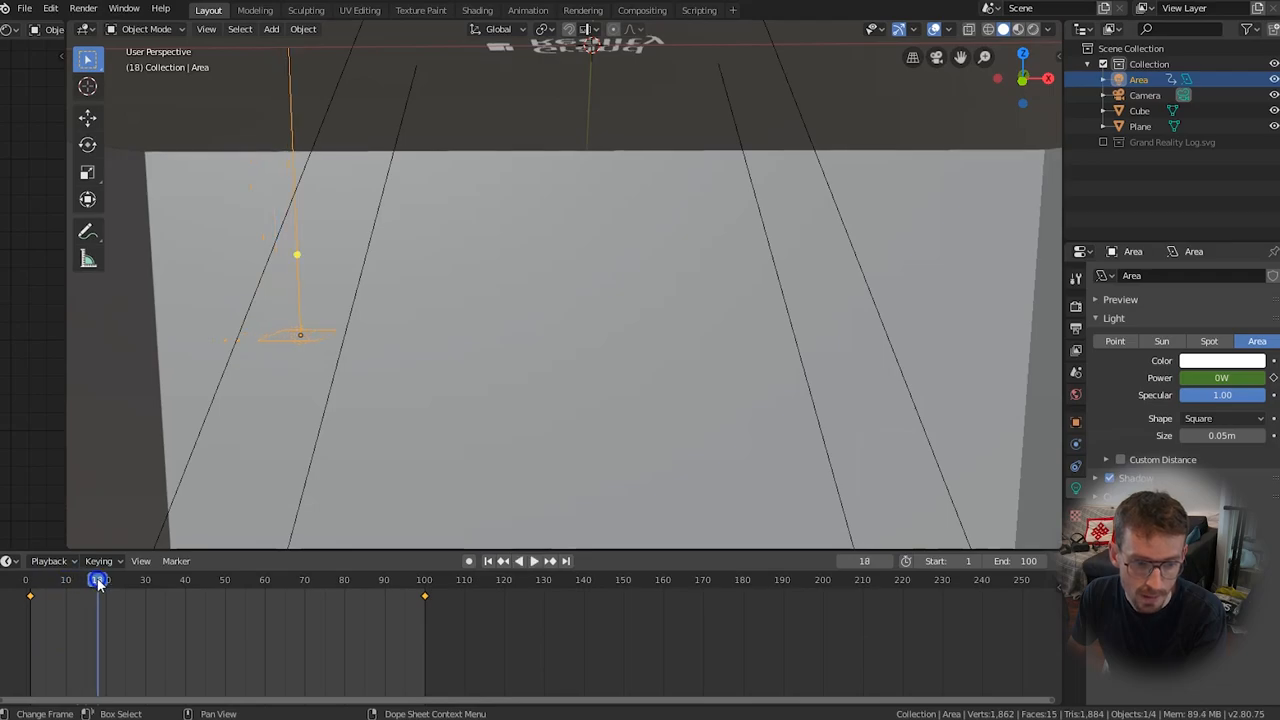
{"action": "left_click_drag", "start_coordinate": [1200, 376], "coordinate": [1240, 376]}
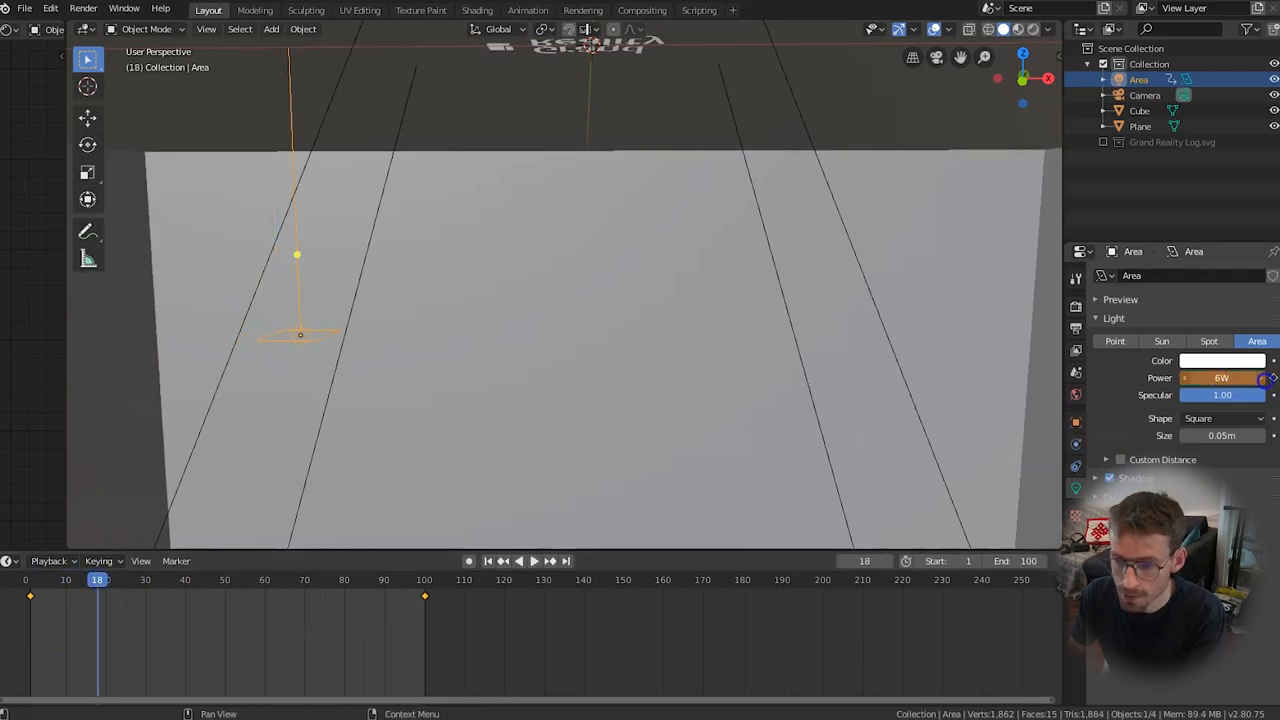
{"action": "left_click_drag", "start_coordinate": [1200, 376], "coordinate": [1230, 376]}
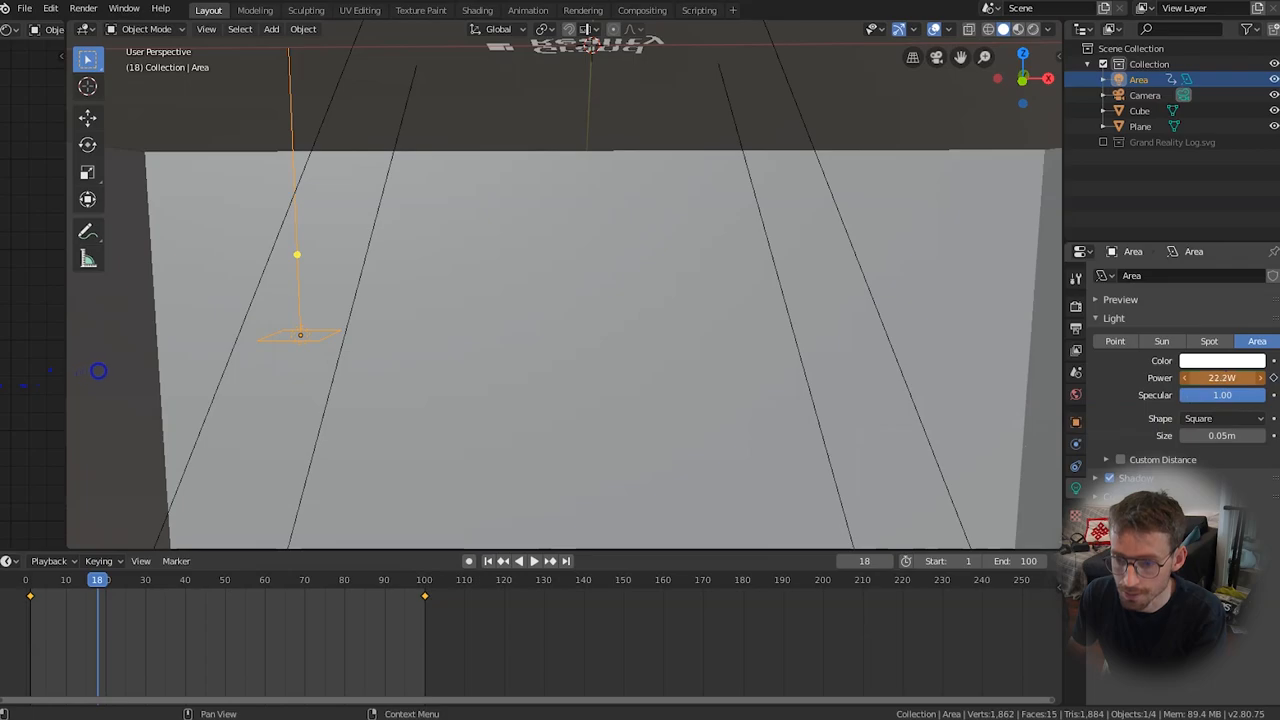
{"action": "right_click", "coordinate": [1220, 376]}
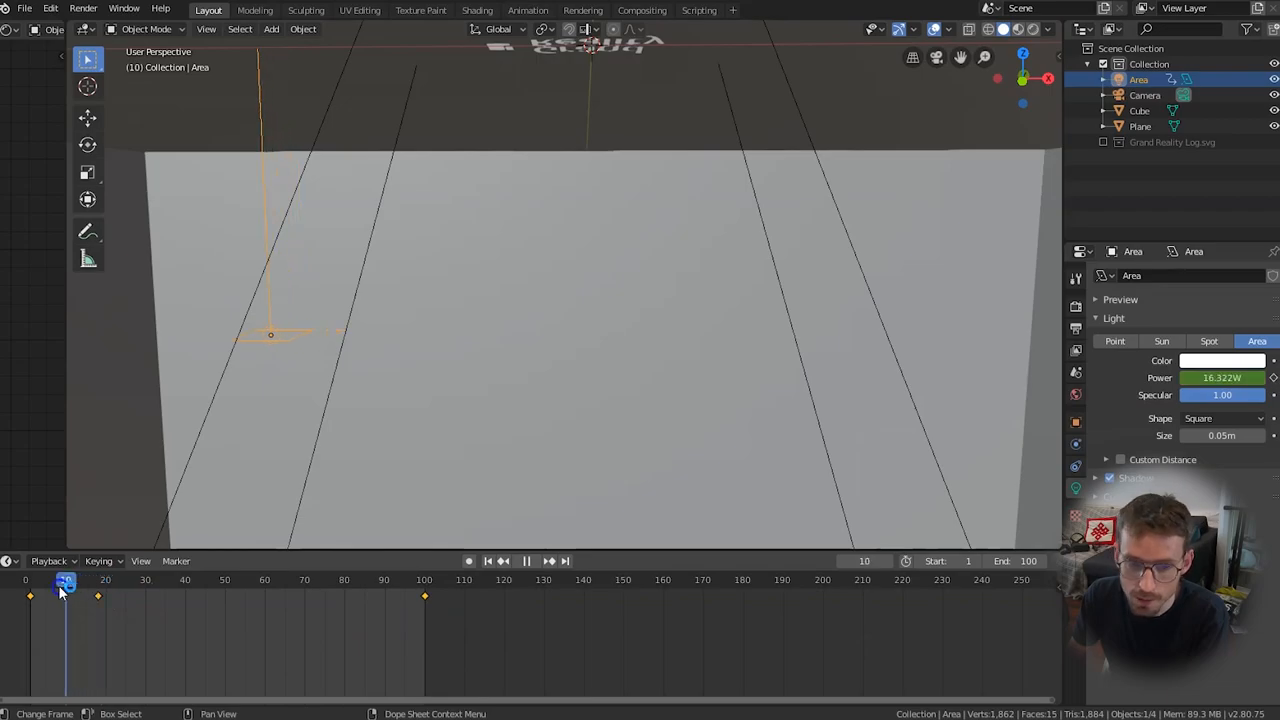
{"action": "left_click", "coordinate": [46, 580]}
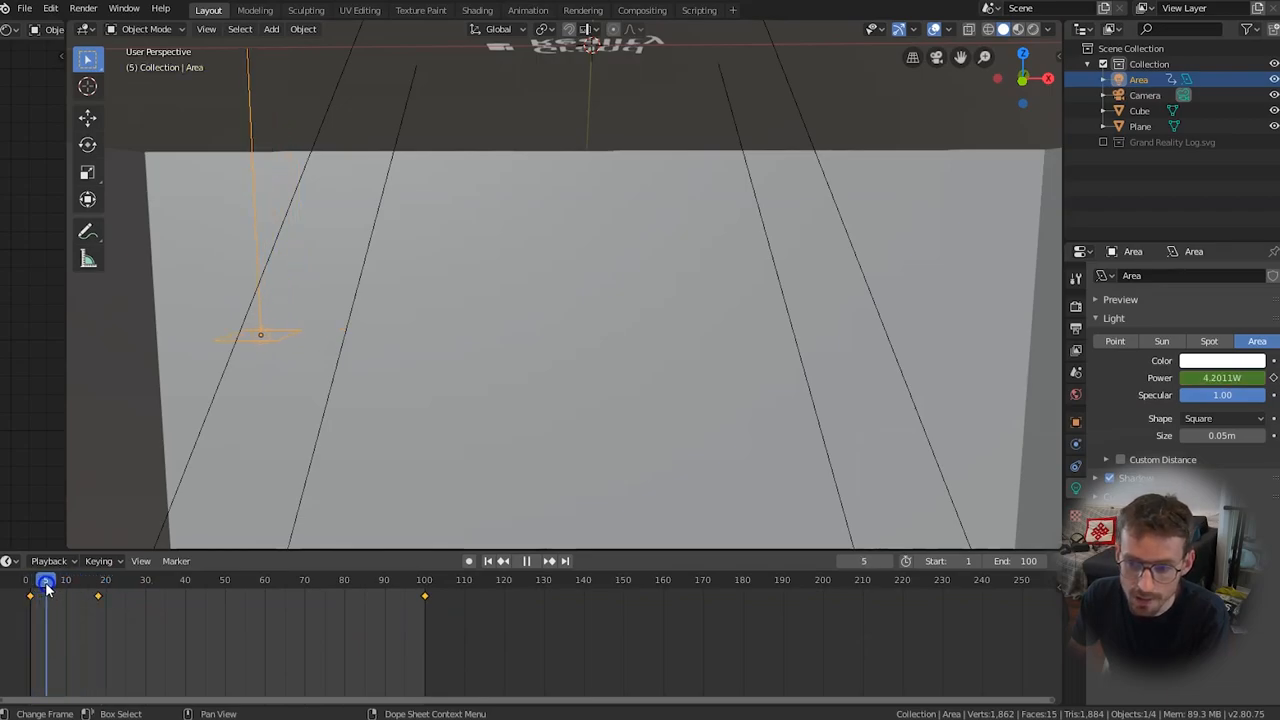
{"action": "left_click", "coordinate": [96, 580]}
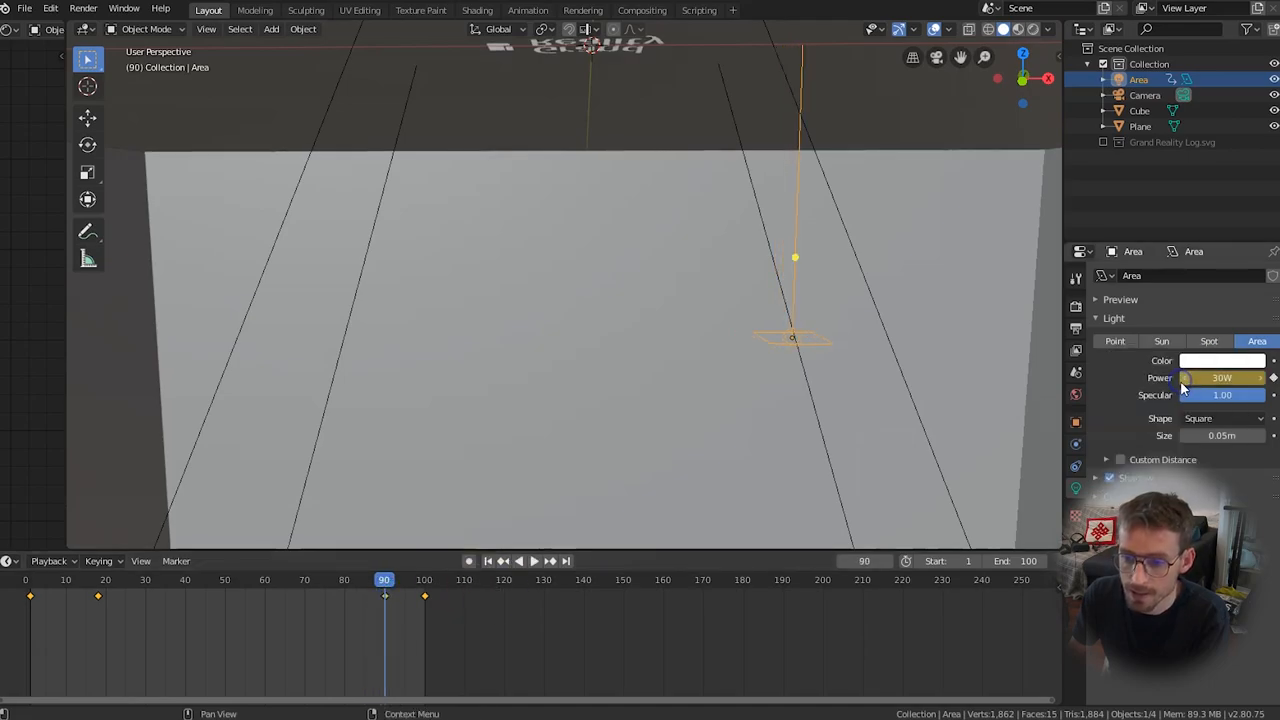
Keyframe the power at 30W on frame 90 and 0W on frame 100, checking the fade-out
{"action": "left_click", "coordinate": [384, 580]}
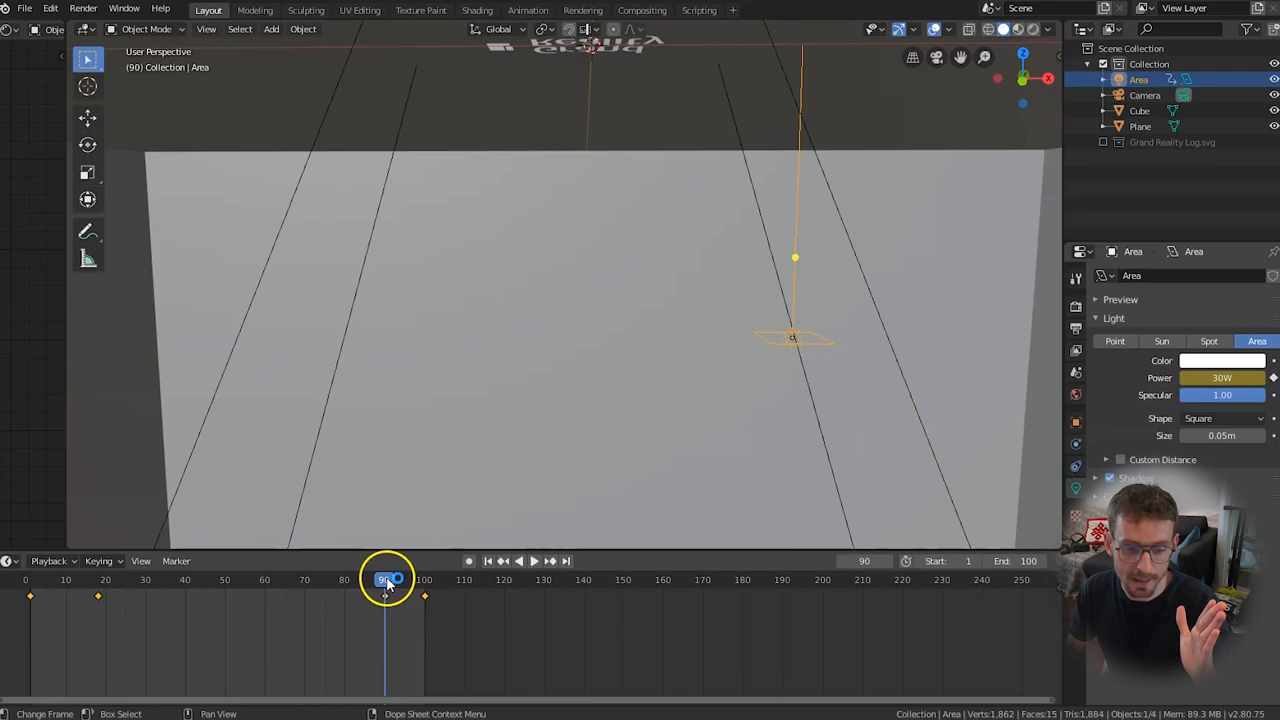
{"action": "left_click", "coordinate": [526, 560]}
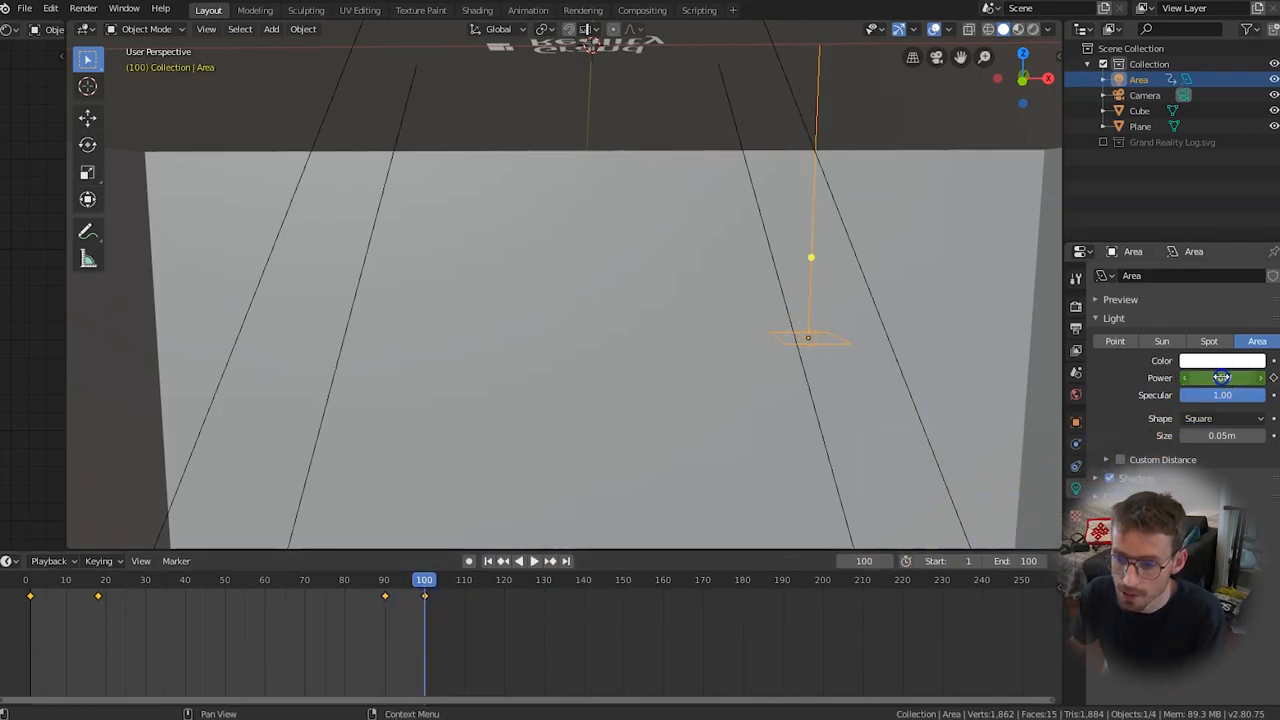
{"action": "right_click", "coordinate": [1222, 376]}
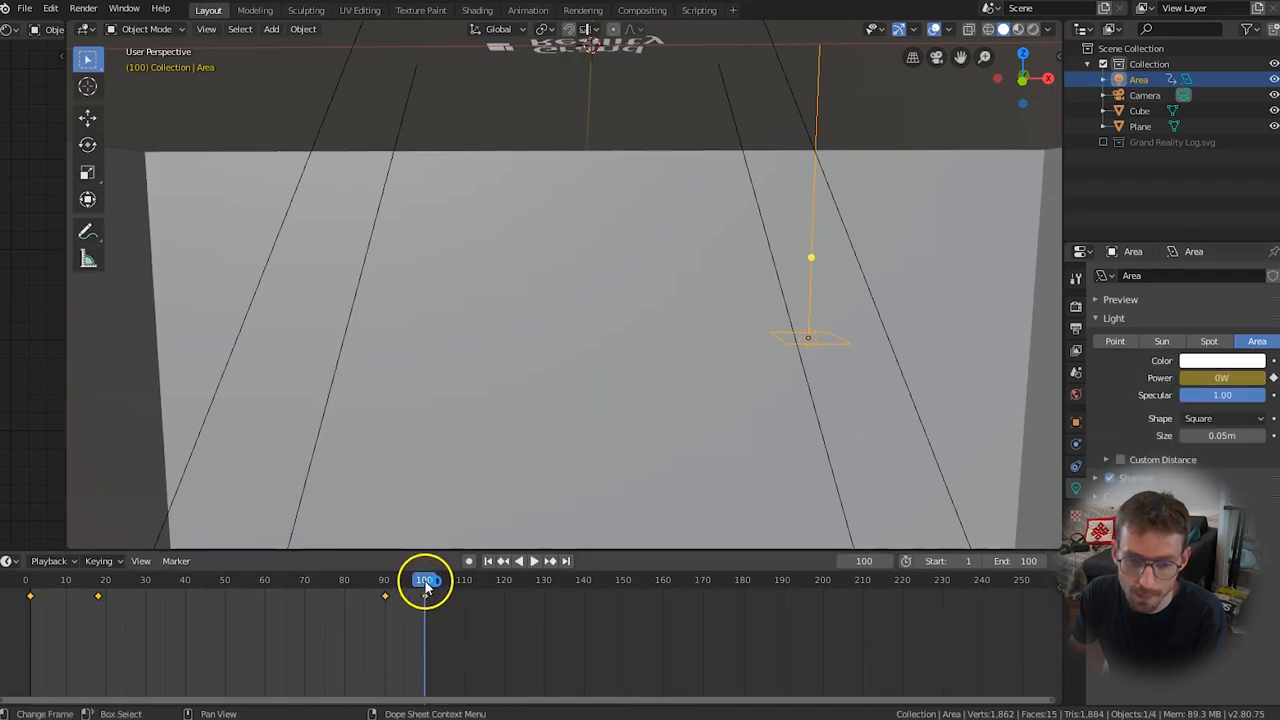
{"action": "left_click", "coordinate": [534, 560]}
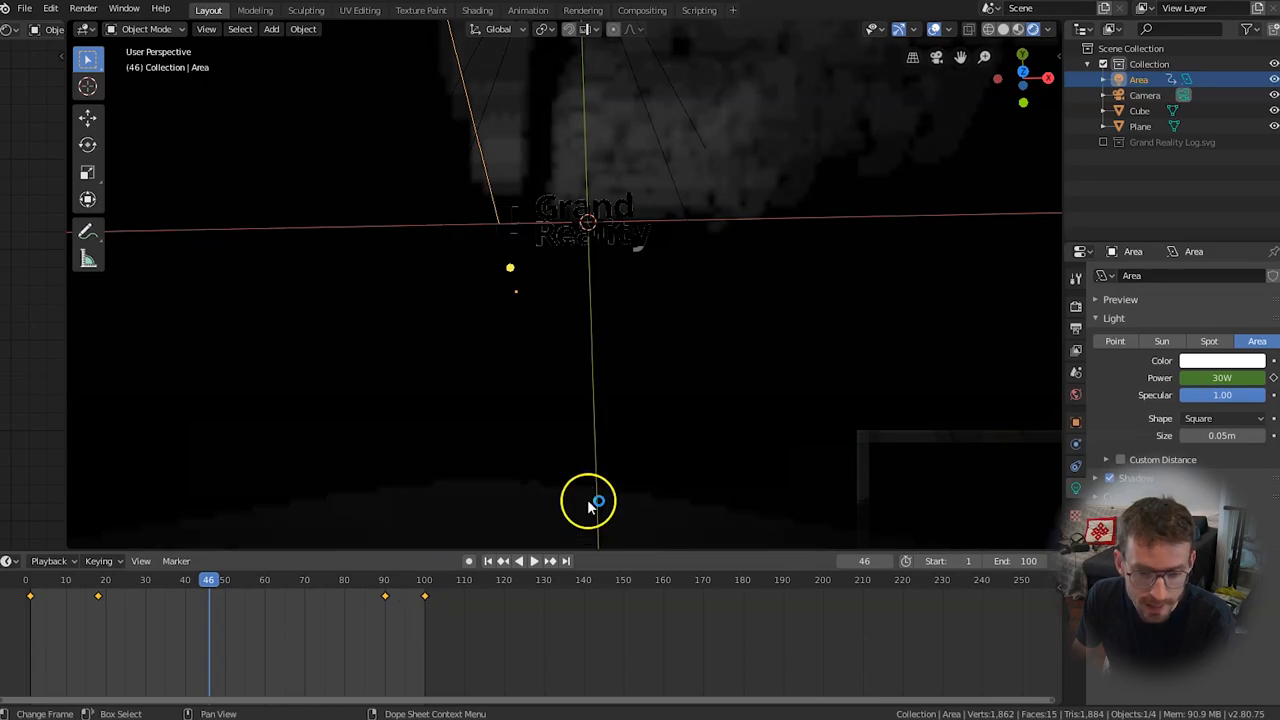
Preview the rendered scene at frame 46 with the glowing logo and fog streaks
{"action": "left_click", "coordinate": [584, 10]}
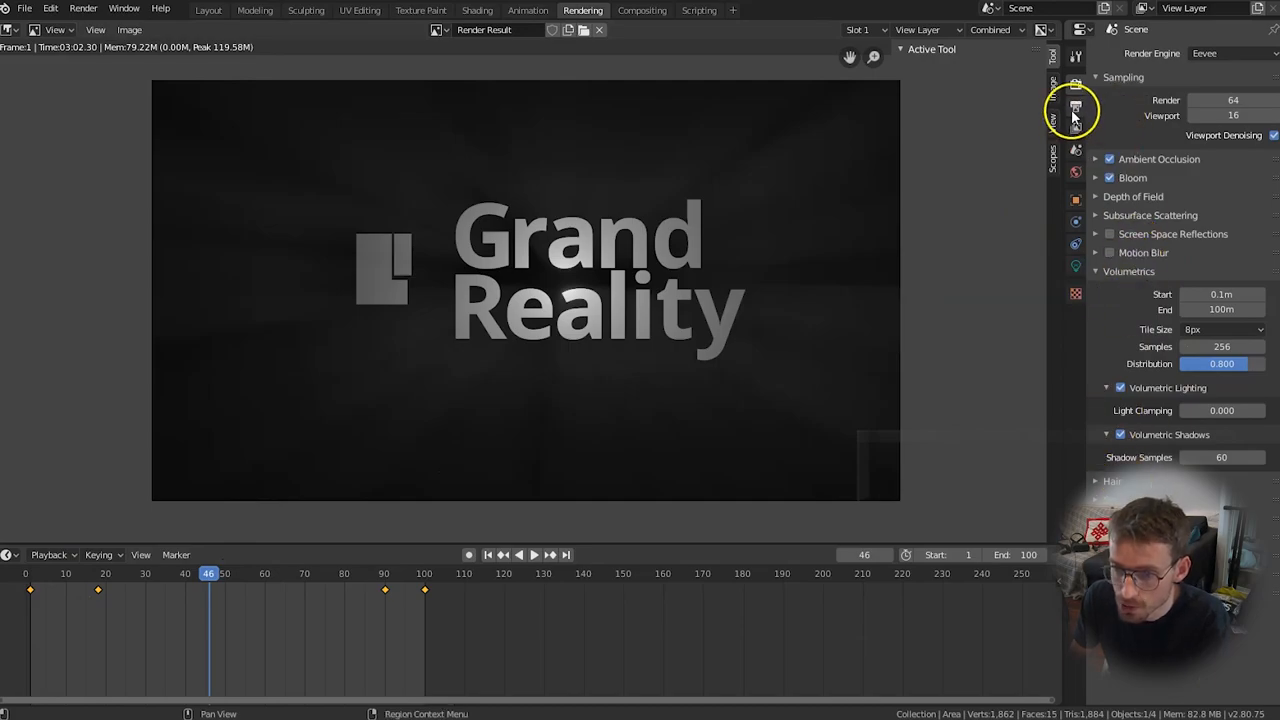
In Output Properties set the file format to AVI JPEG and the resolution to 1920×1080
{"action": "left_click", "coordinate": [1076, 110]}
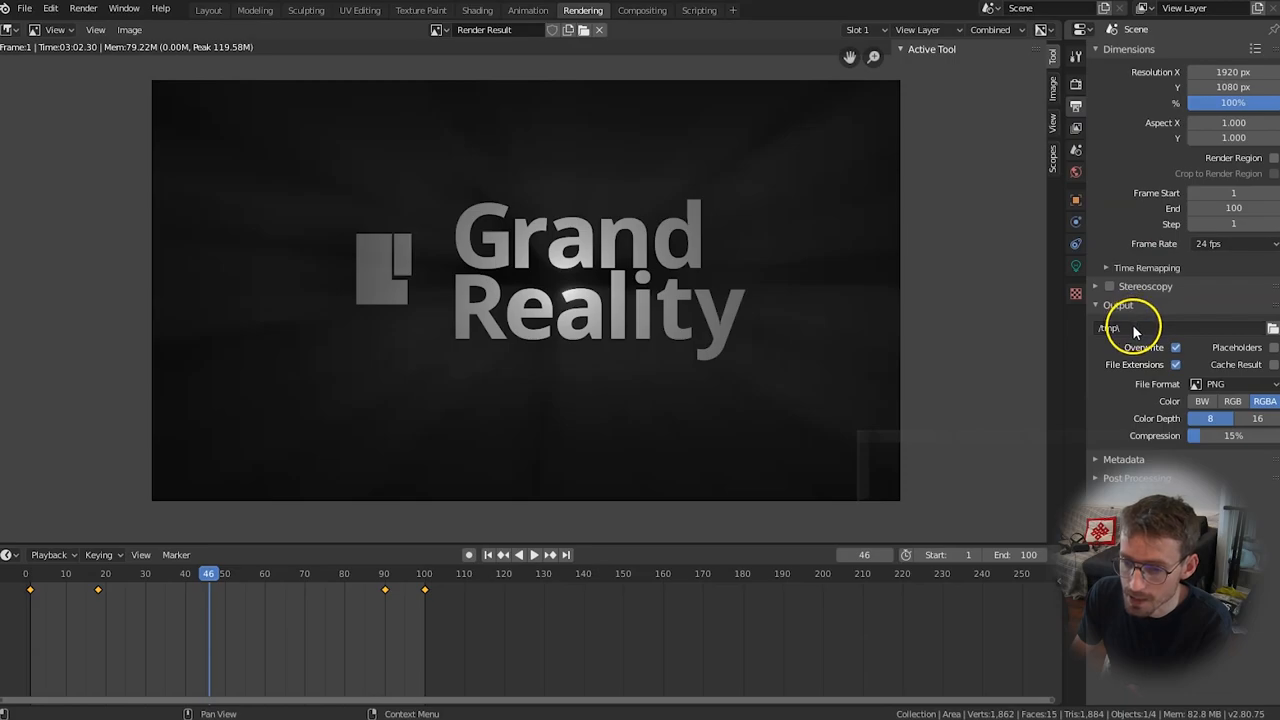
{"action": "mouse_move", "coordinate": [1144, 328]}
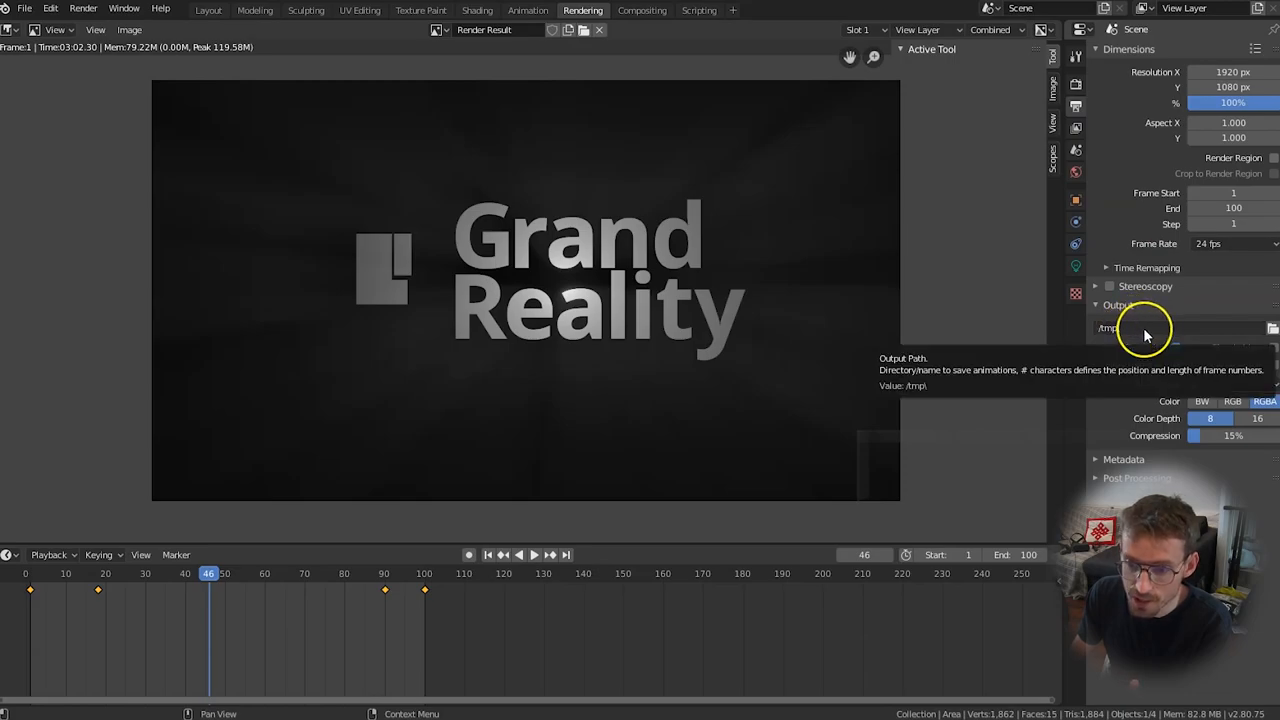
{"action": "right_click", "coordinate": [1144, 328]}
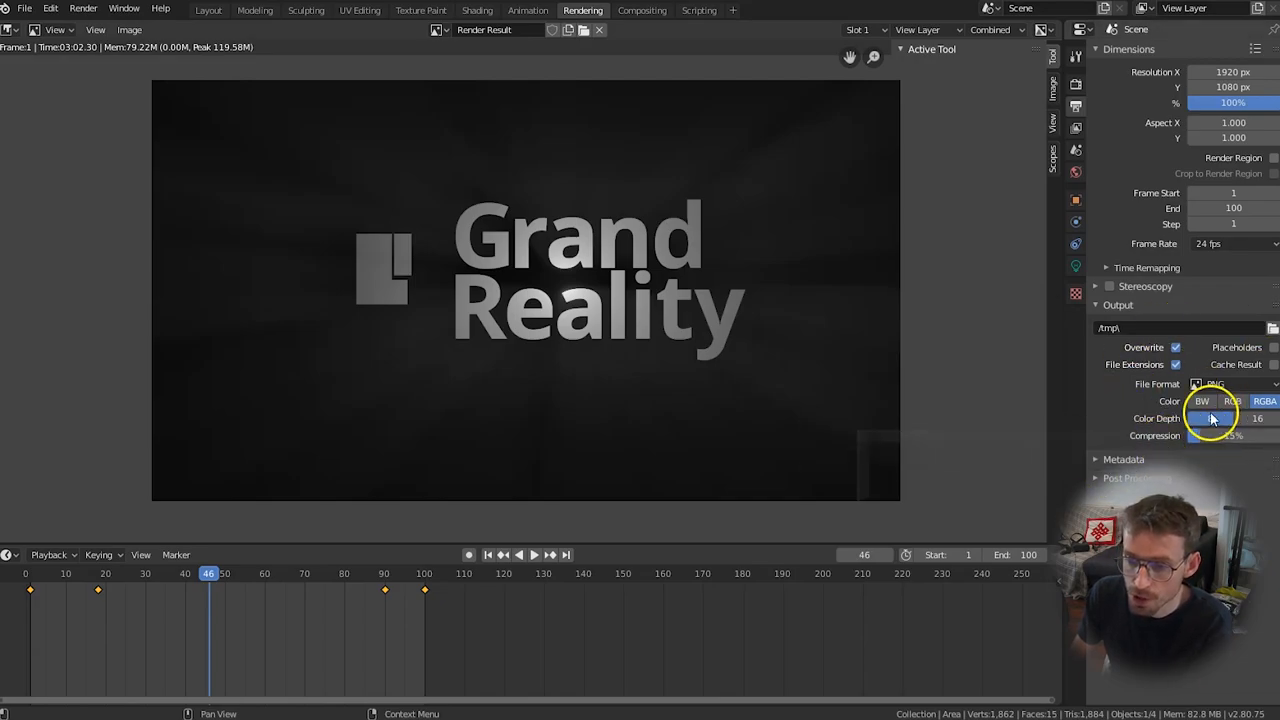
{"action": "left_click", "coordinate": [1230, 384]}
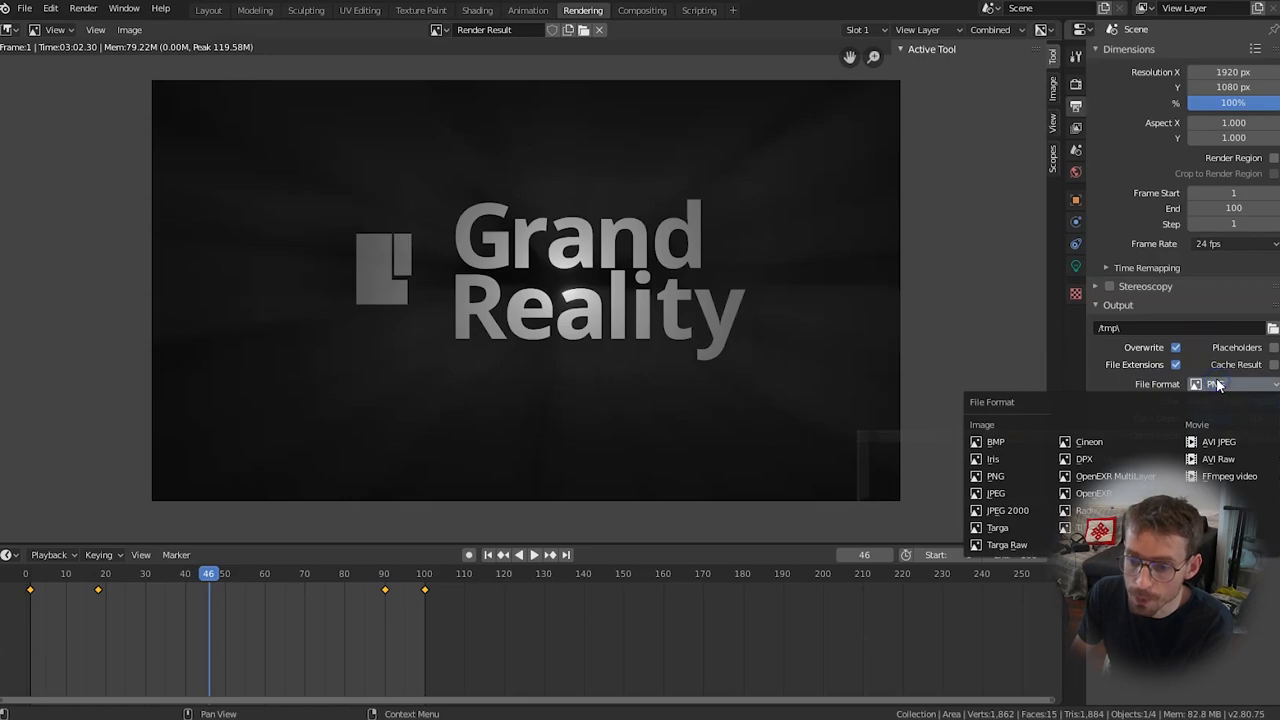
{"action": "mouse_move", "coordinate": [1220, 442]}
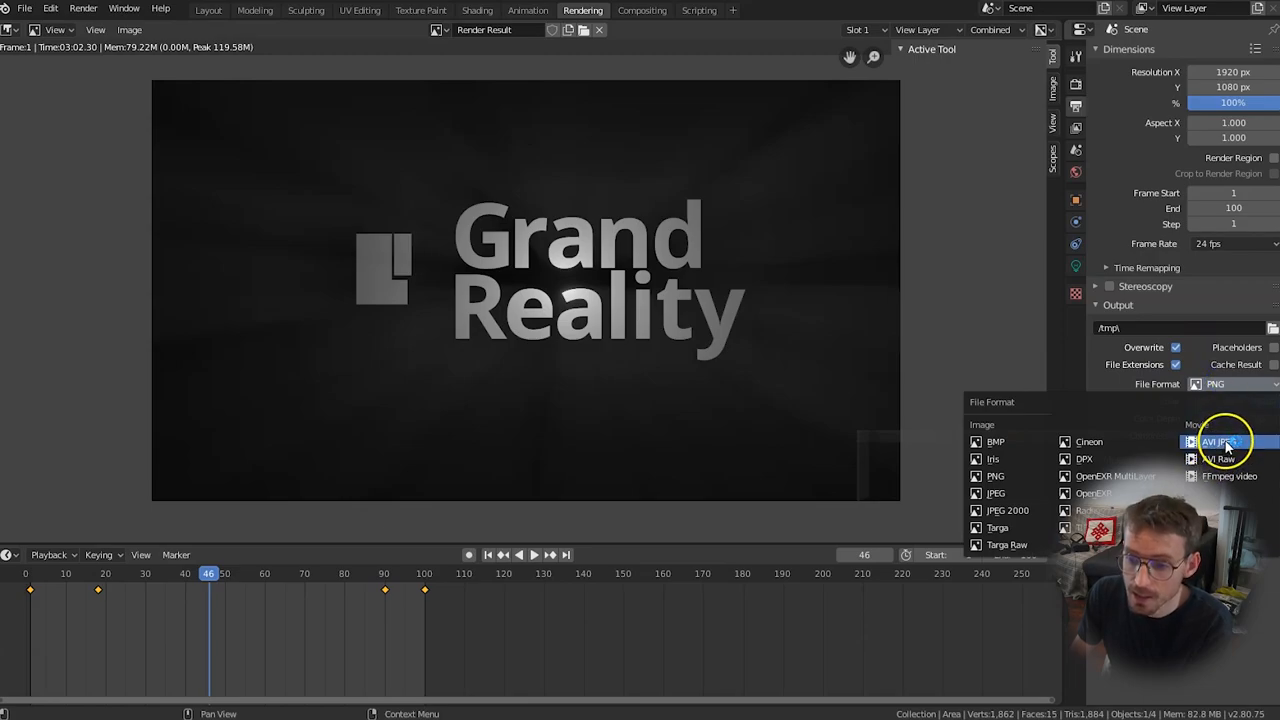
{"action": "left_click", "coordinate": [1220, 442]}
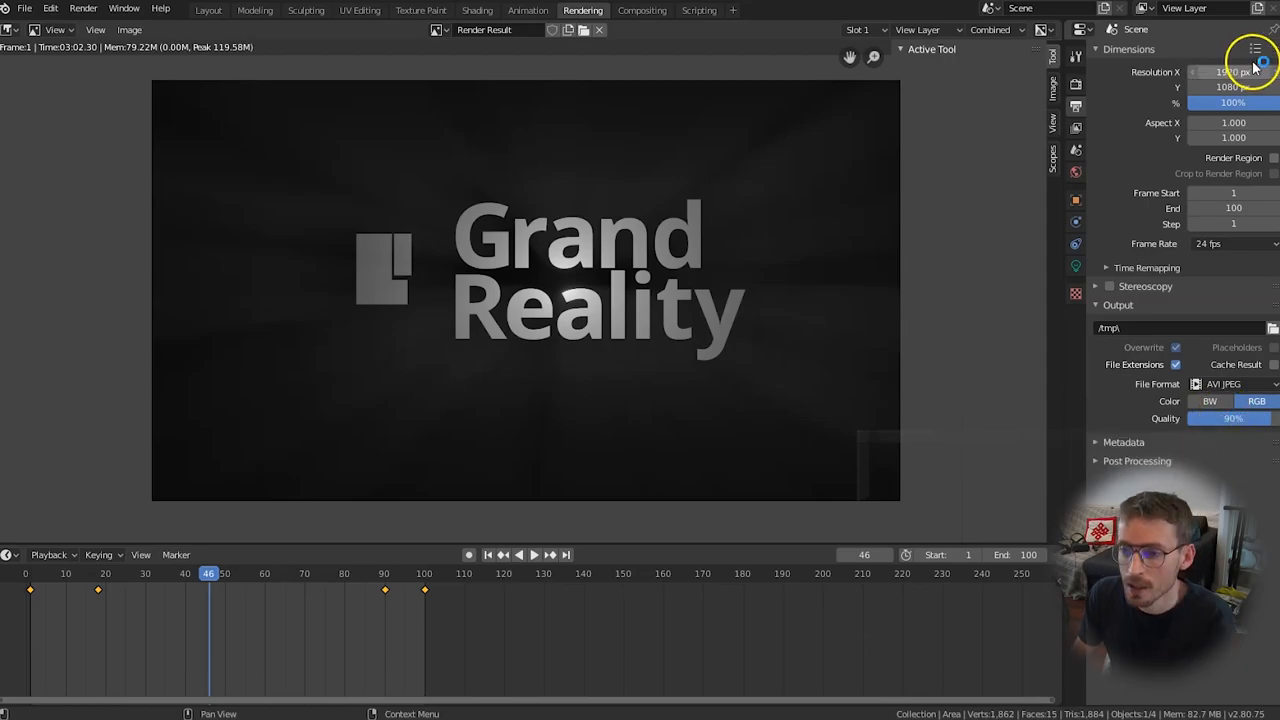
{"action": "left_click", "coordinate": [1232, 72]}
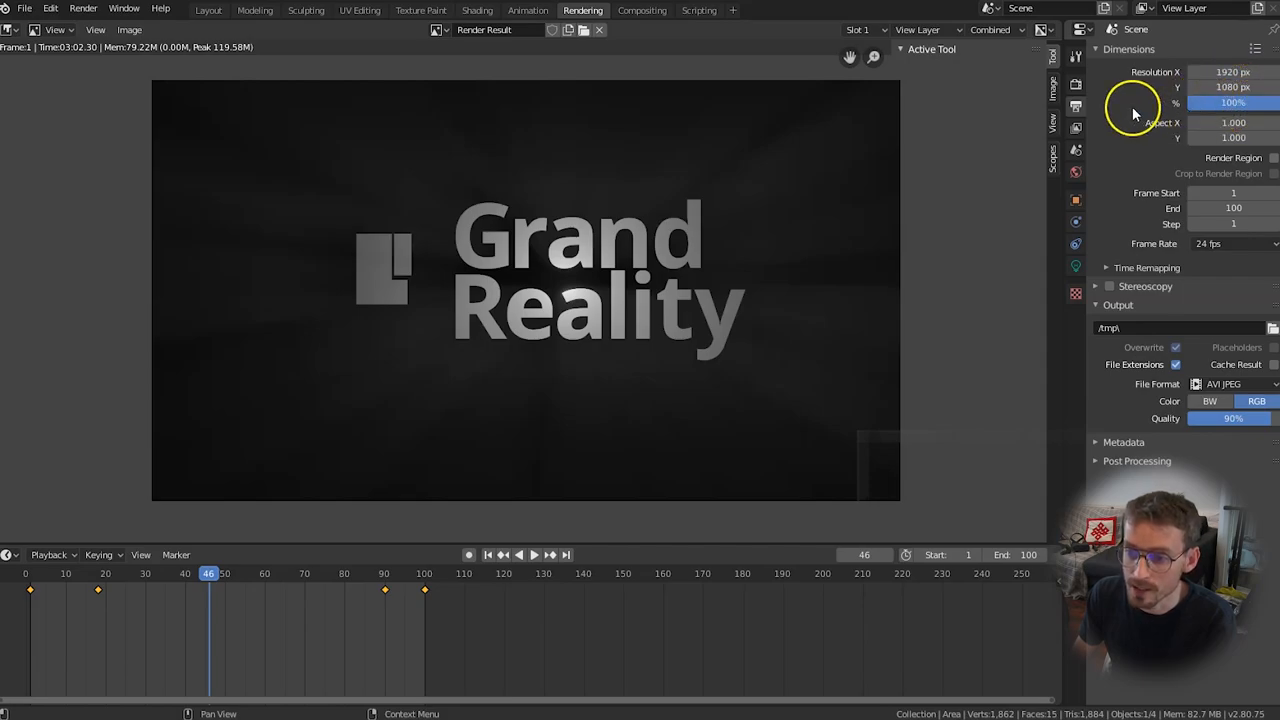
{"action": "mouse_move", "coordinate": [744, 408]}
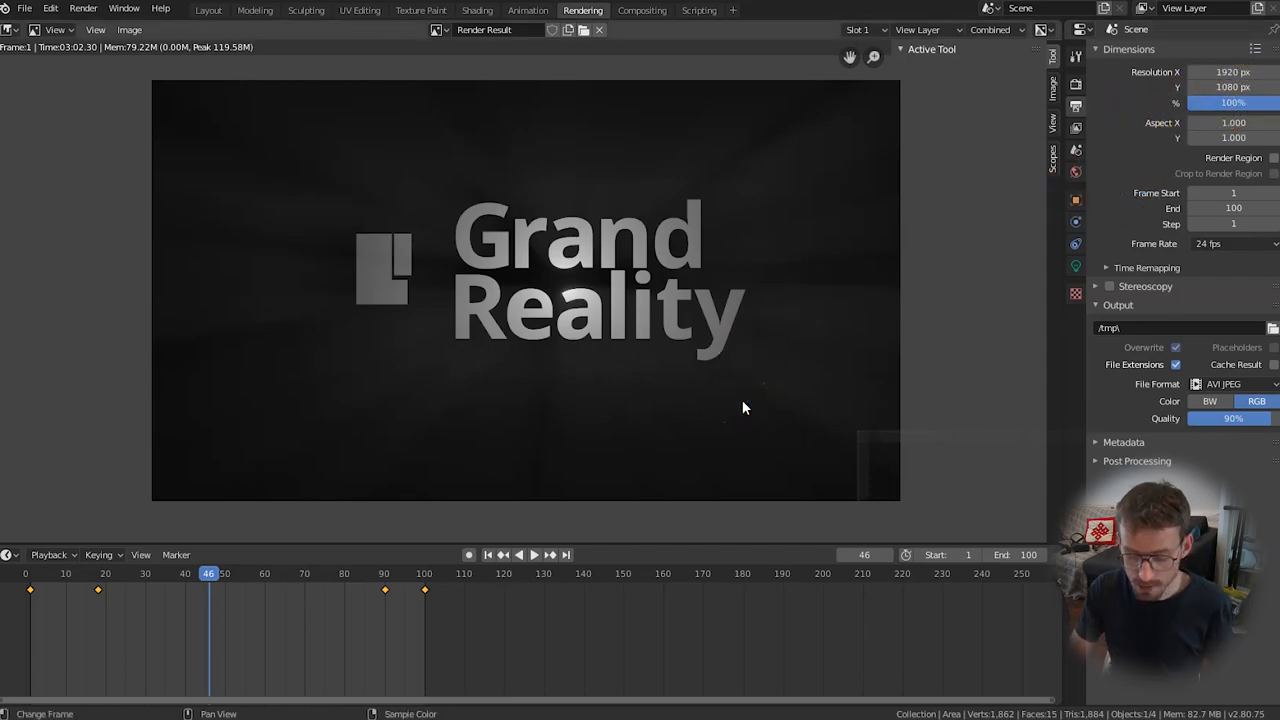